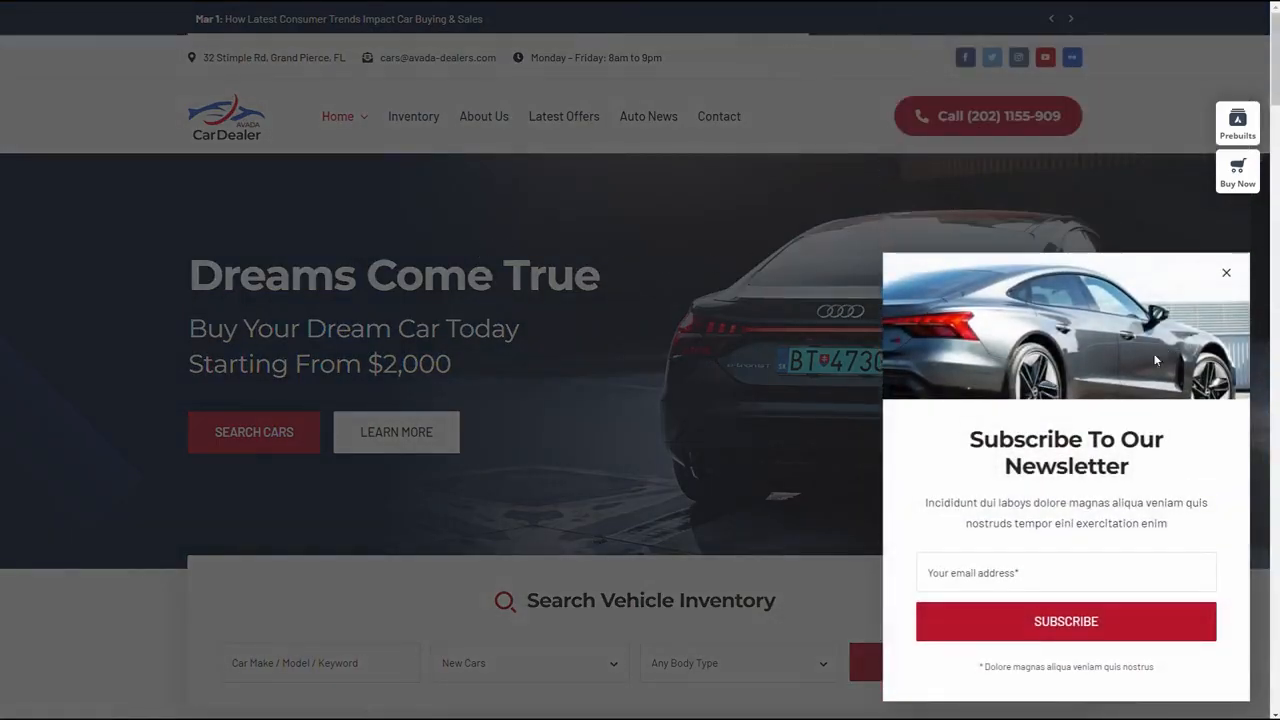
# Step: Dismiss the Subscribe popup and show the Any Body Type options in the inventory search
pyautogui.click(1226, 272)
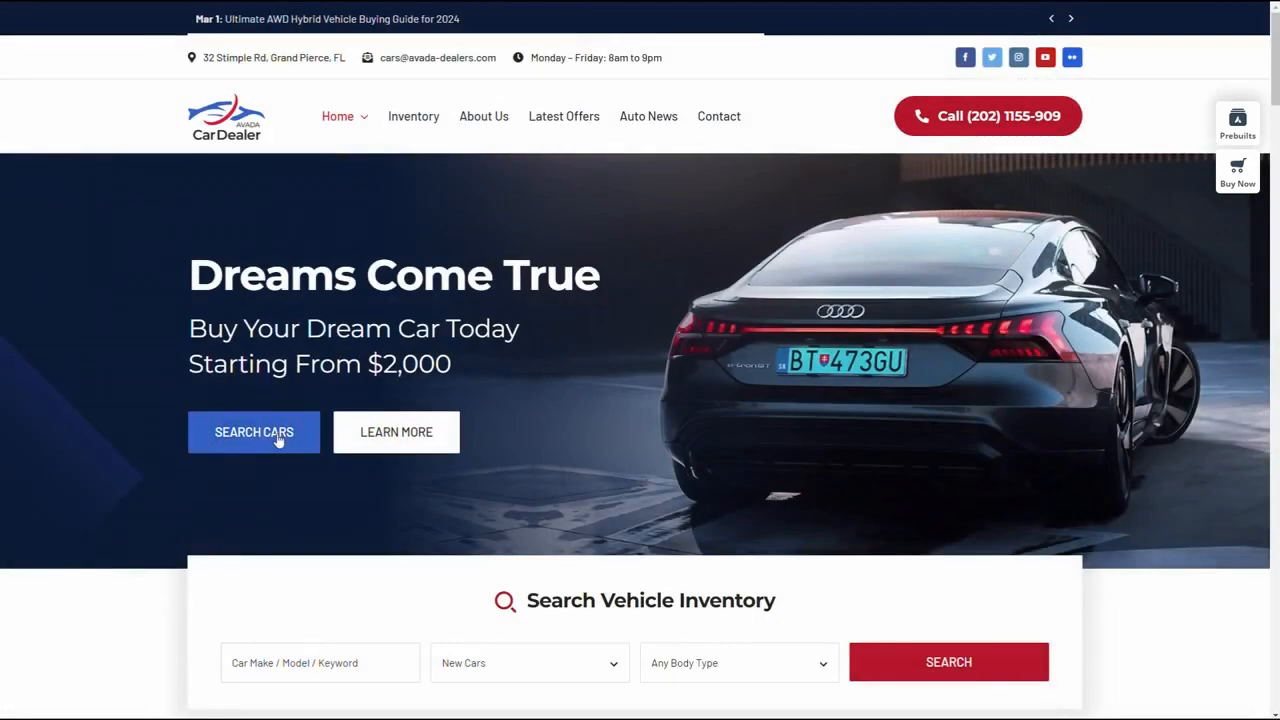
pyautogui.moveTo(936, 183)
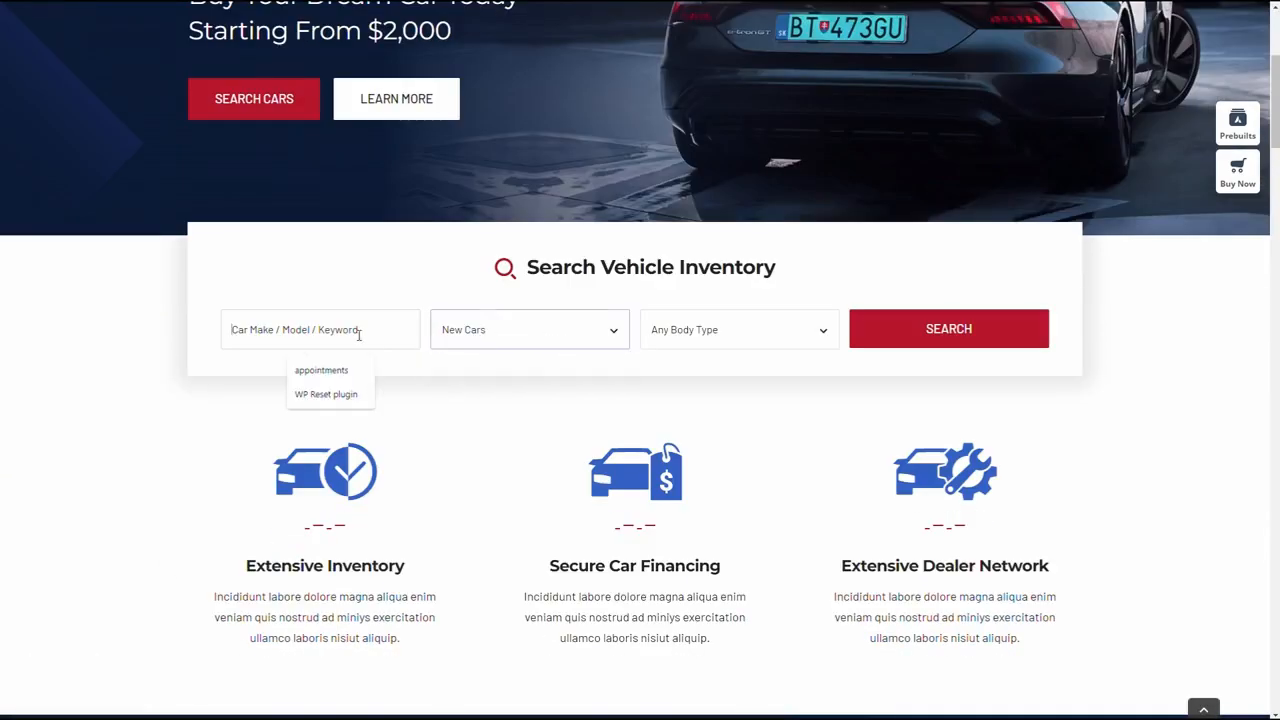
pyautogui.click(738, 329)
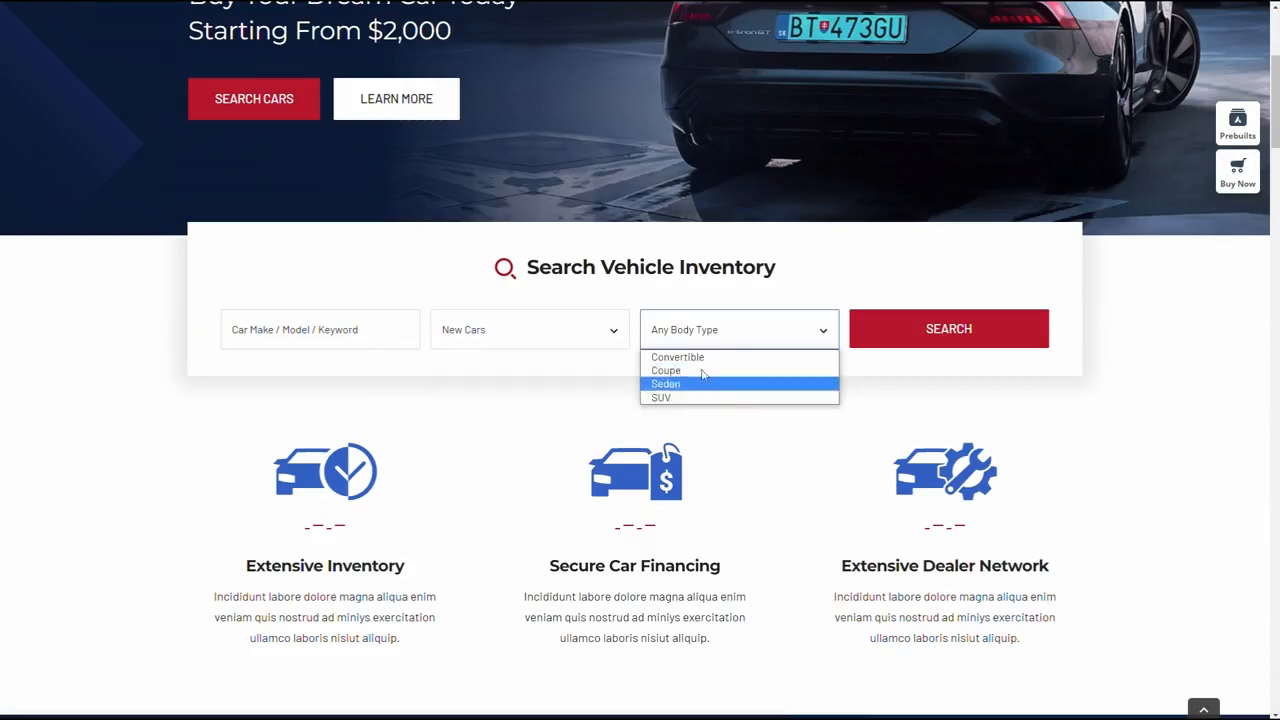
# Step: Scroll the demo homepage through inventory, dealer locations, services and news articles
pyautogui.scroll(-3)
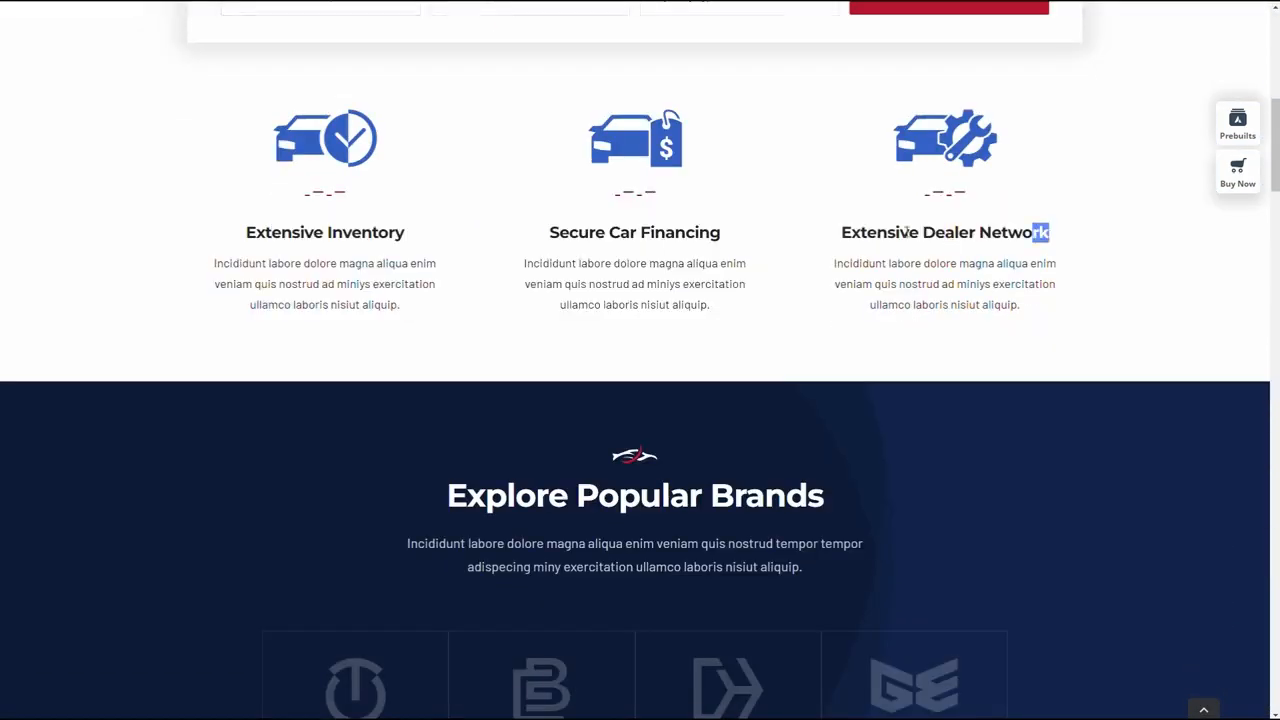
pyautogui.scroll(-3)
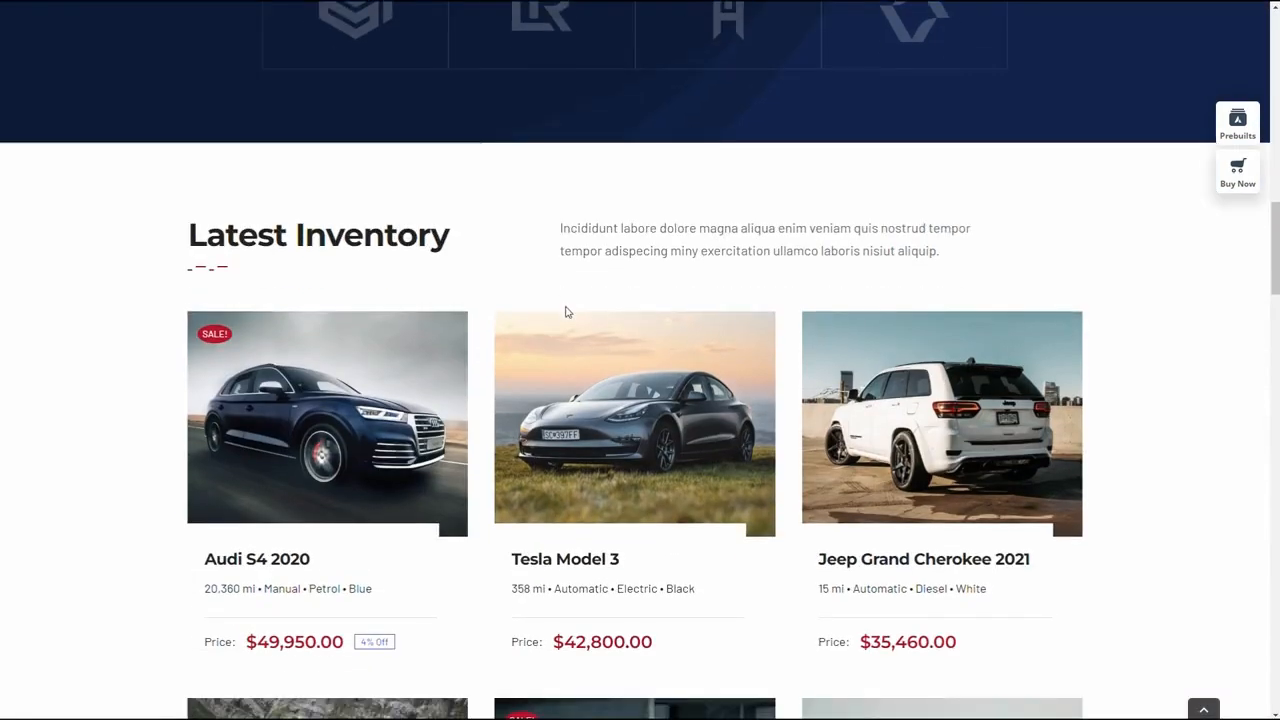
pyautogui.scroll(-3)
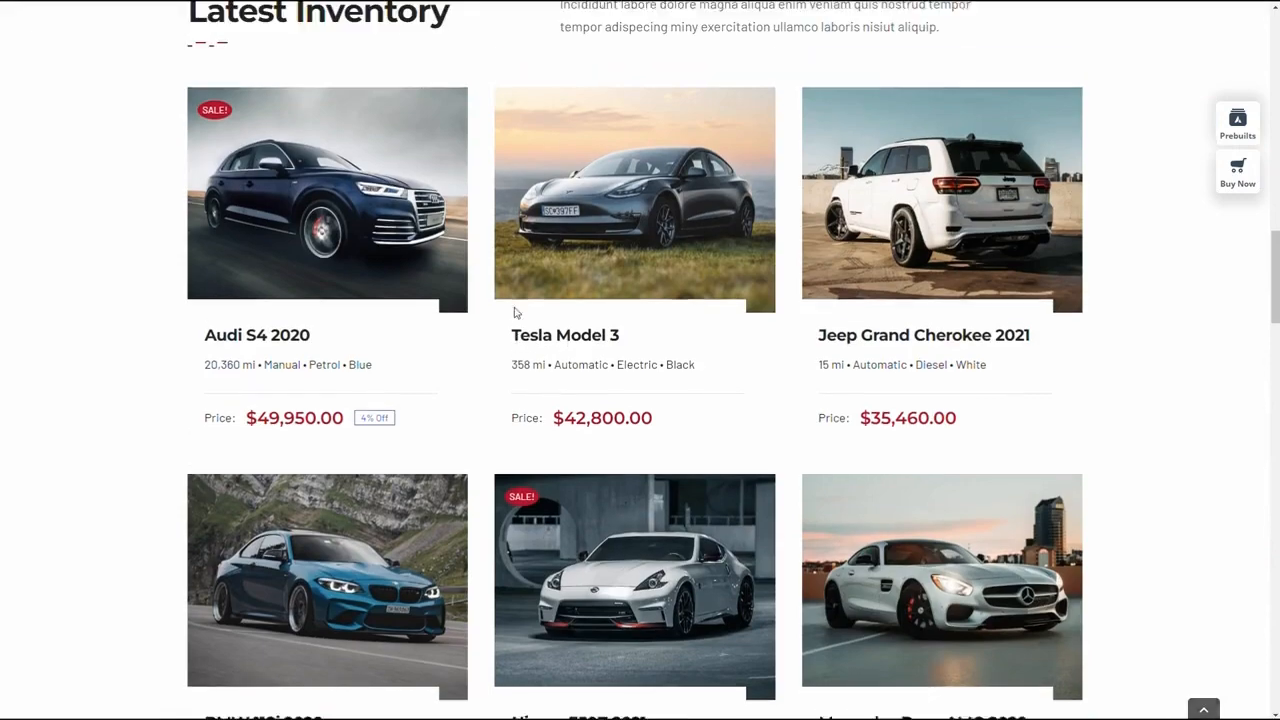
pyautogui.scroll(-3)
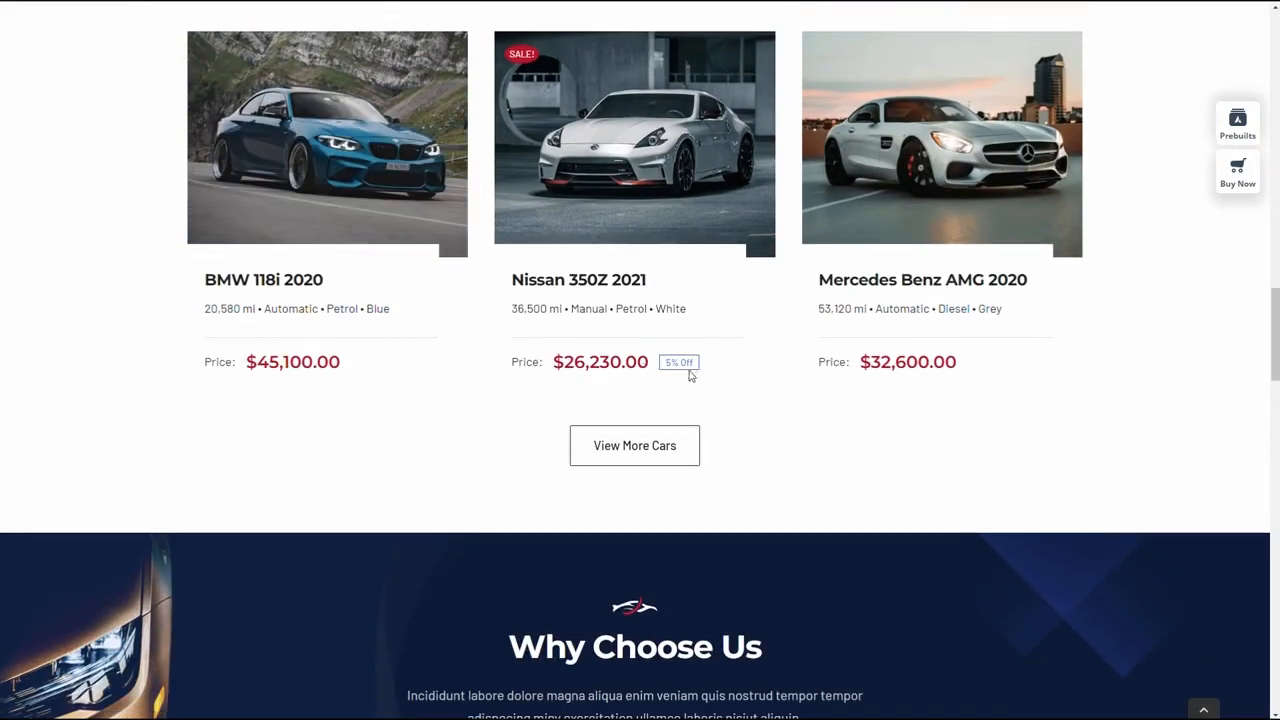
pyautogui.scroll(-3)
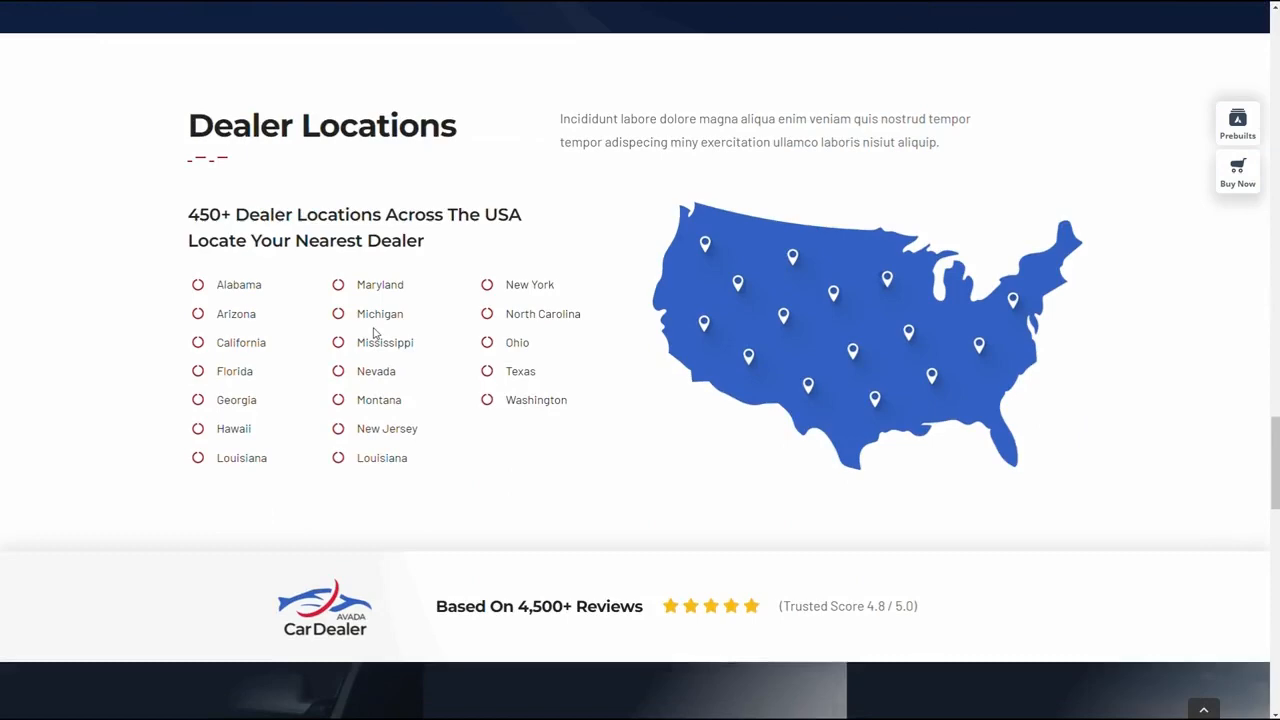
pyautogui.scroll(-3)
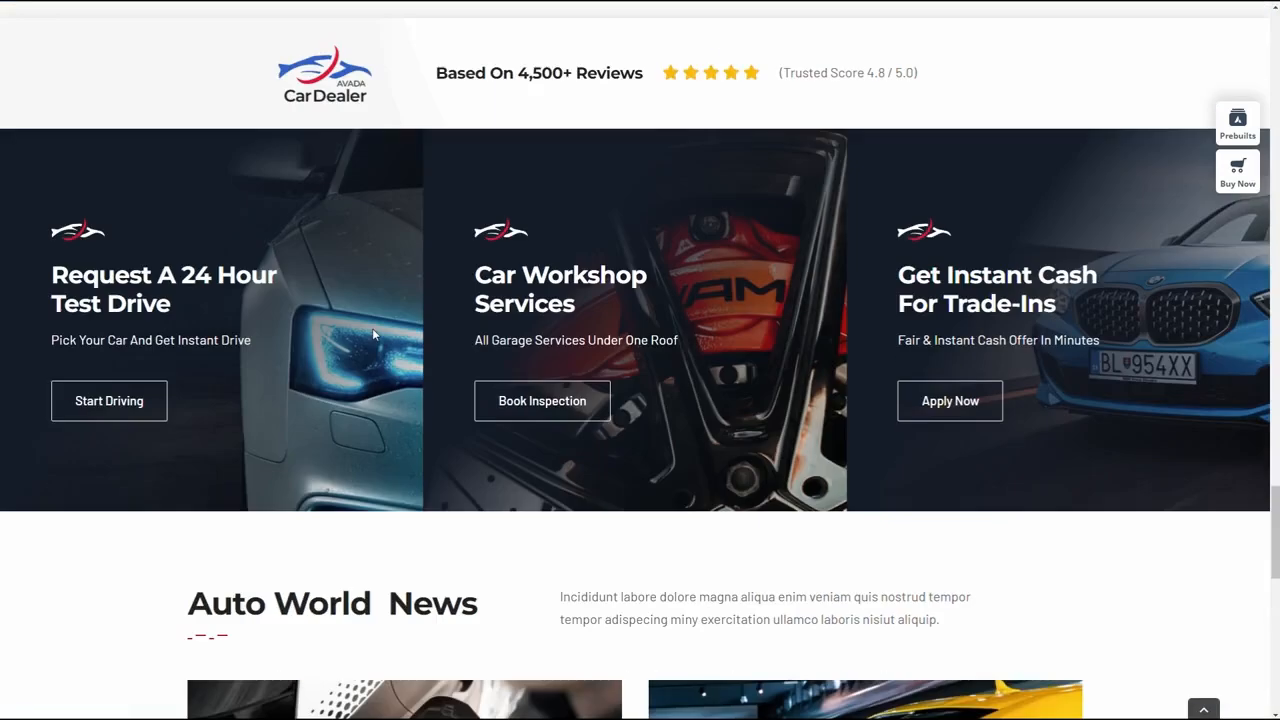
pyautogui.scroll(-3)
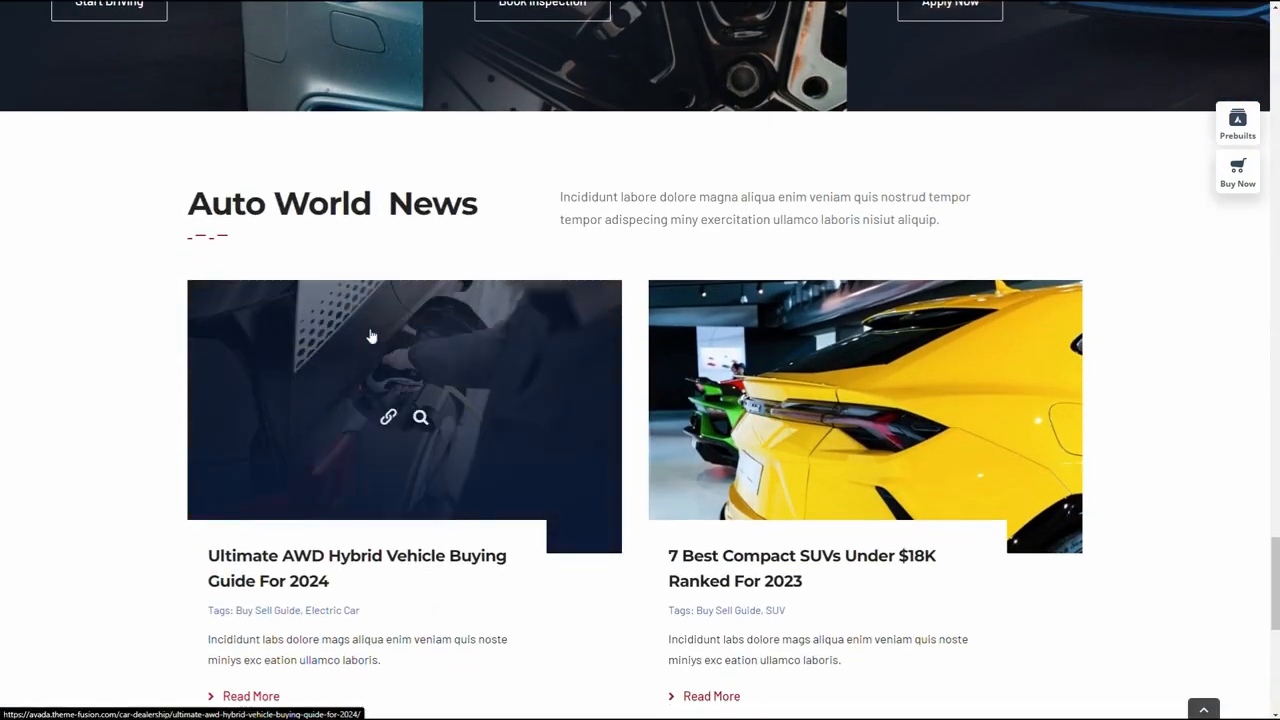
pyautogui.scroll(-3)
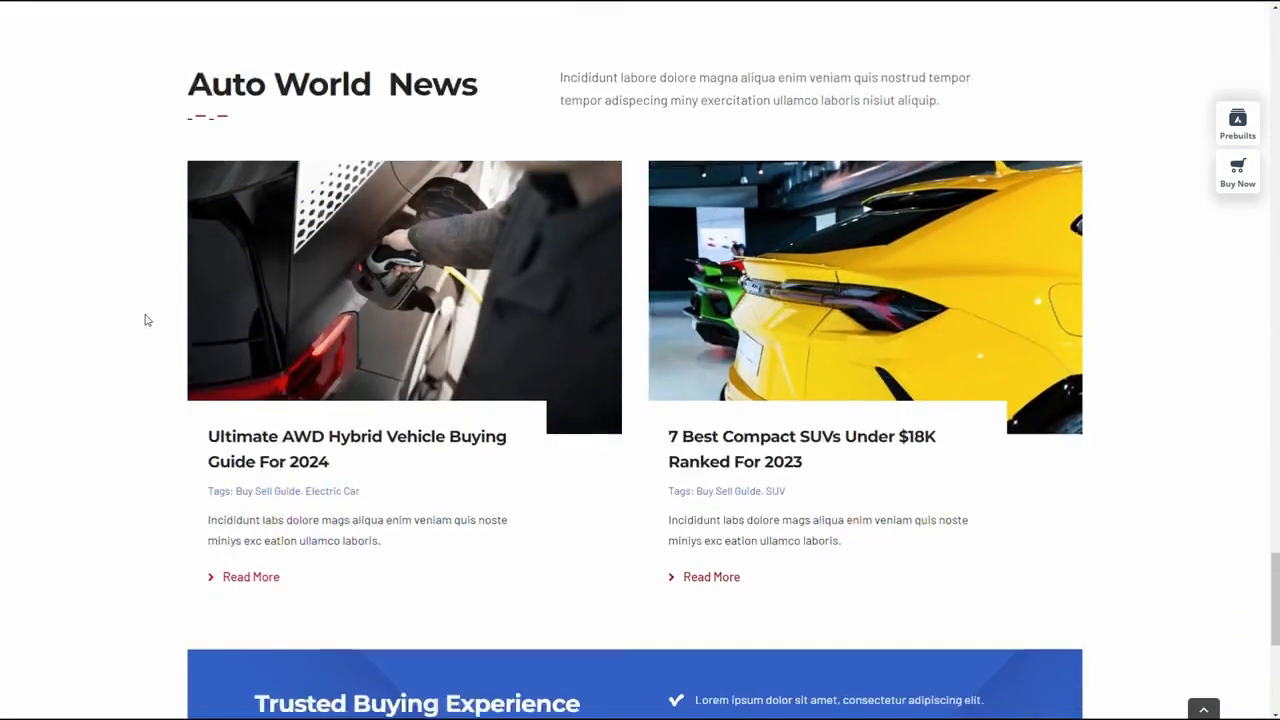
pyautogui.scroll(-3)
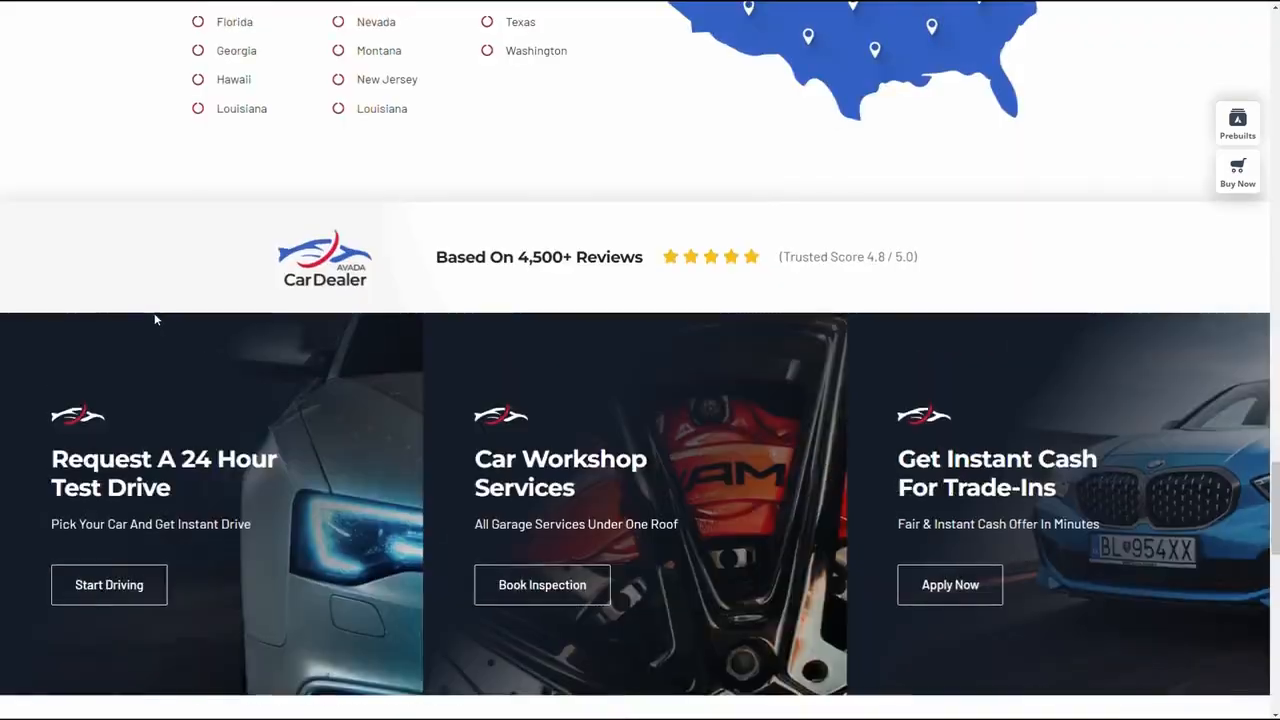
pyautogui.scroll(-3)
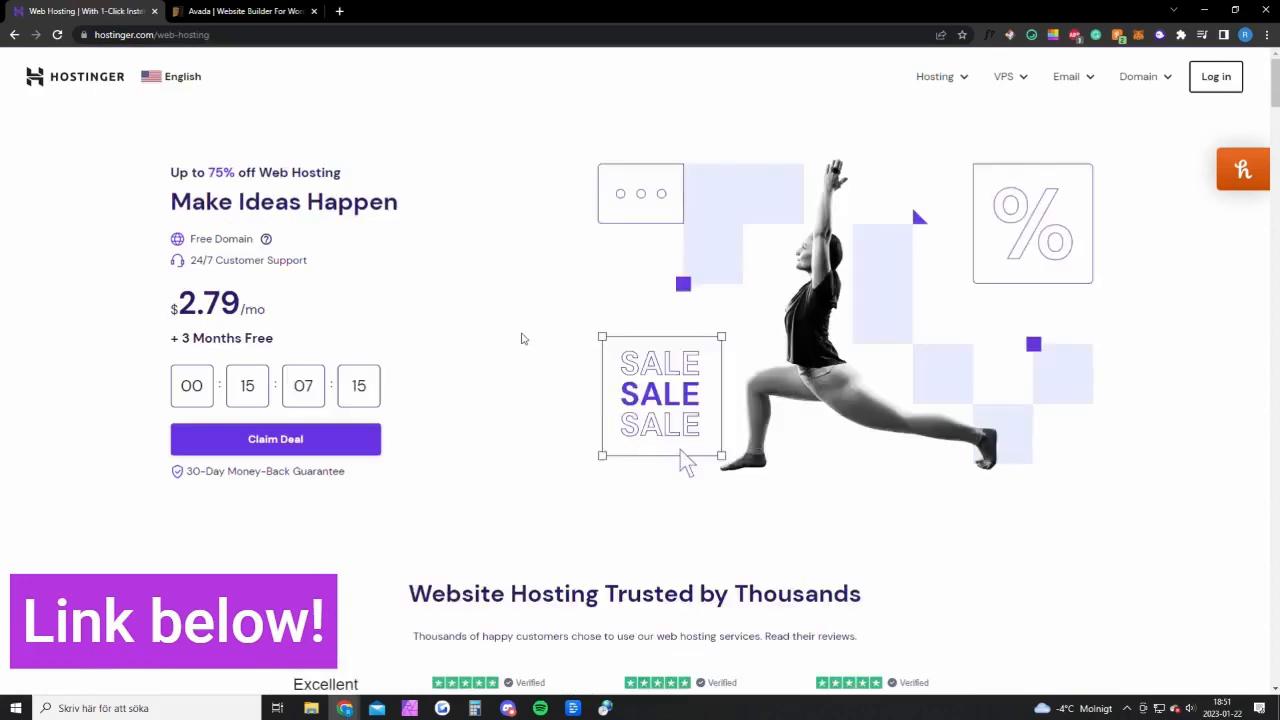
# Step: Compare the Single, Premium and Business plan prices and features, then move to the Avada theme page
pyautogui.scroll(-3)
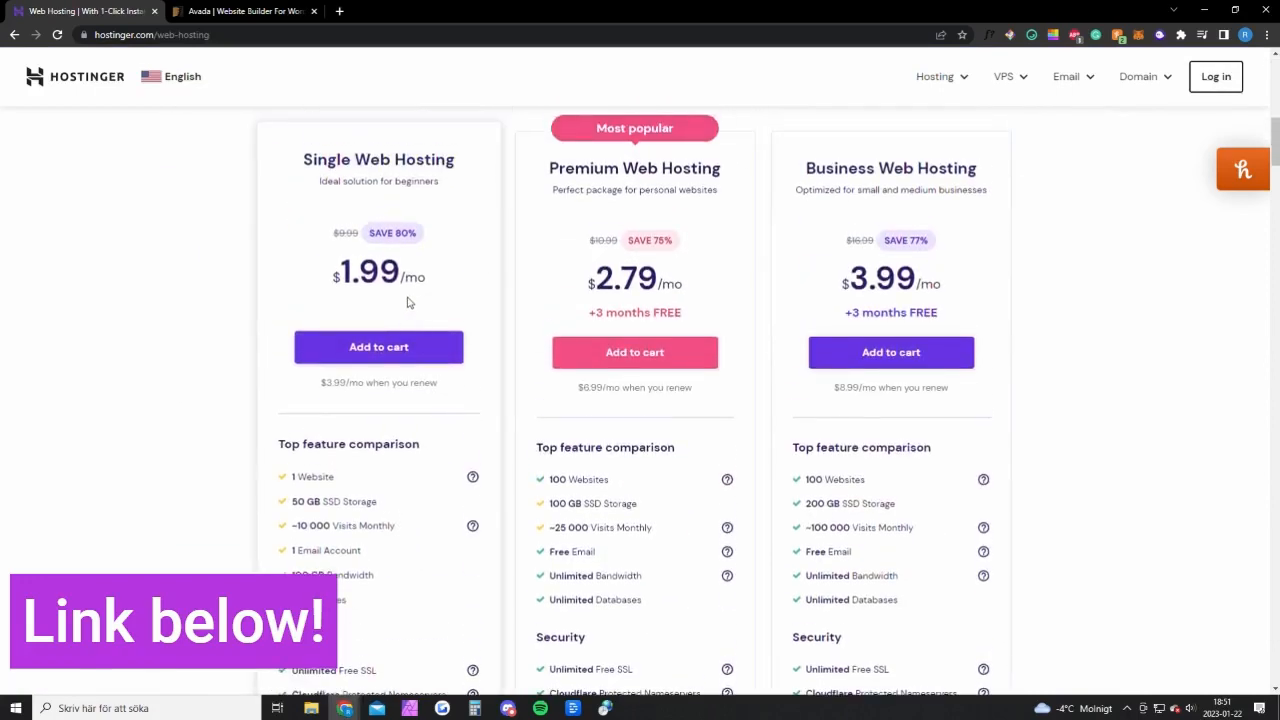
pyautogui.doubleClick(313, 477)
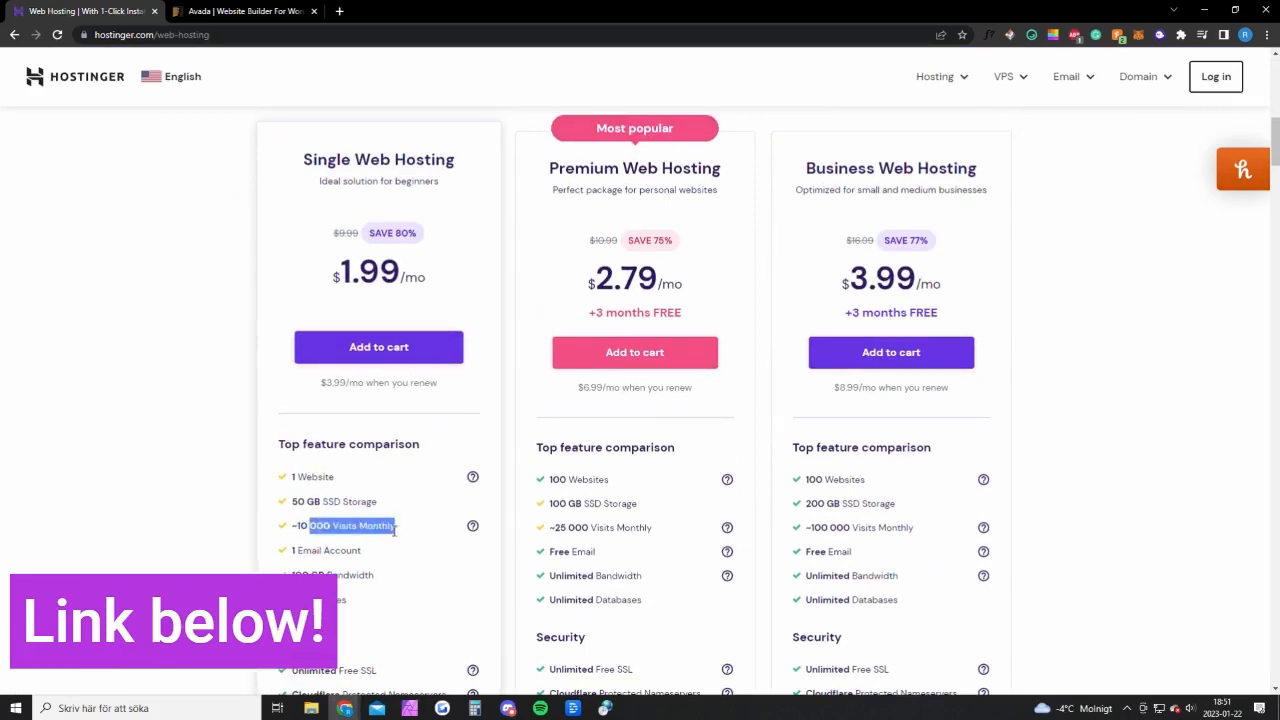
pyautogui.scroll(-3)
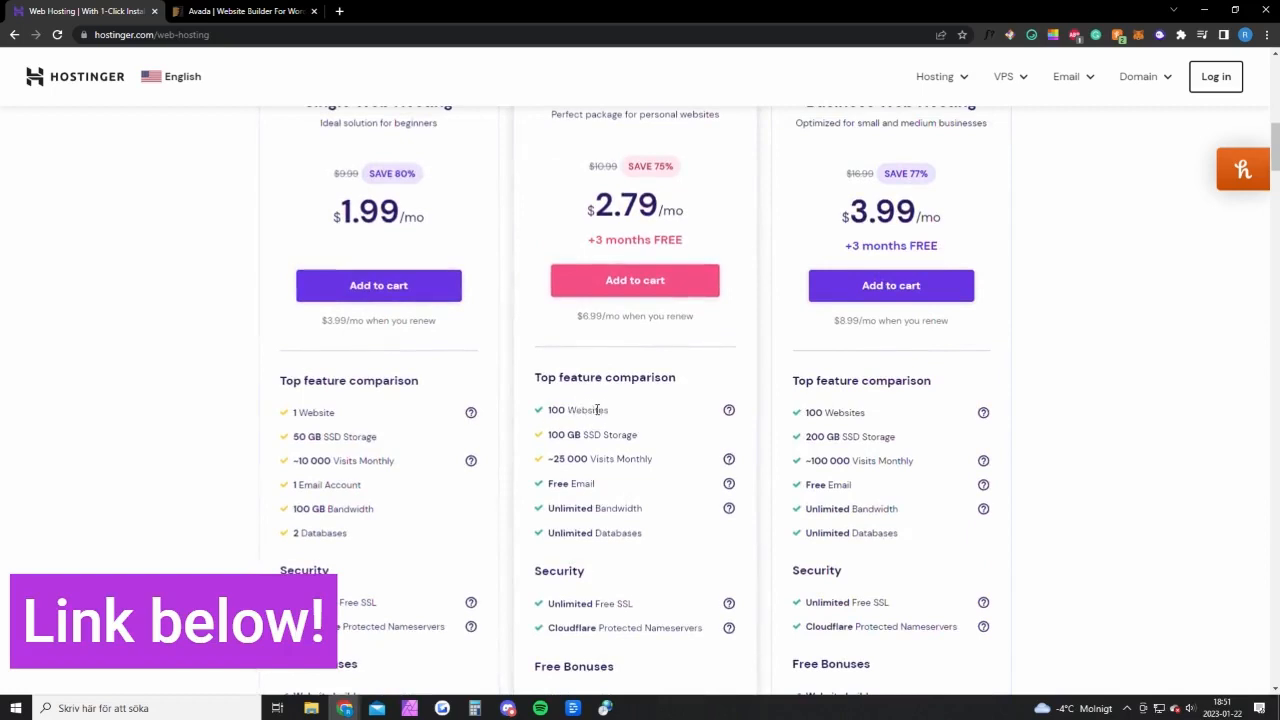
pyautogui.scroll(-3)
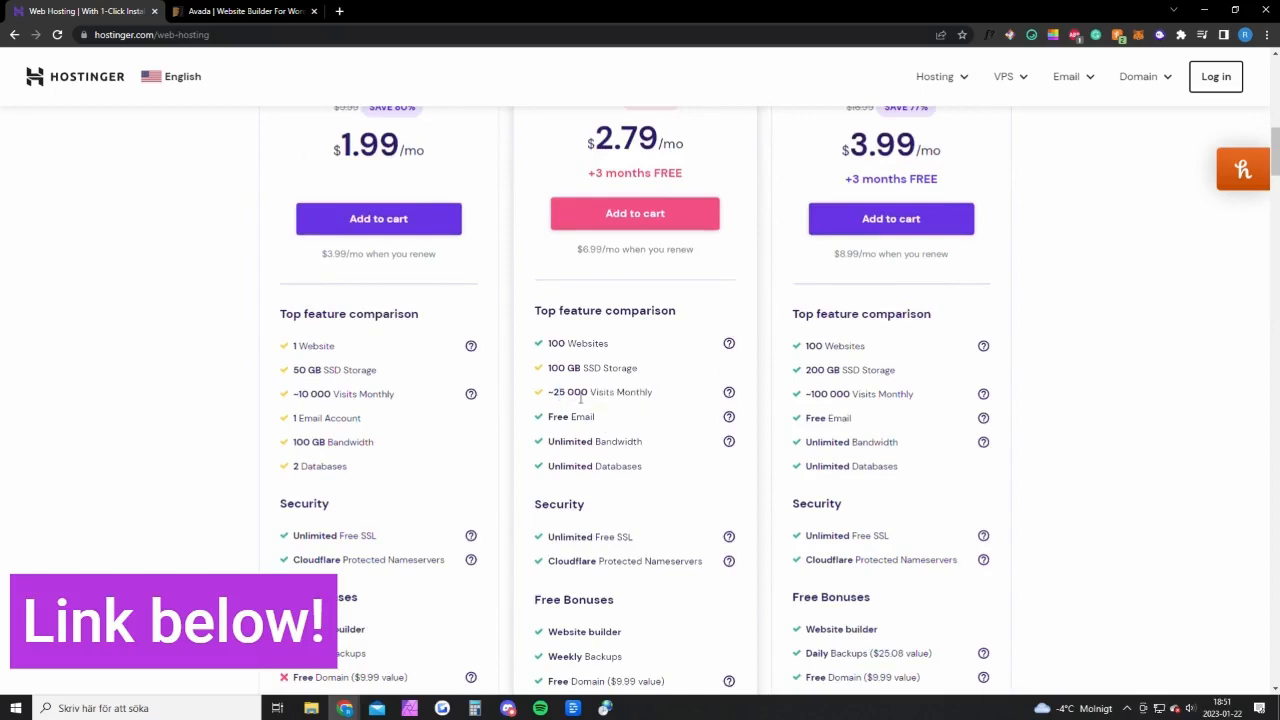
pyautogui.scroll(-3)
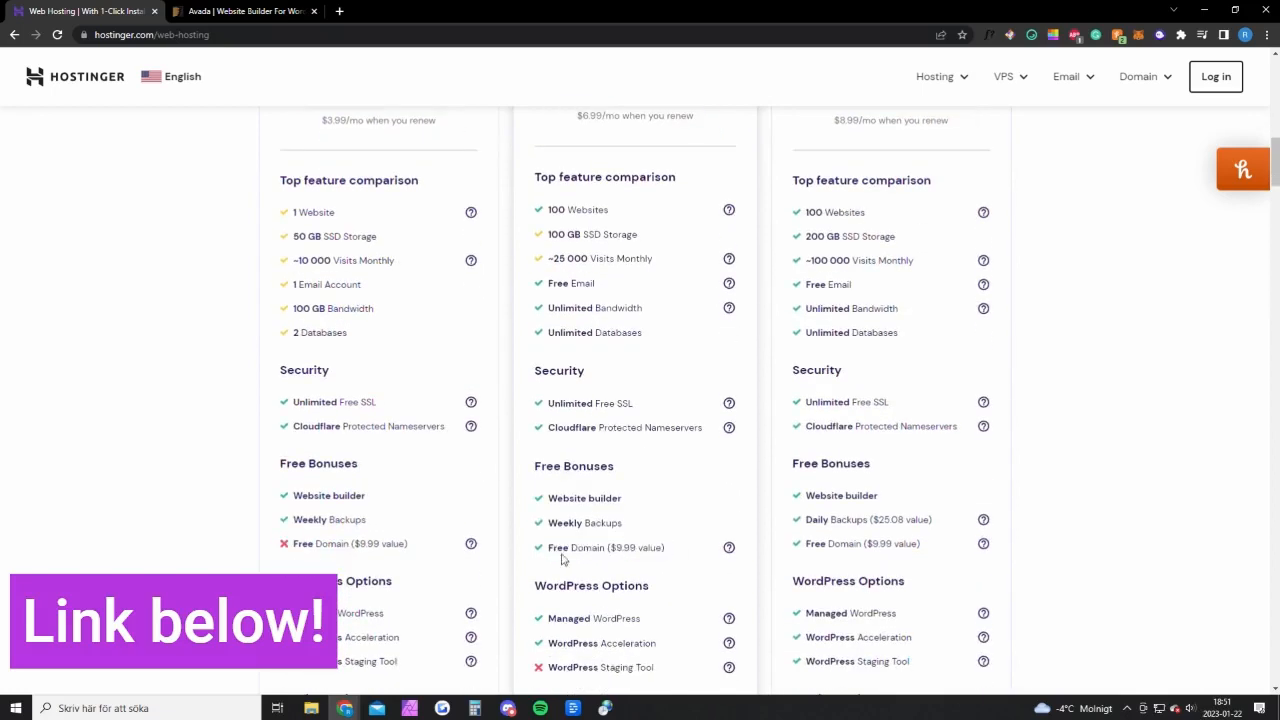
pyautogui.scroll(3)
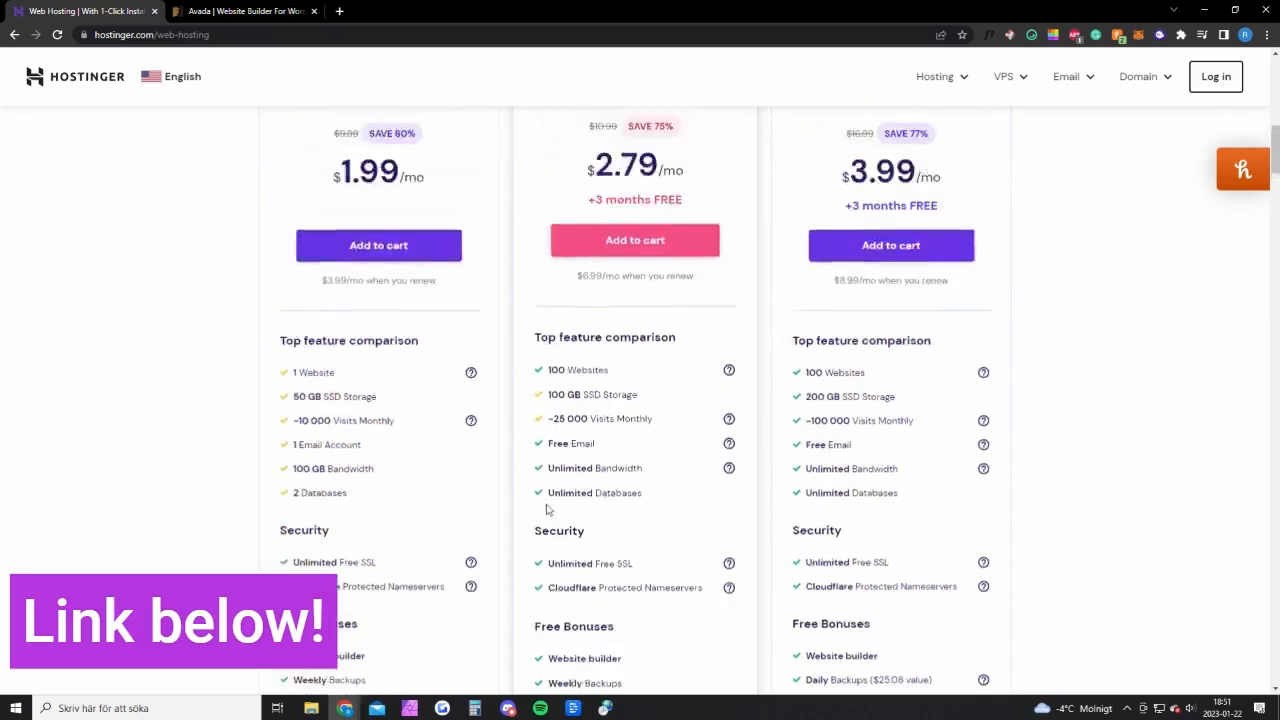
pyautogui.click(245, 11)
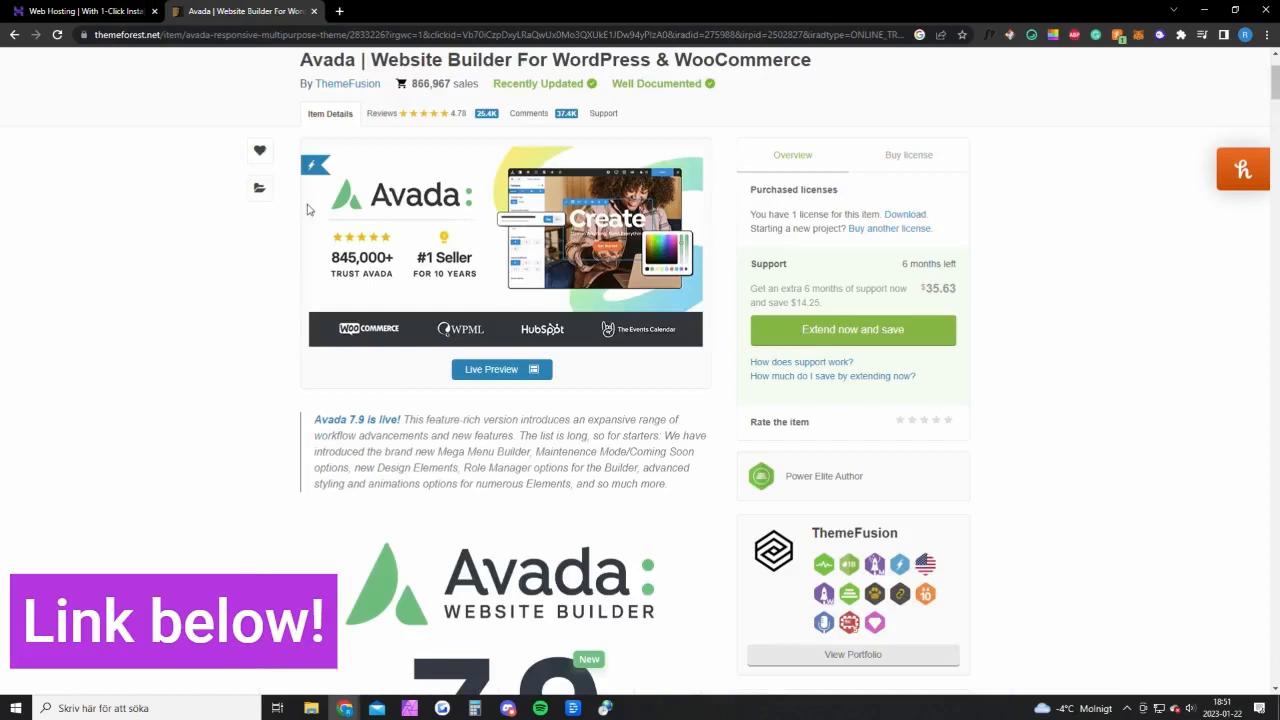
# Step: Show Avada's $69 Regular License purchase details in the Buy license sidebar
pyautogui.click(908, 154)
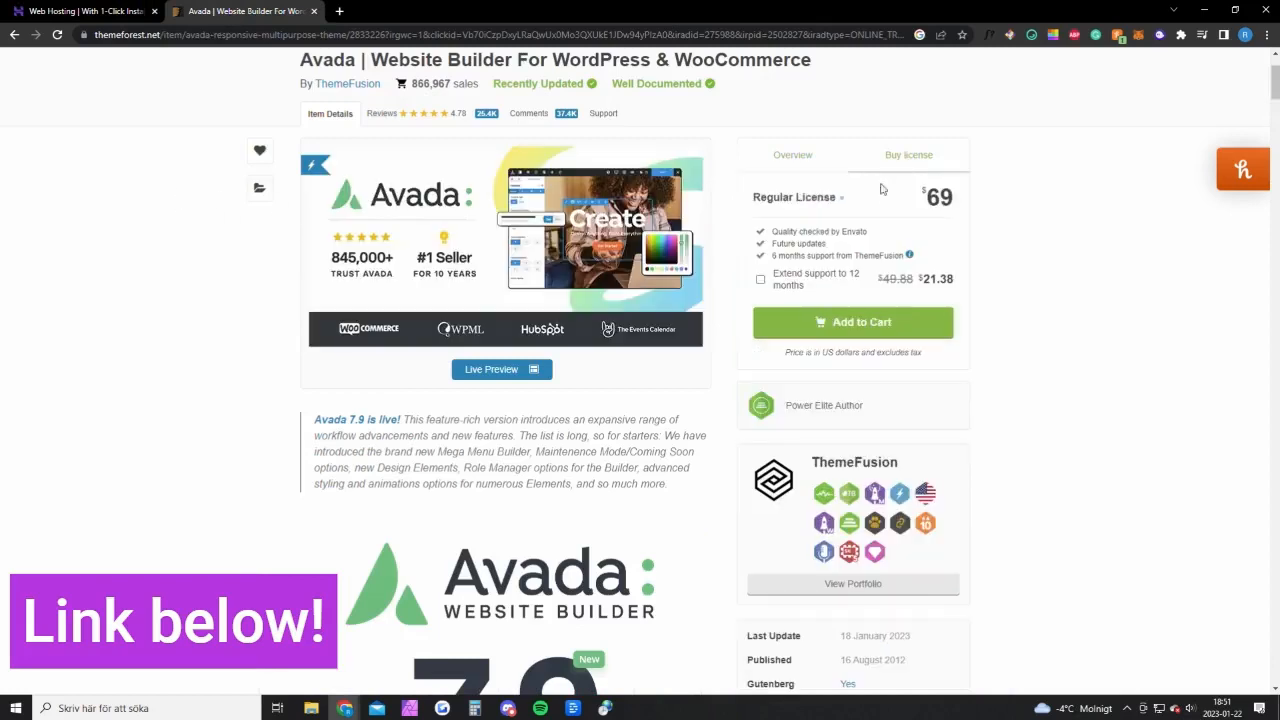
pyautogui.moveTo(874, 248)
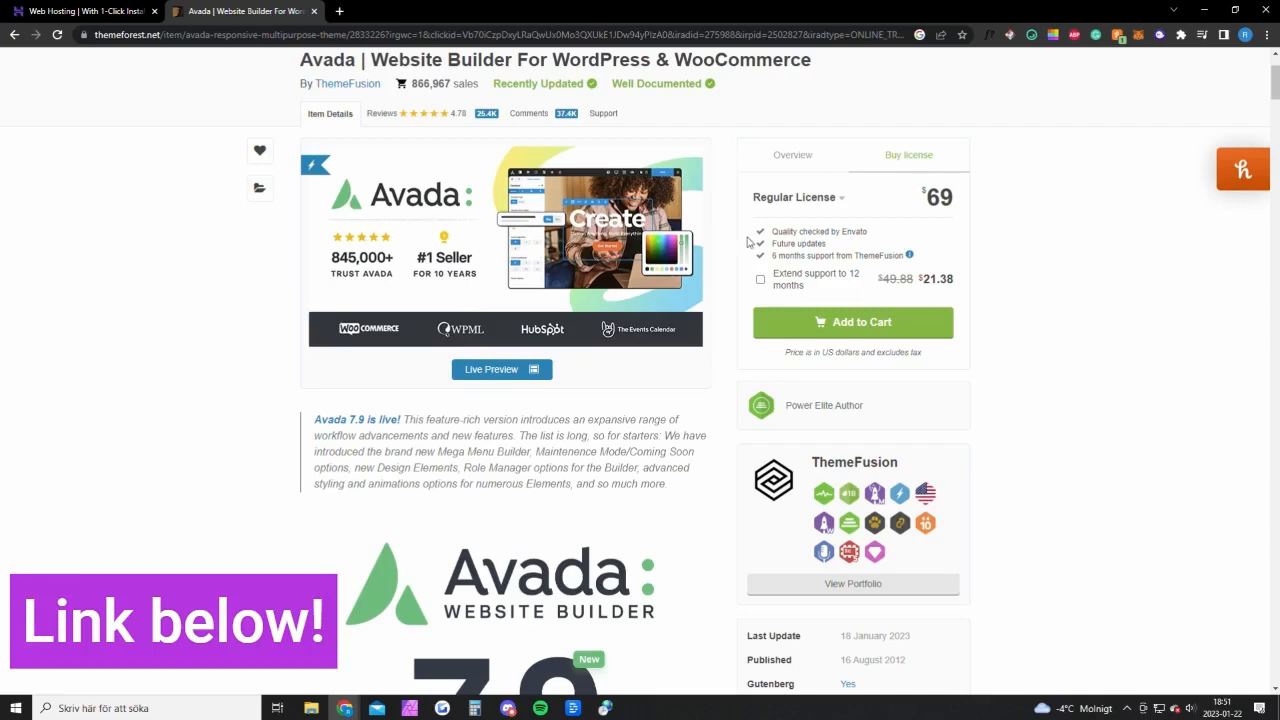
pyautogui.moveTo(741, 222)
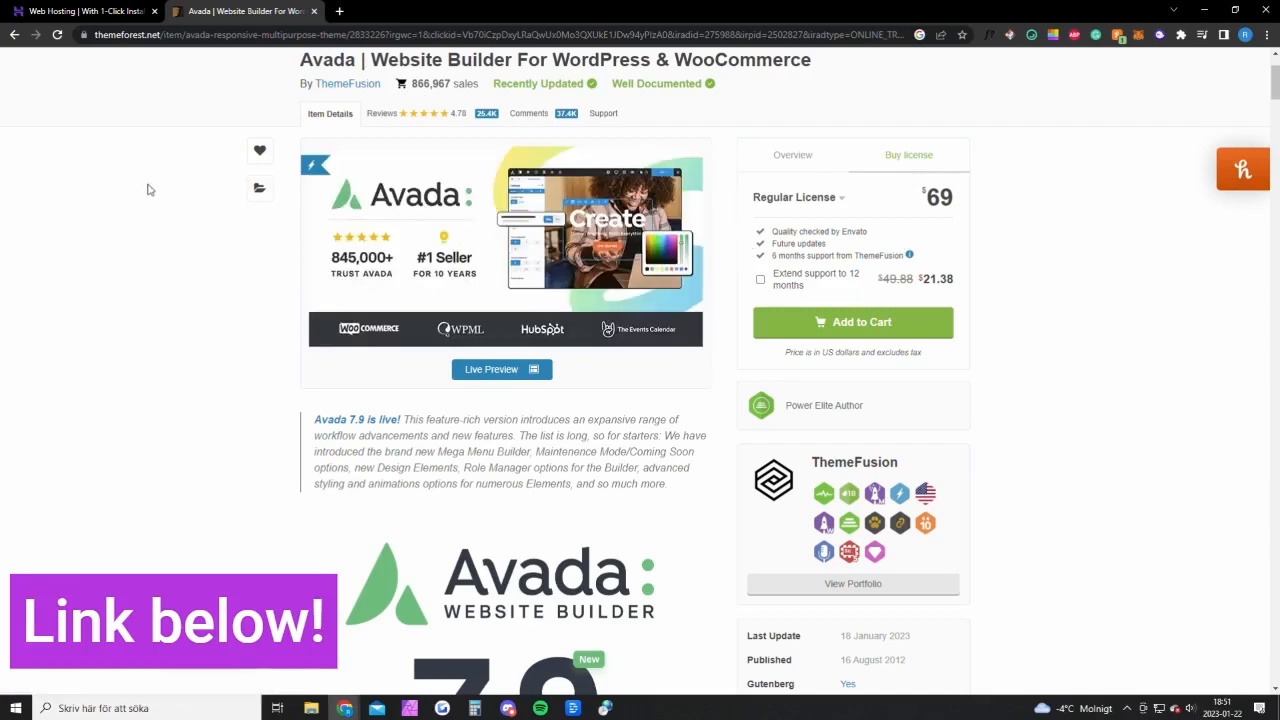
# Step: In hPanel, add a website choosing Create a new website, reaching the Websites list with nocoders.space
pyautogui.click(90, 11)
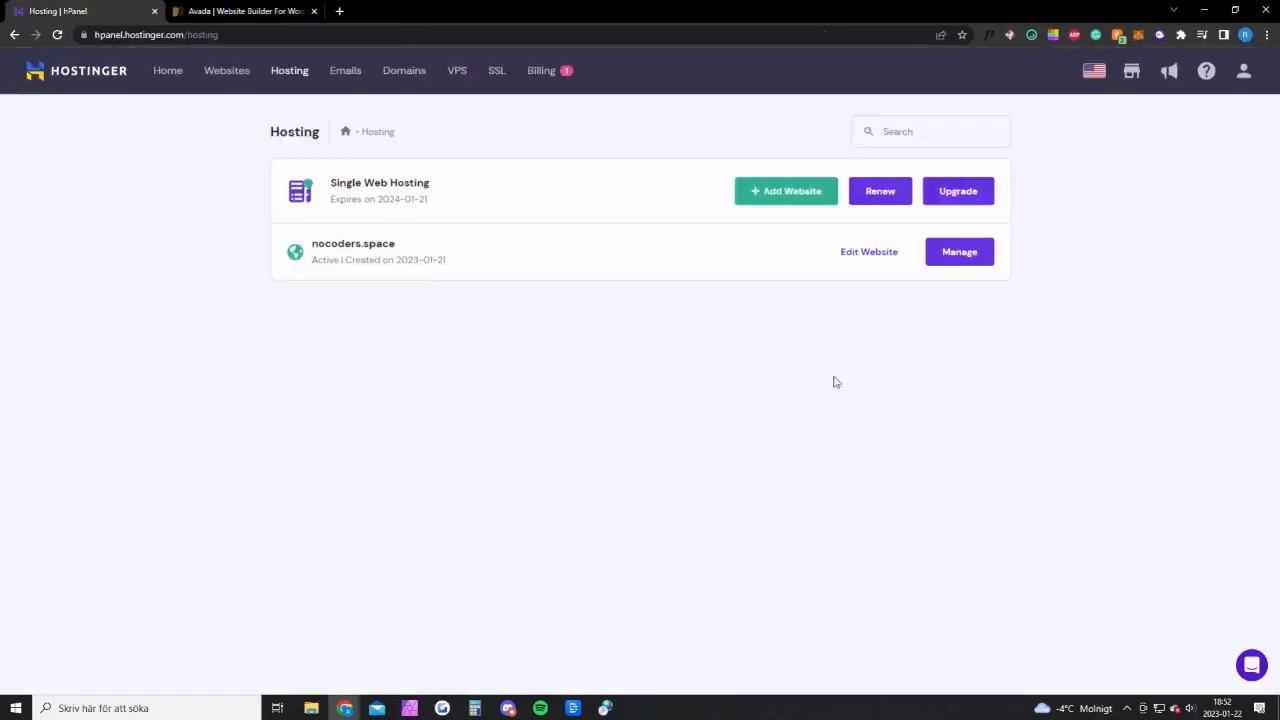
pyautogui.moveTo(581, 279)
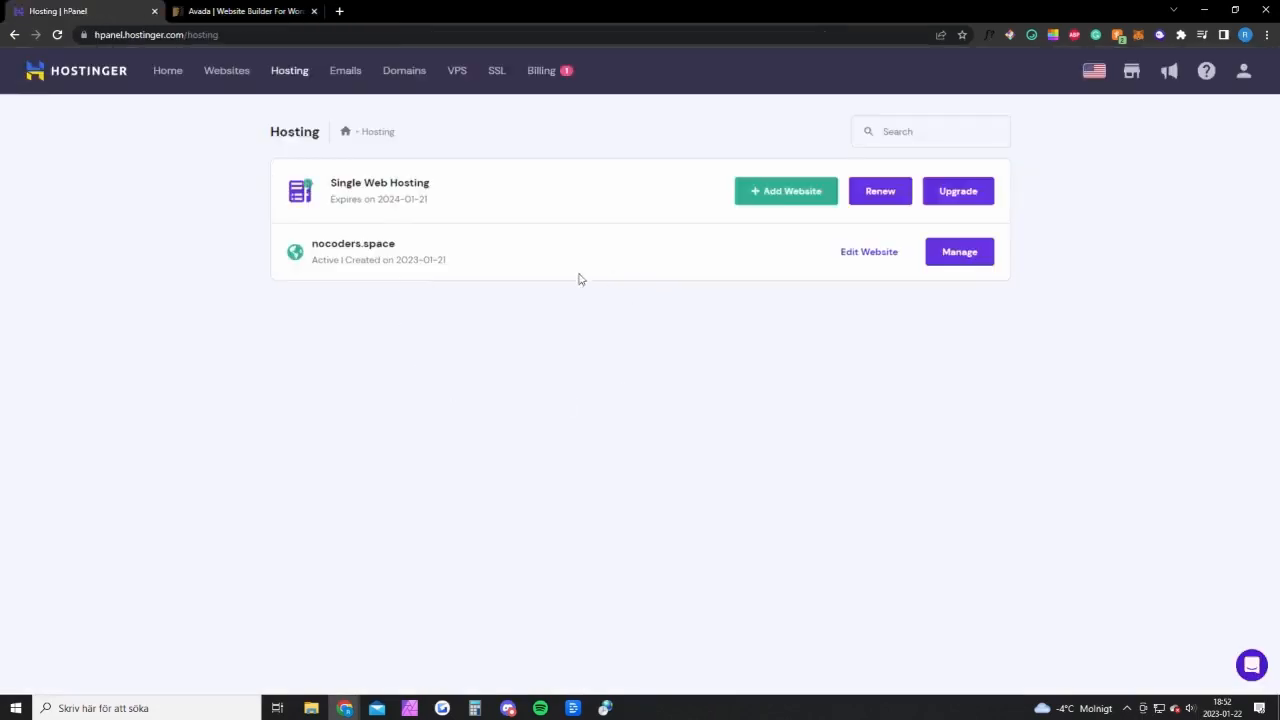
pyautogui.moveTo(290, 78)
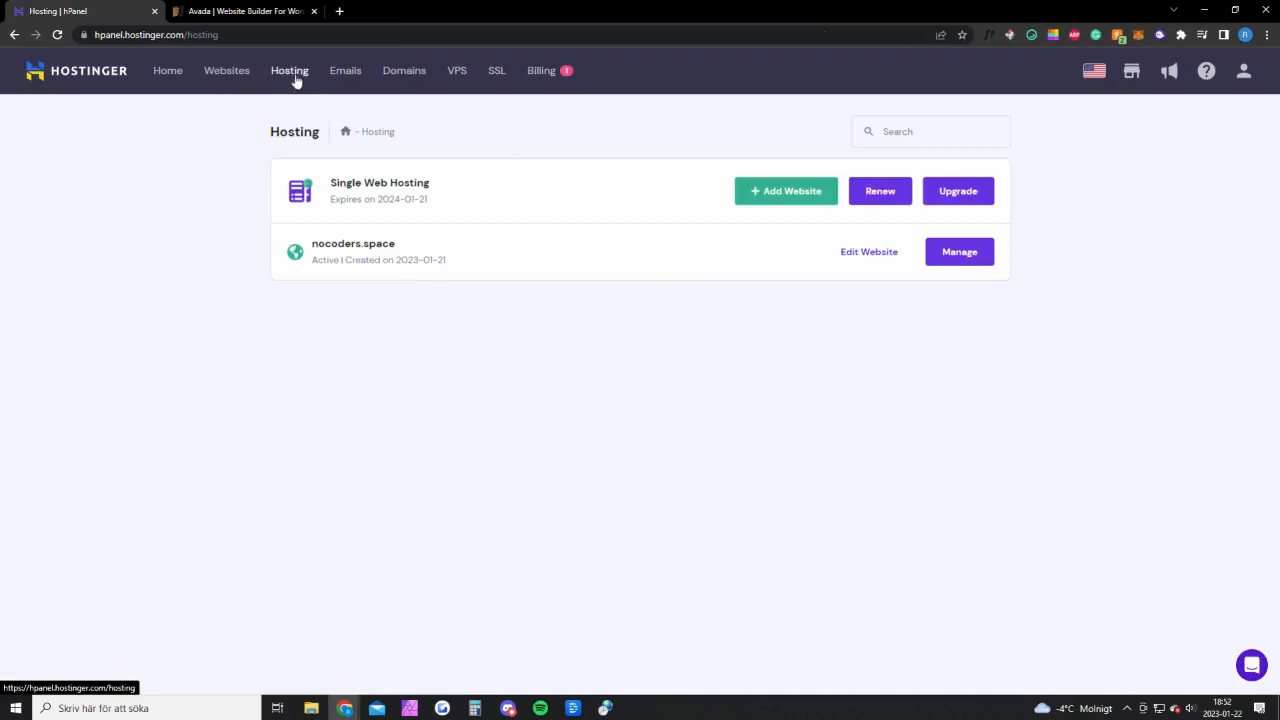
pyautogui.moveTo(305, 78)
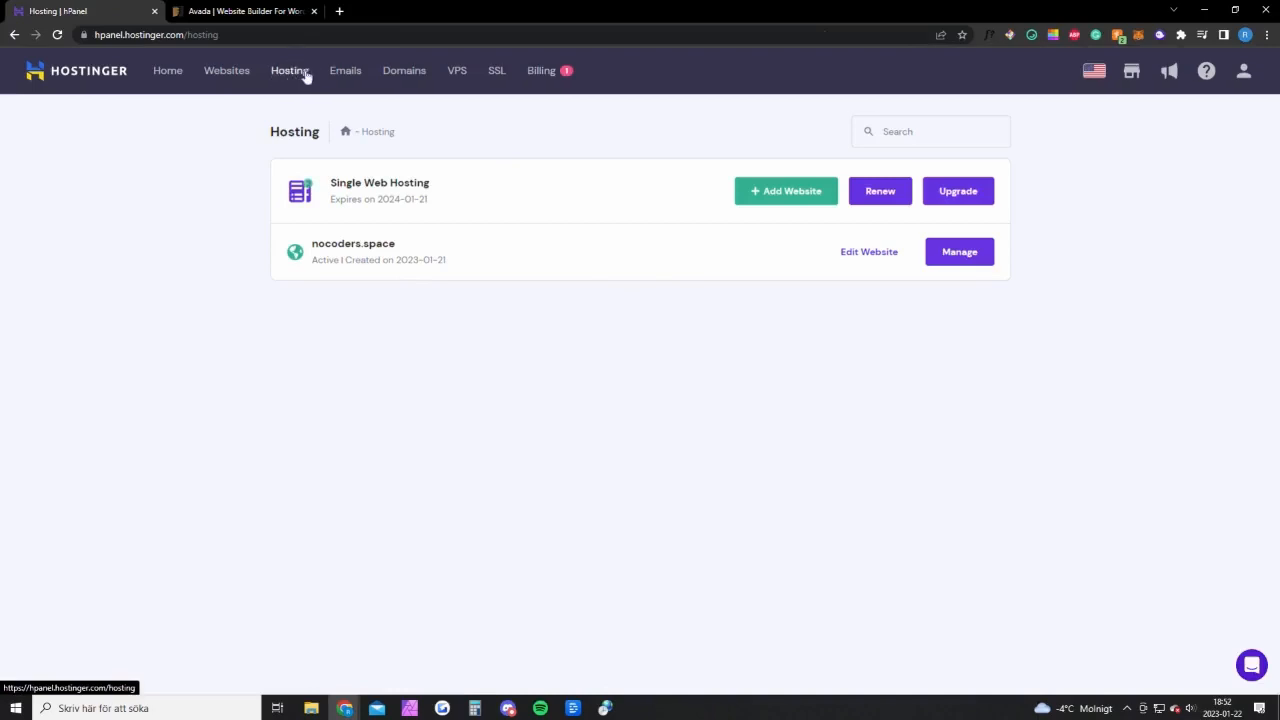
pyautogui.moveTo(764, 197)
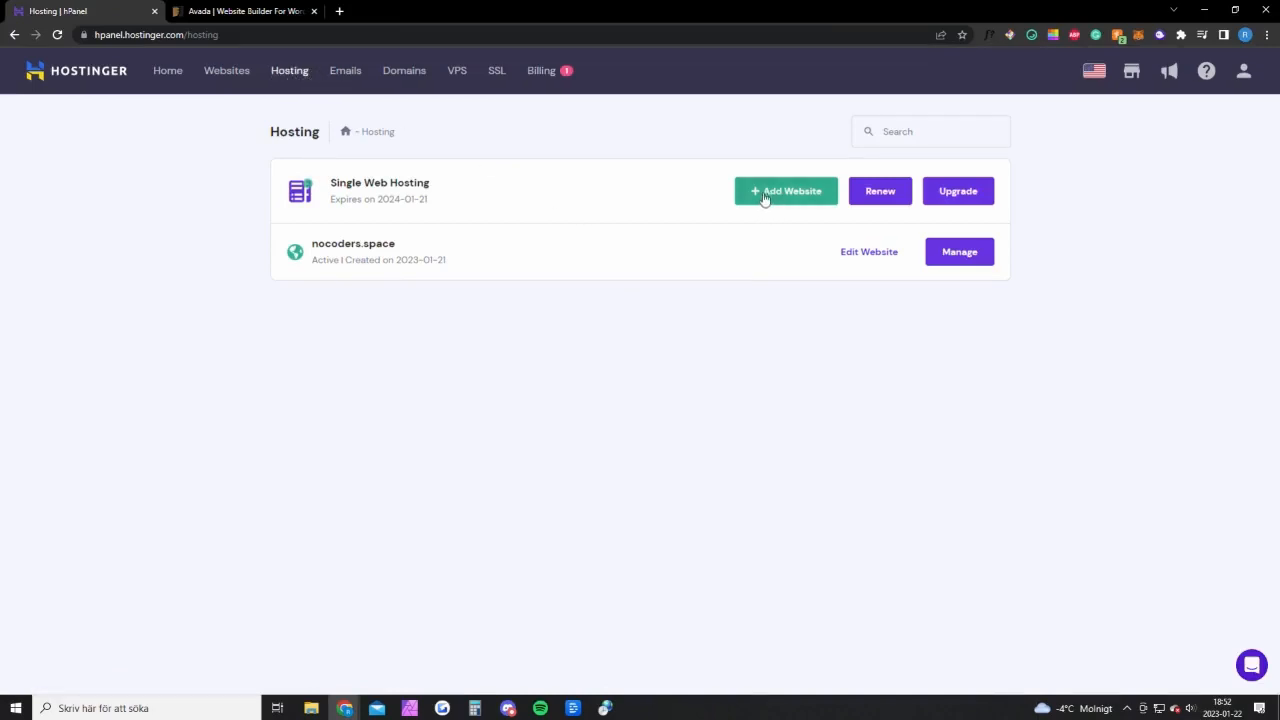
pyautogui.click(785, 191)
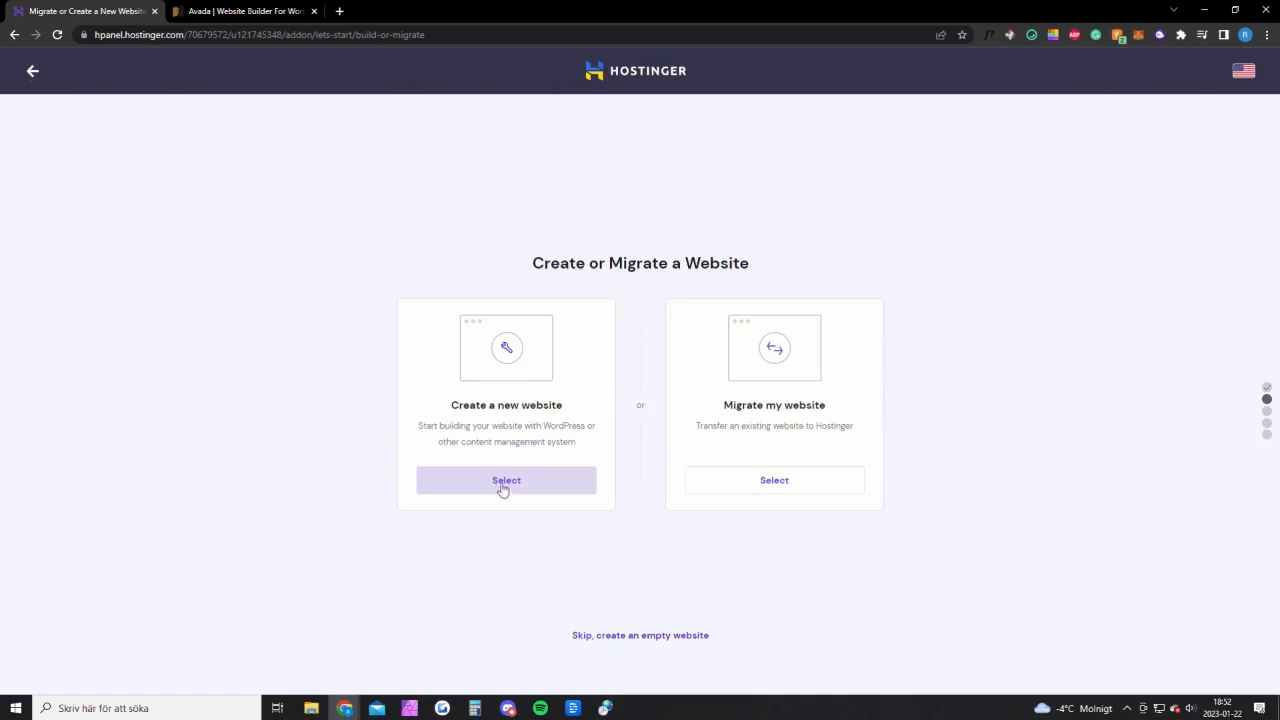
pyautogui.click(506, 480)
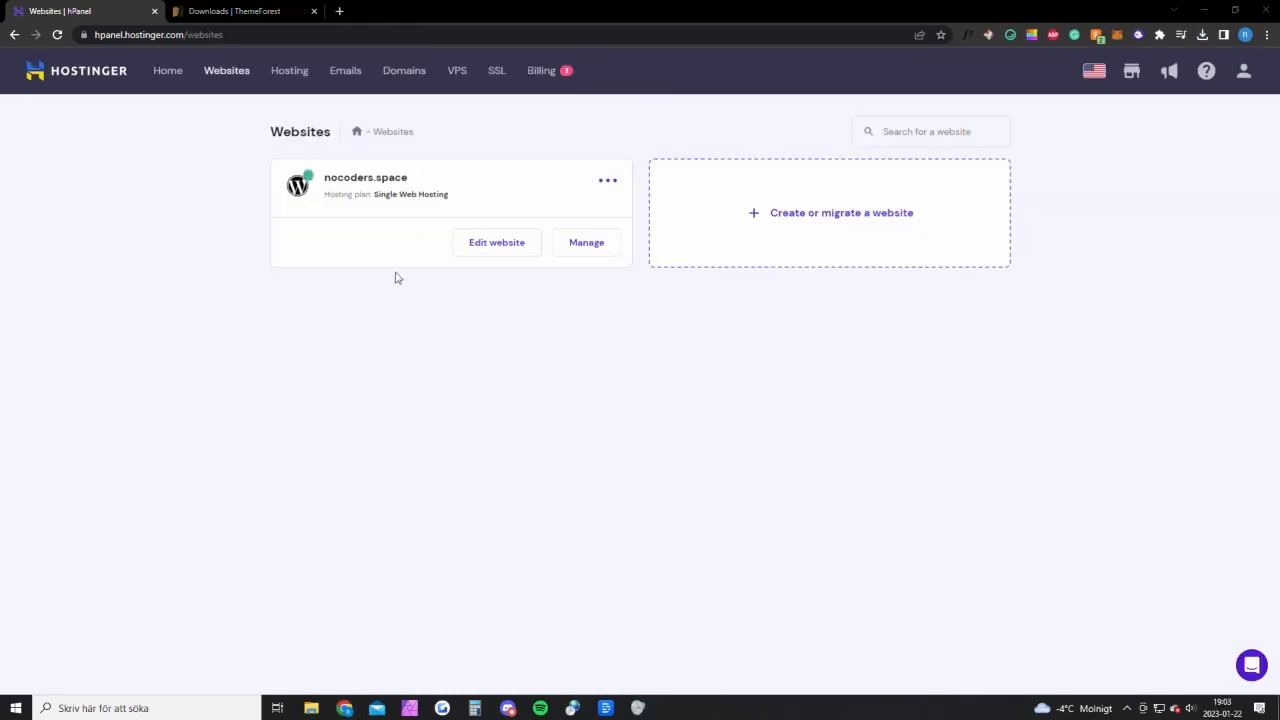
pyautogui.moveTo(193, 93)
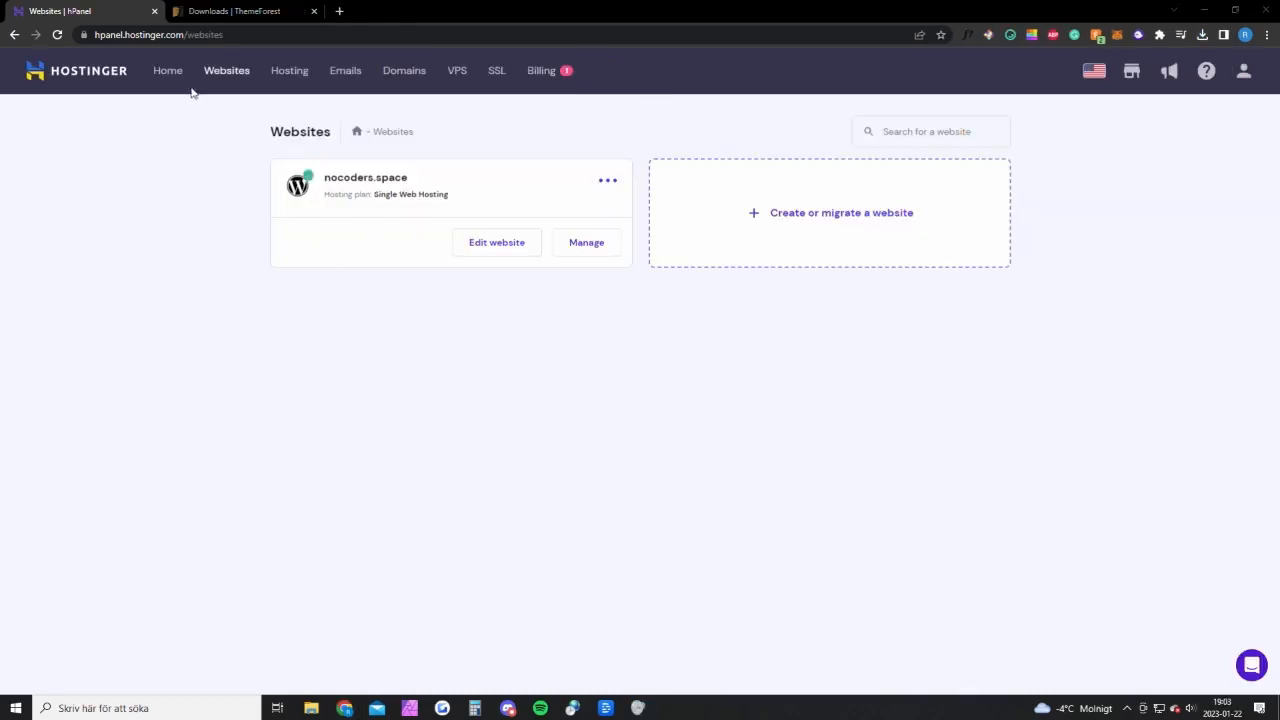
pyautogui.moveTo(229, 80)
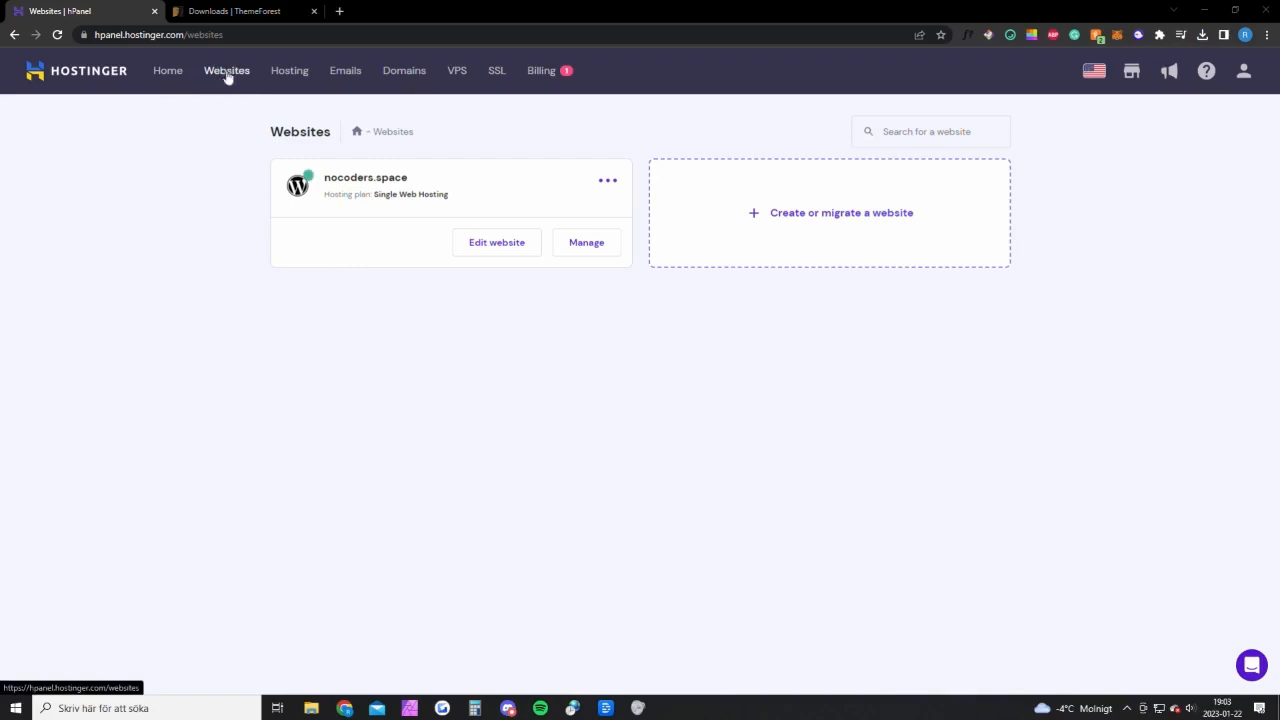
pyautogui.moveTo(496, 249)
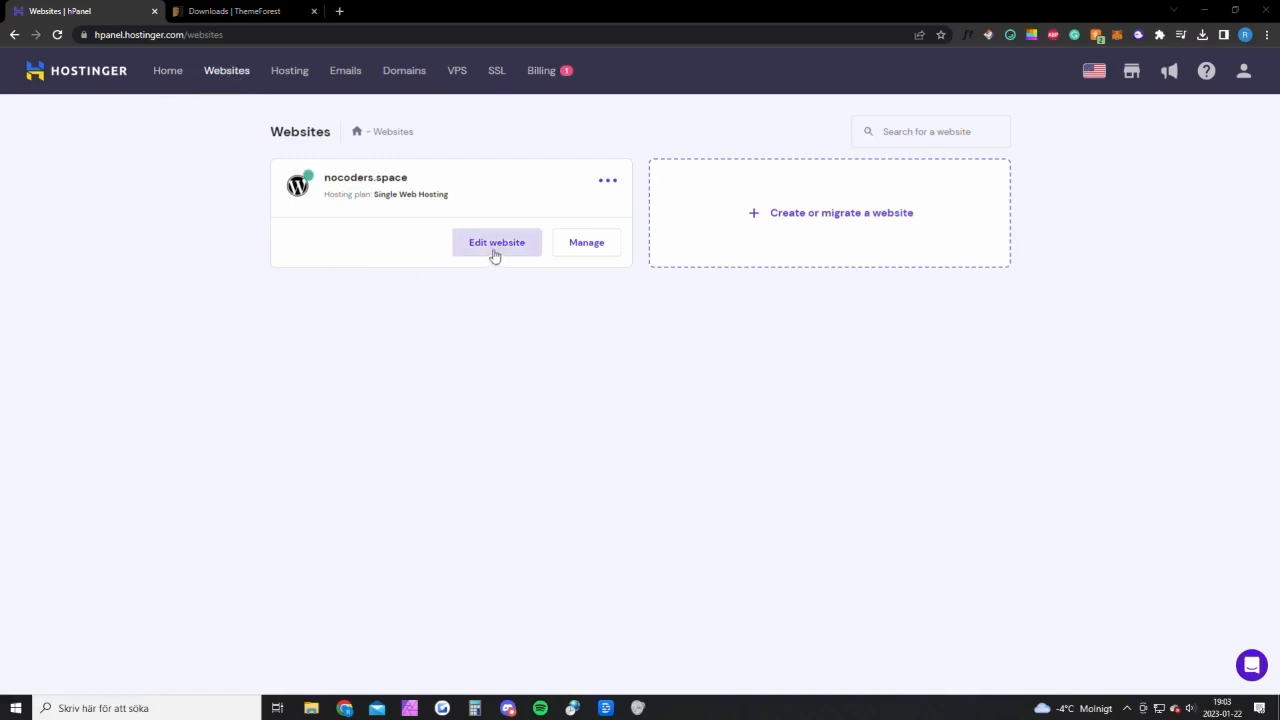
# Step: Enter the nocoders.space WordPress admin's theme upload screen, then move to the ThemeForest downloads
pyautogui.click(496, 242)
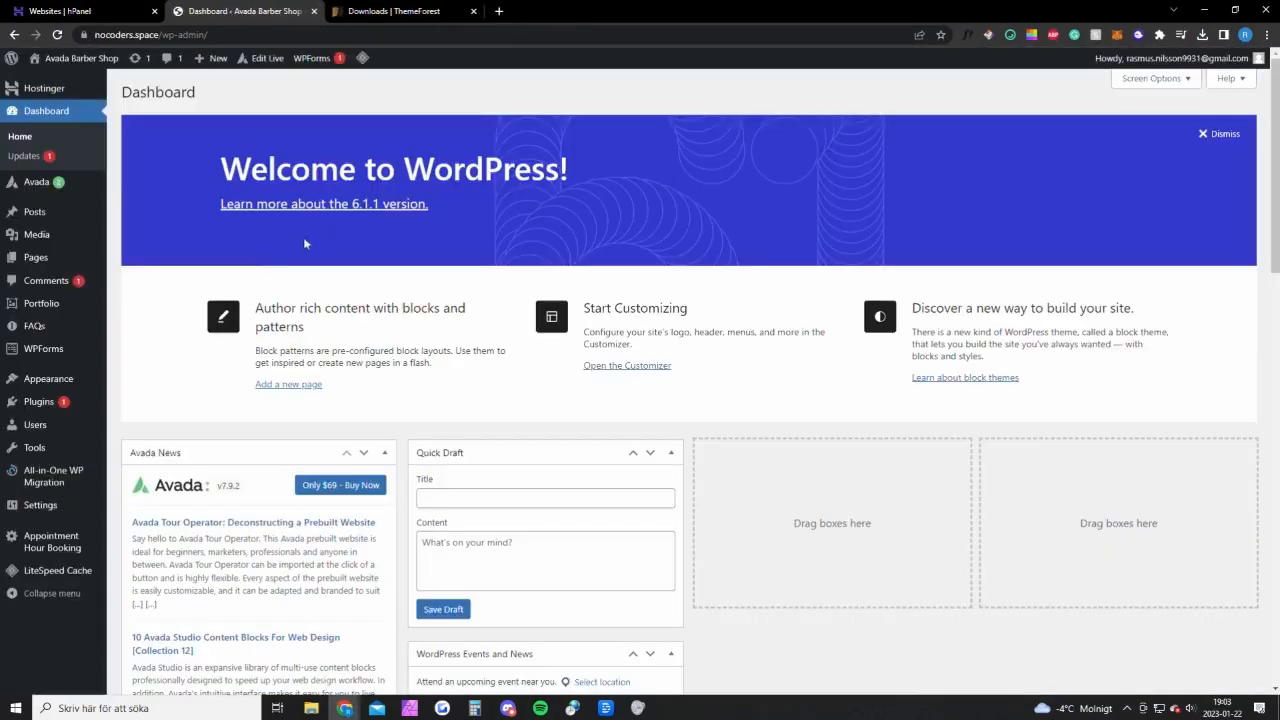
pyautogui.moveTo(122, 358)
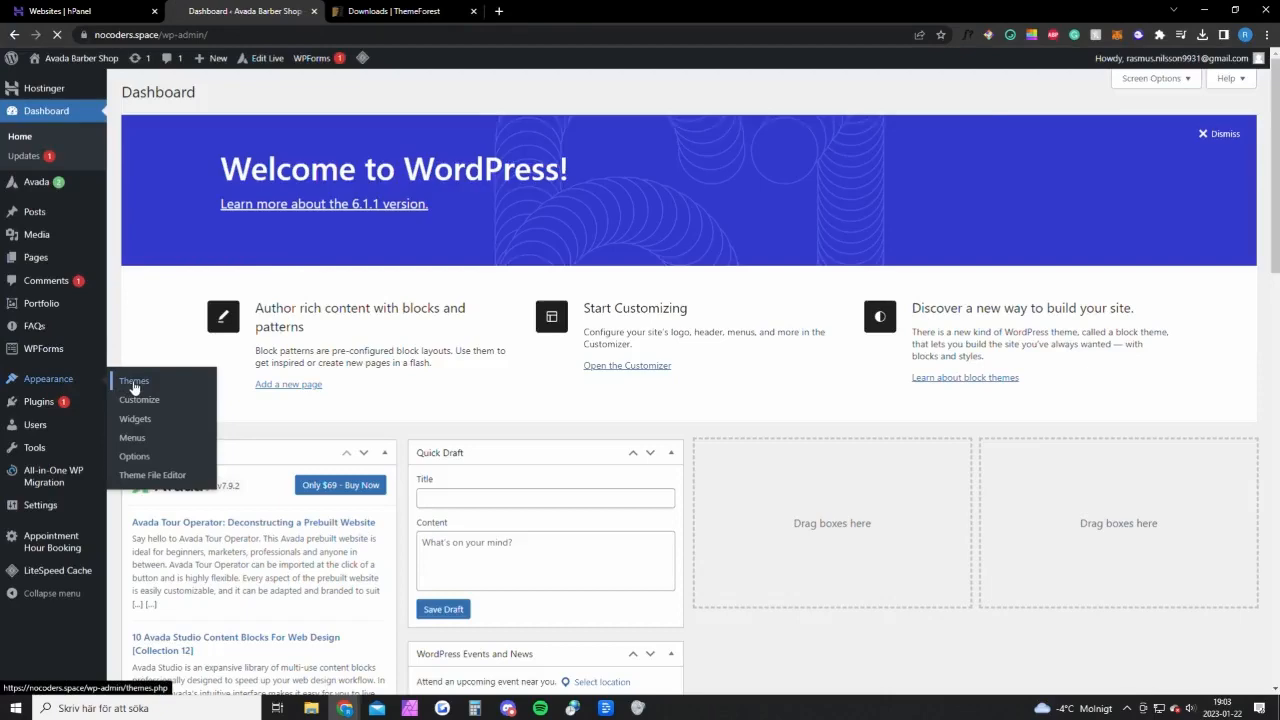
pyautogui.click(133, 381)
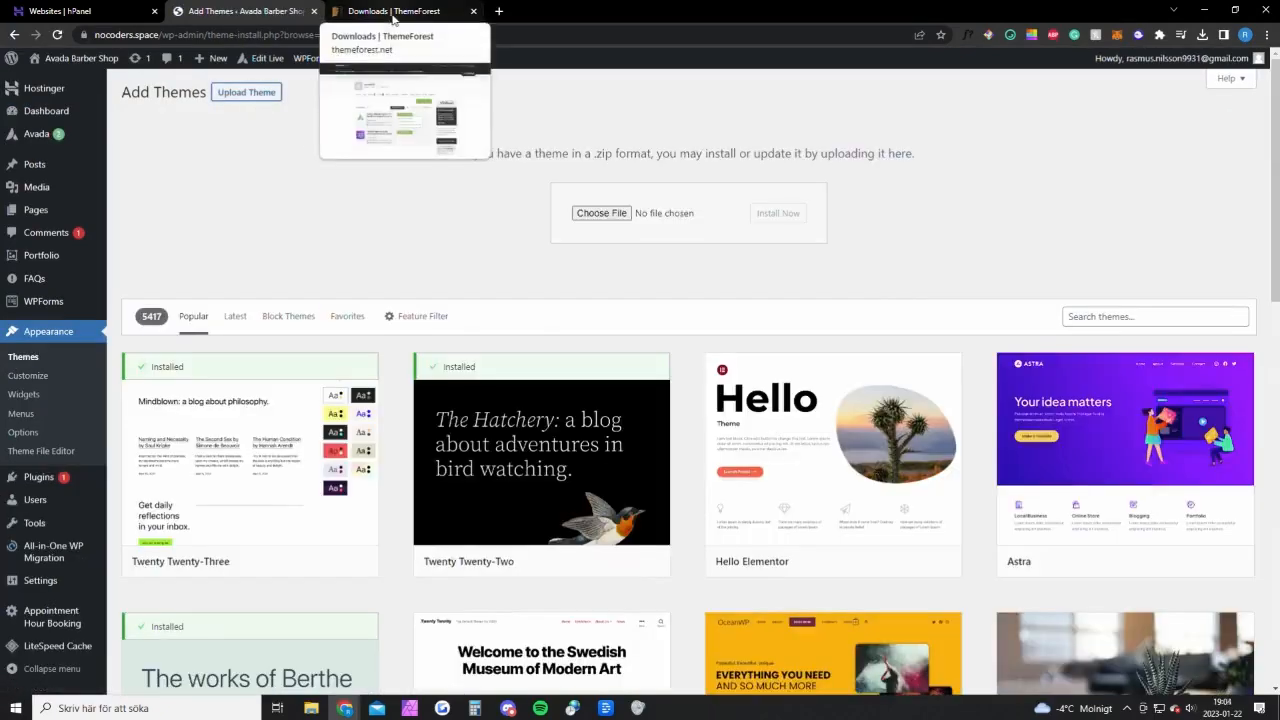
pyautogui.click(390, 11)
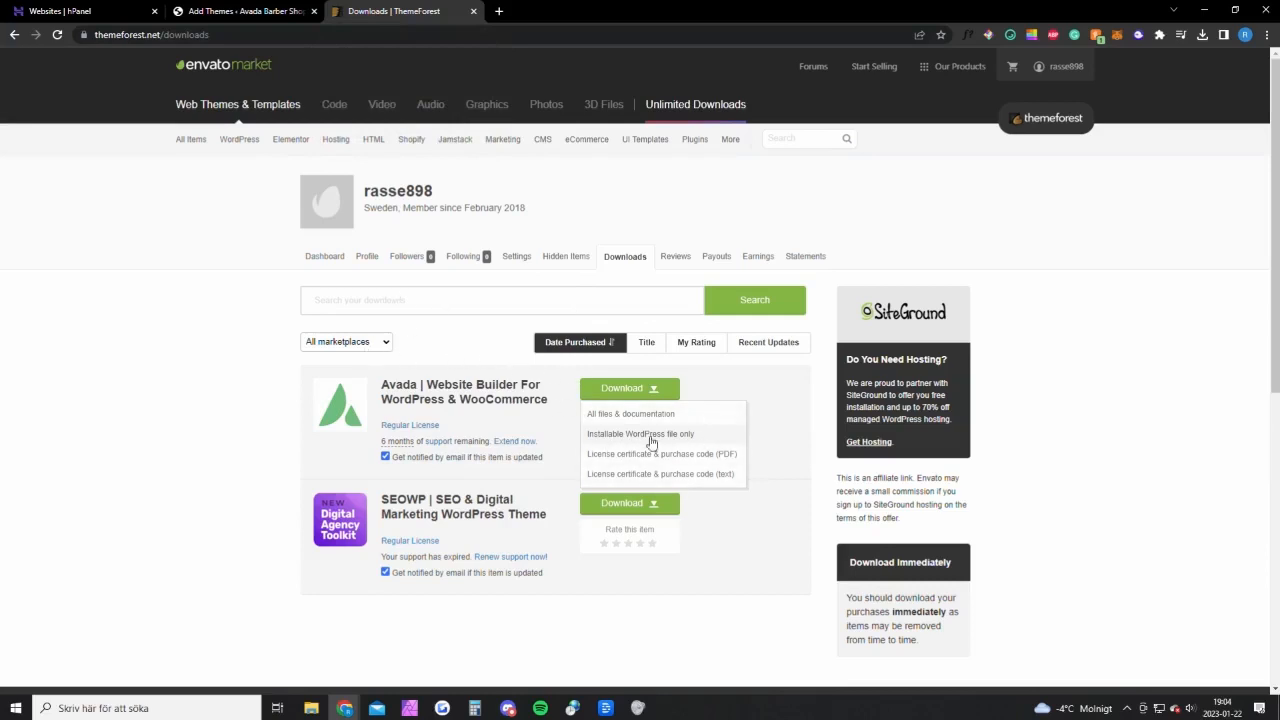
# Step: Download Avada's installable WordPress file and its license certificate with purchase code as text
pyautogui.click(1060, 66)
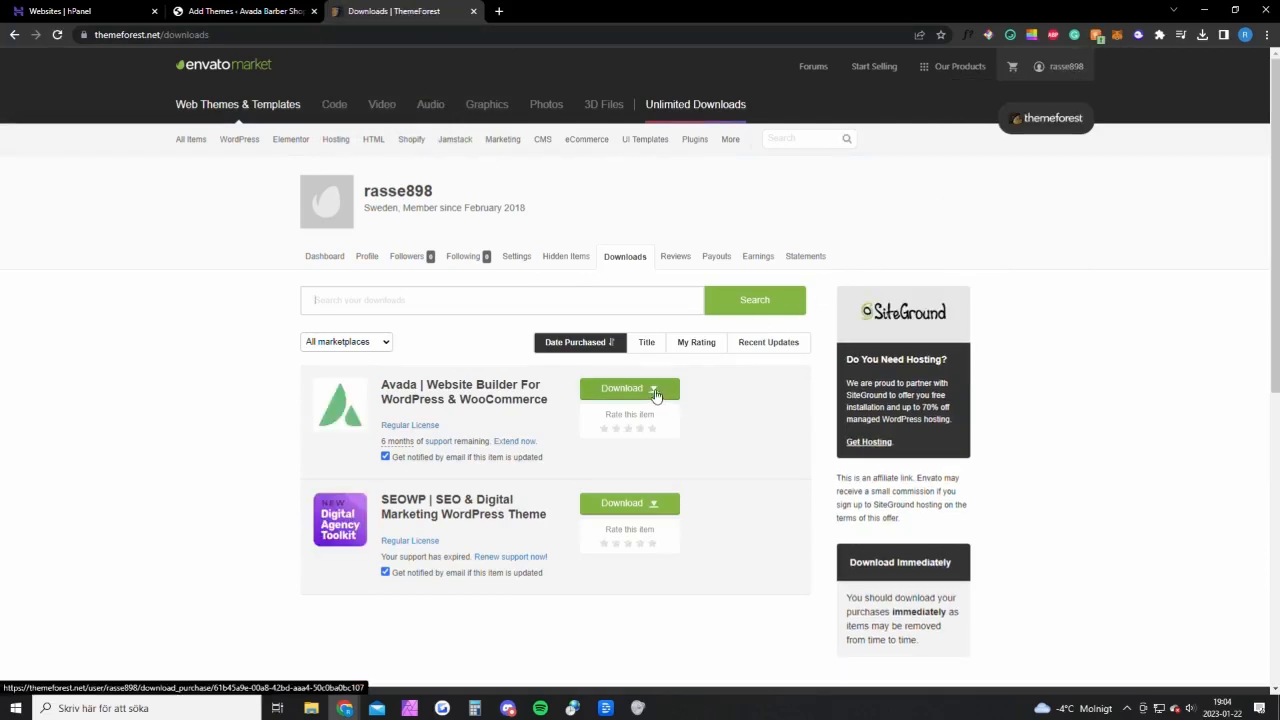
pyautogui.click(653, 389)
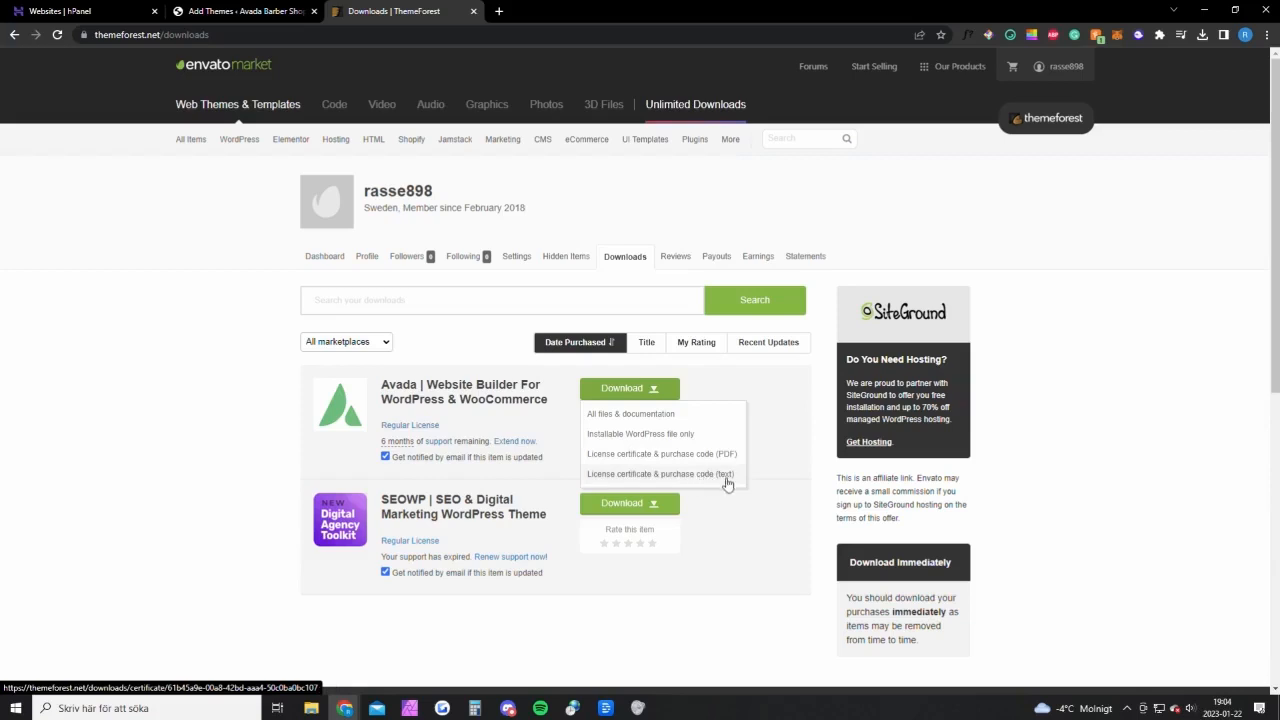
pyautogui.click(245, 11)
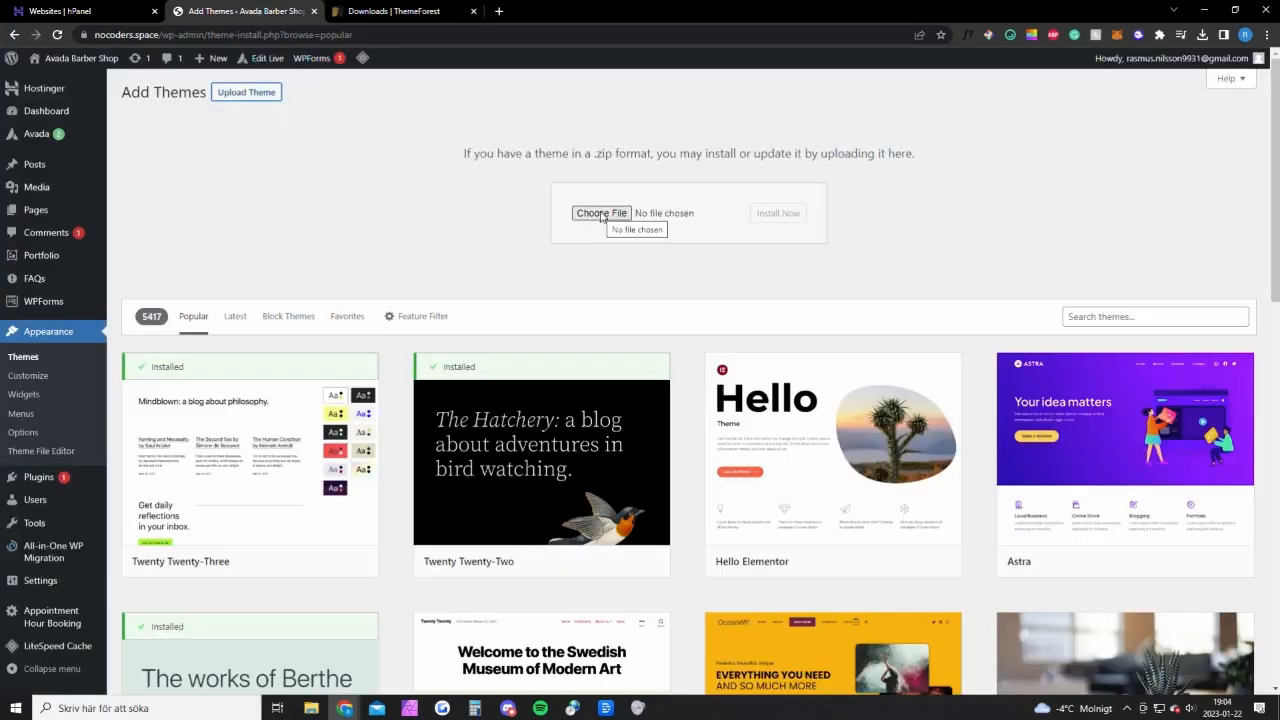
# Step: Upload the downloaded themeforest Avada zip and install it as a theme
pyautogui.click(601, 213)
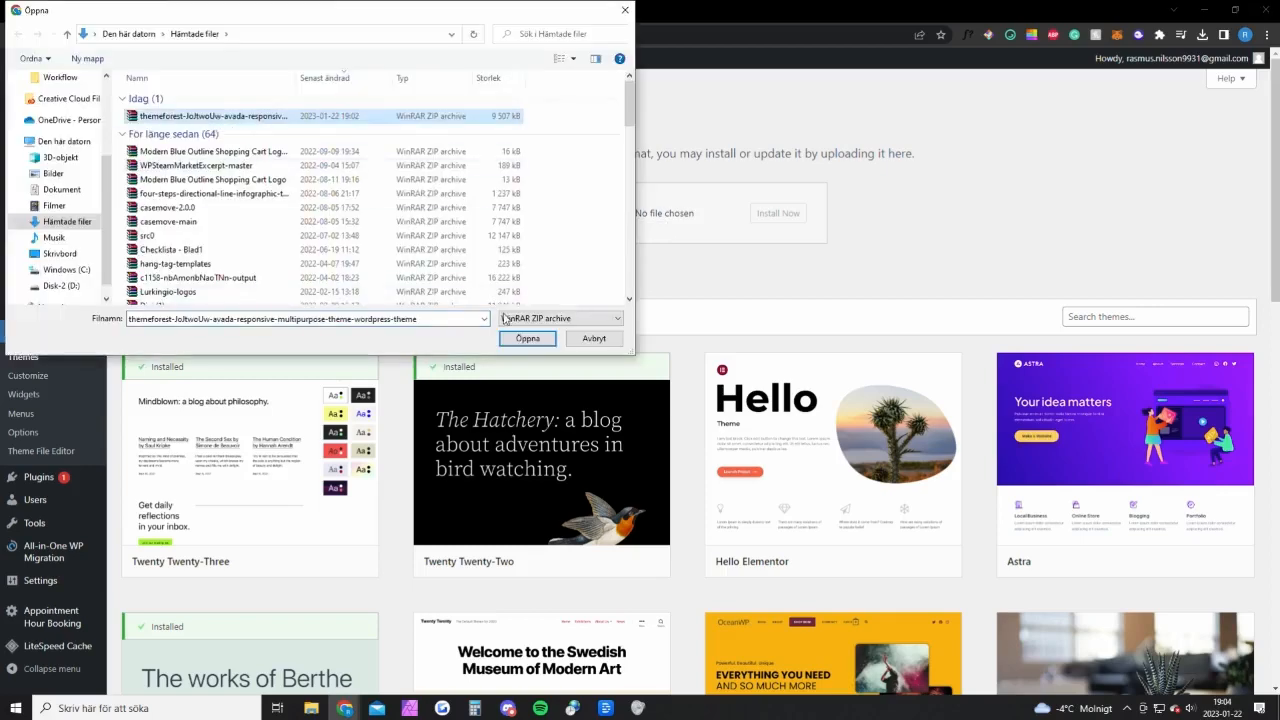
pyautogui.click(526, 338)
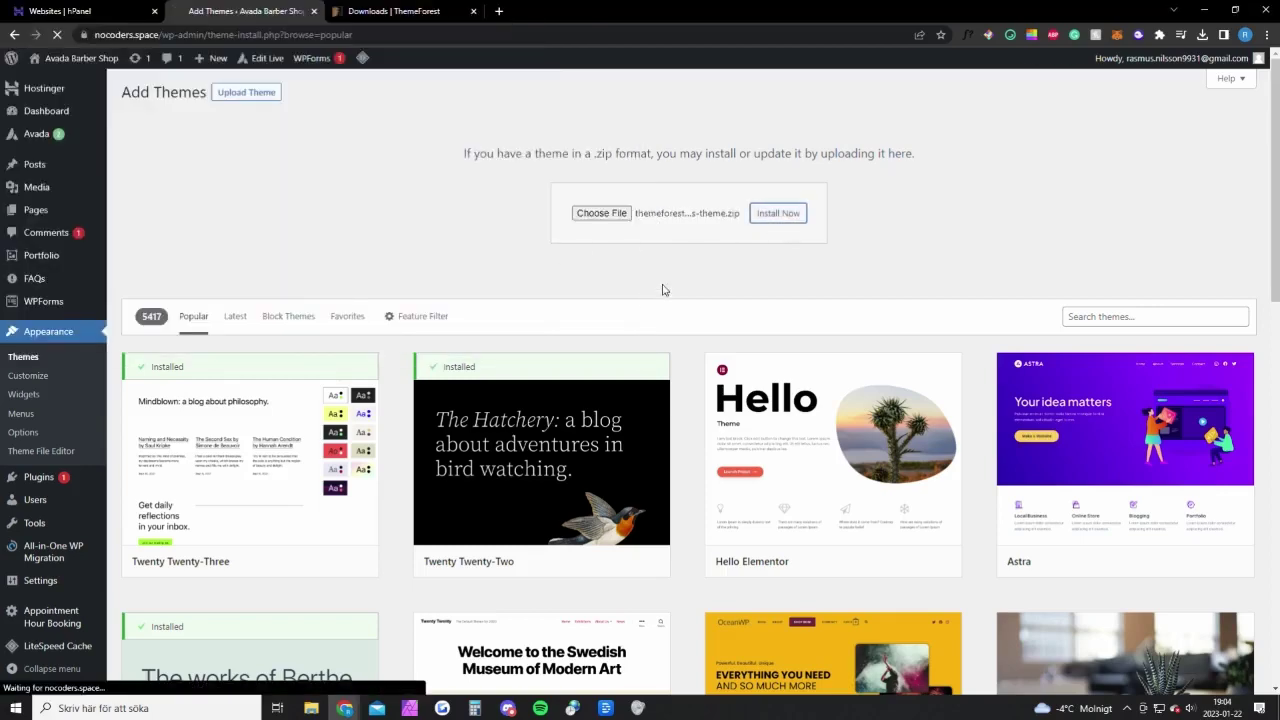
pyautogui.click(777, 213)
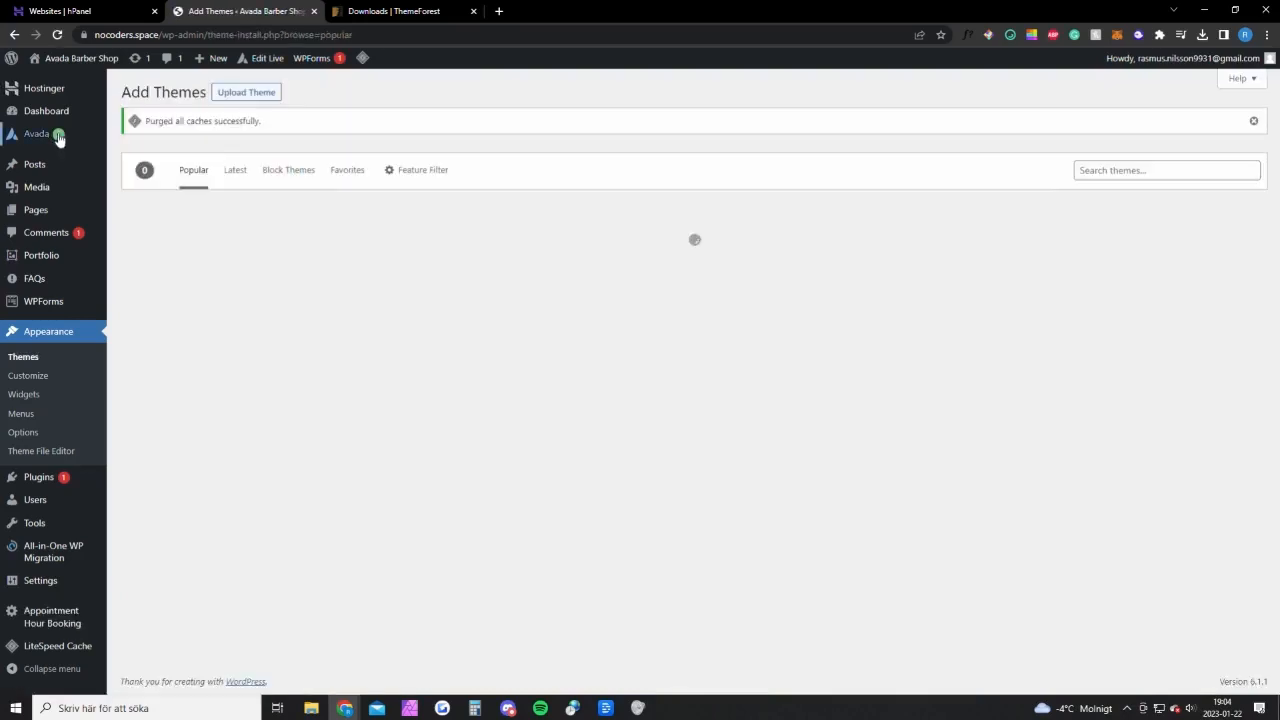
# Step: Register the site in the Avada dashboard using the purchase code from the ThemeForest license text
pyautogui.click(37, 133)
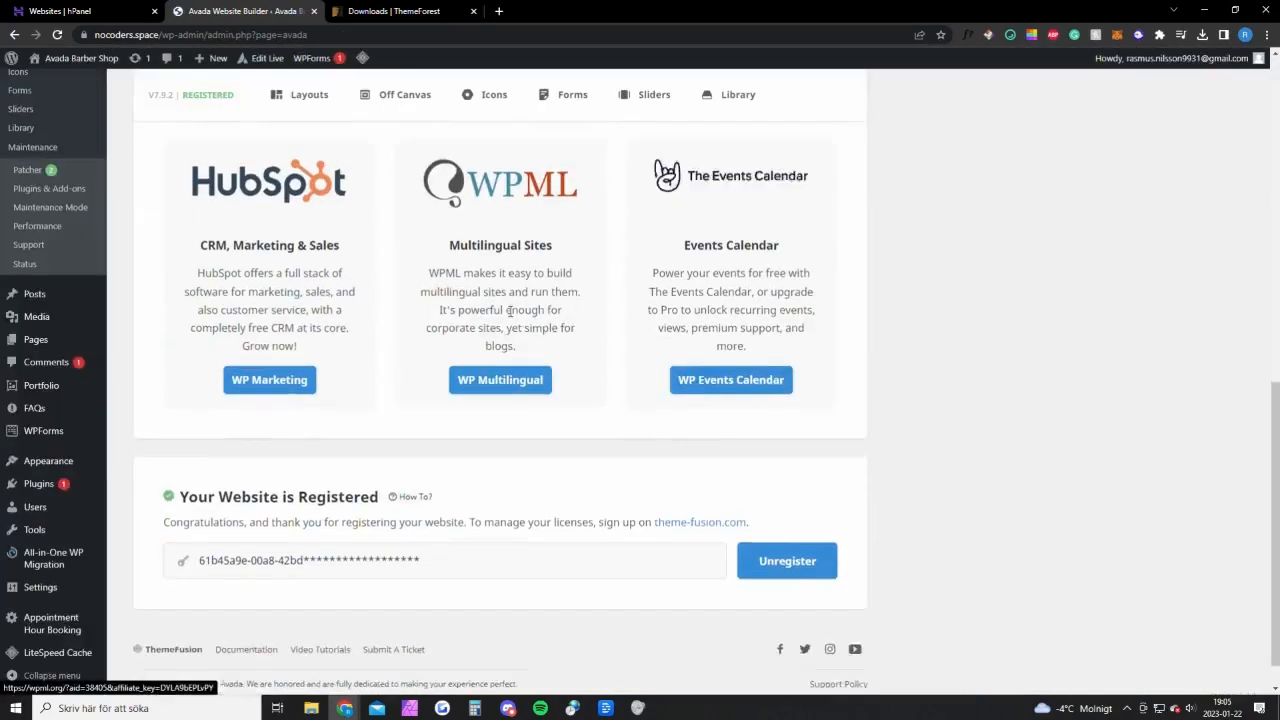
pyautogui.scroll(-3)
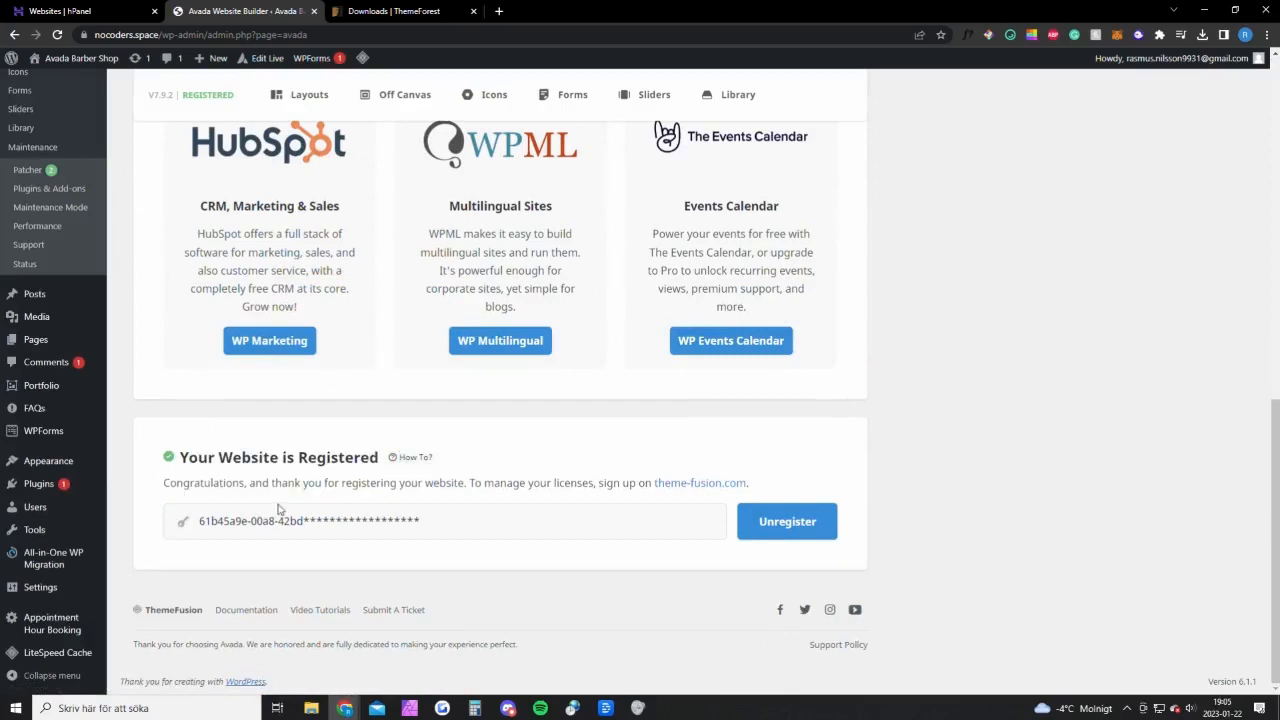
pyautogui.click(392, 11)
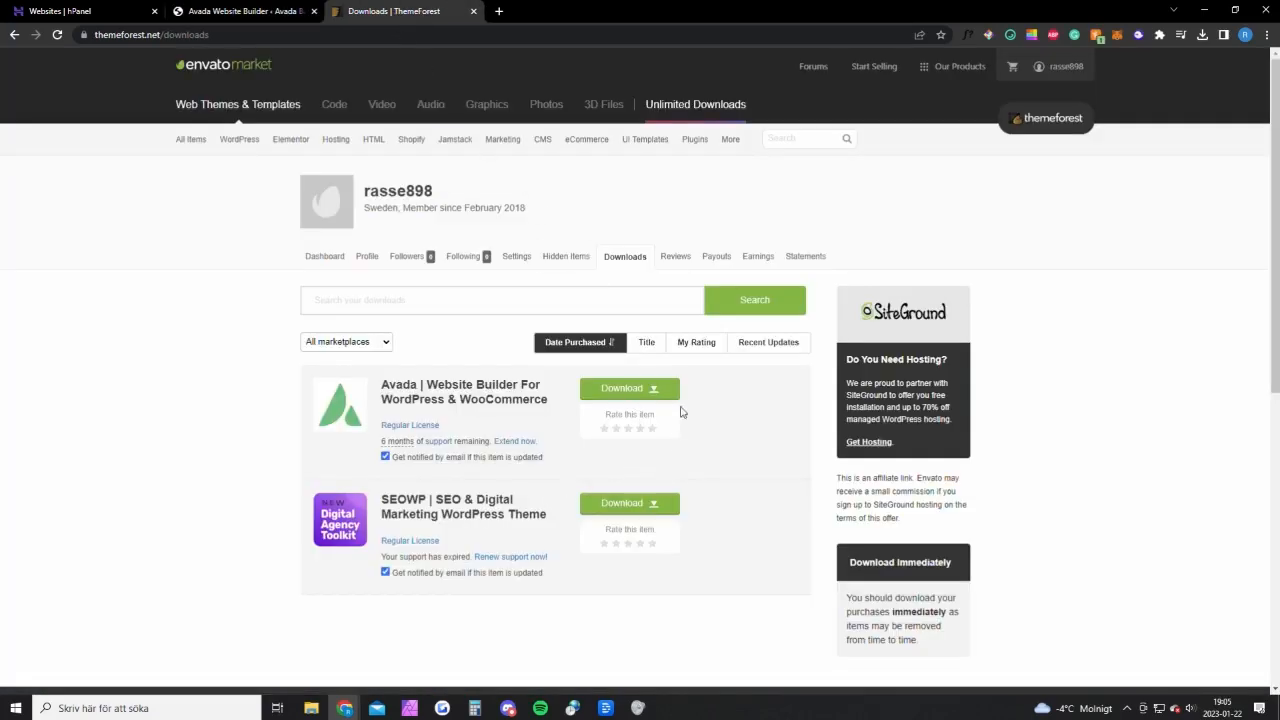
pyautogui.click(629, 388)
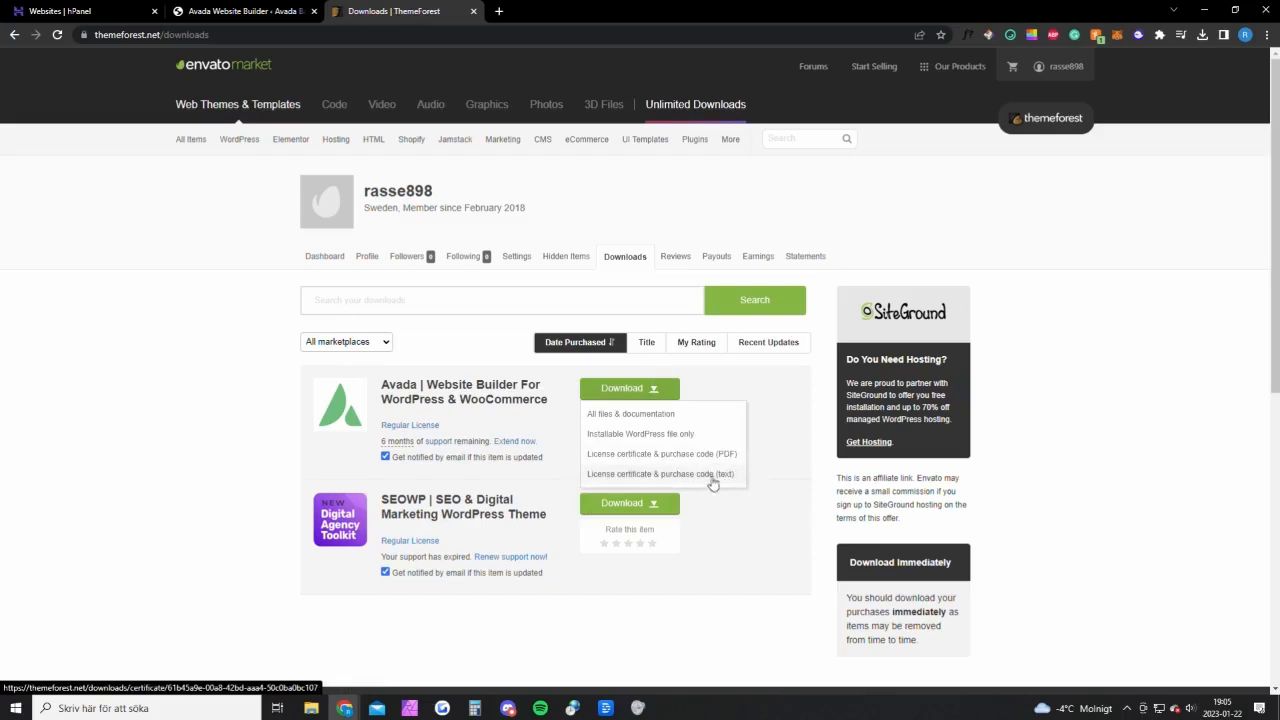
pyautogui.click(245, 11)
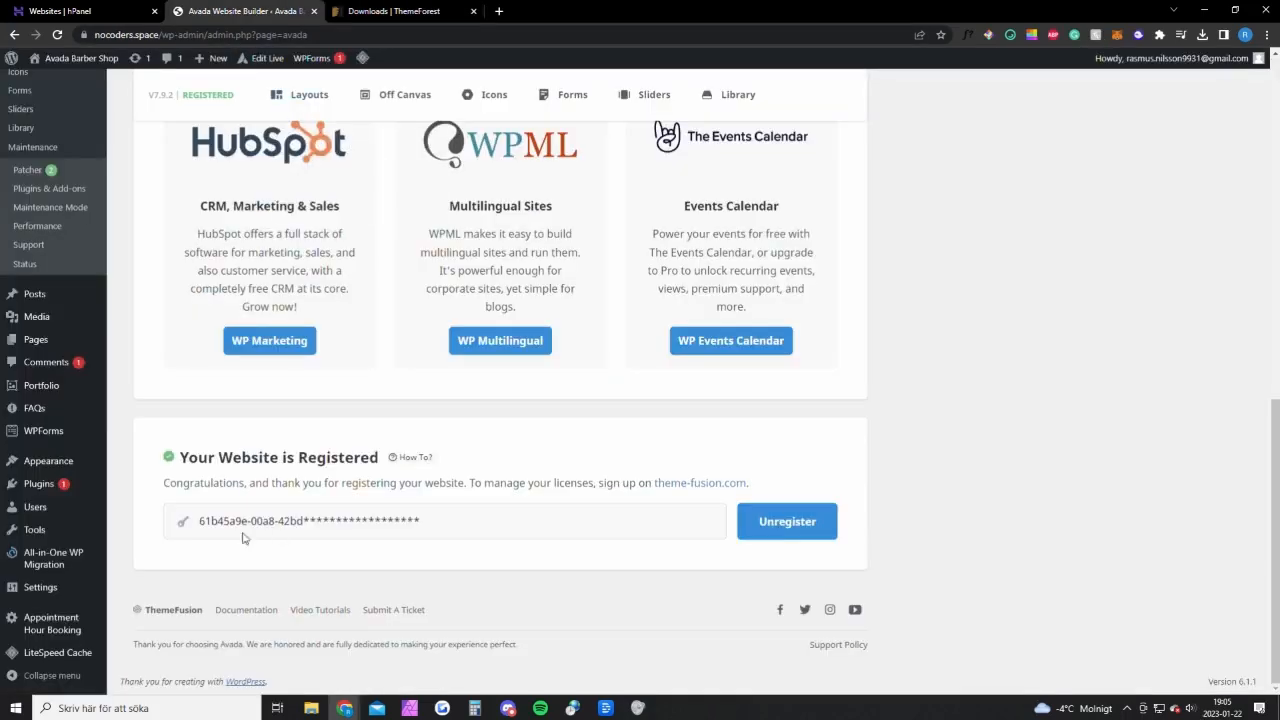
pyautogui.moveTo(242, 534)
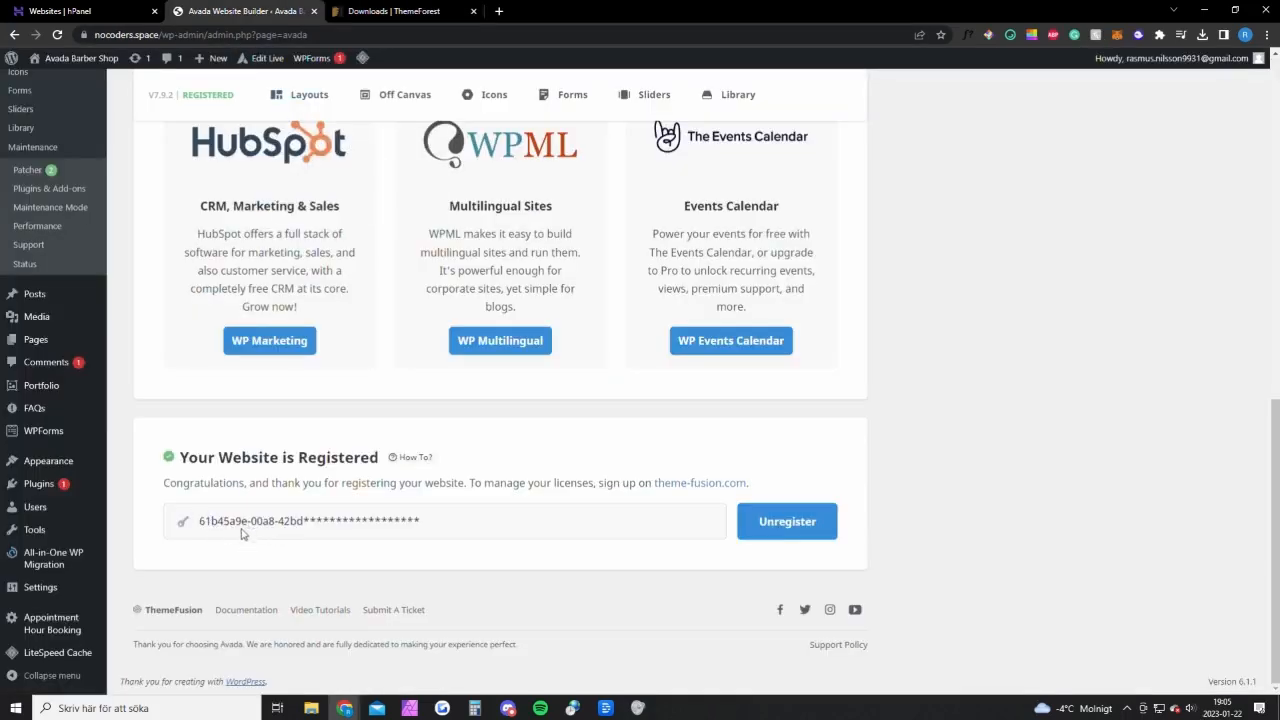
pyautogui.moveTo(566, 528)
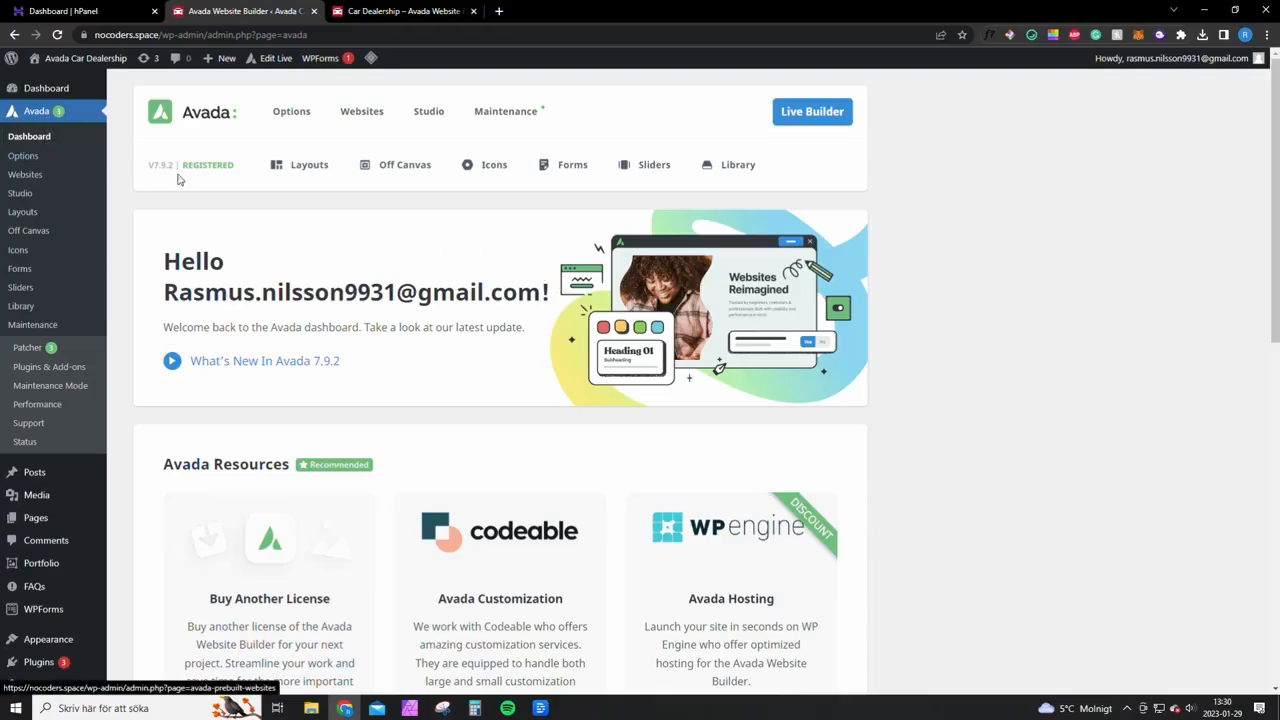
# Step: Review the Car Dealership prebuilt site's required plugins, then close its import dialog
pyautogui.click(361, 111)
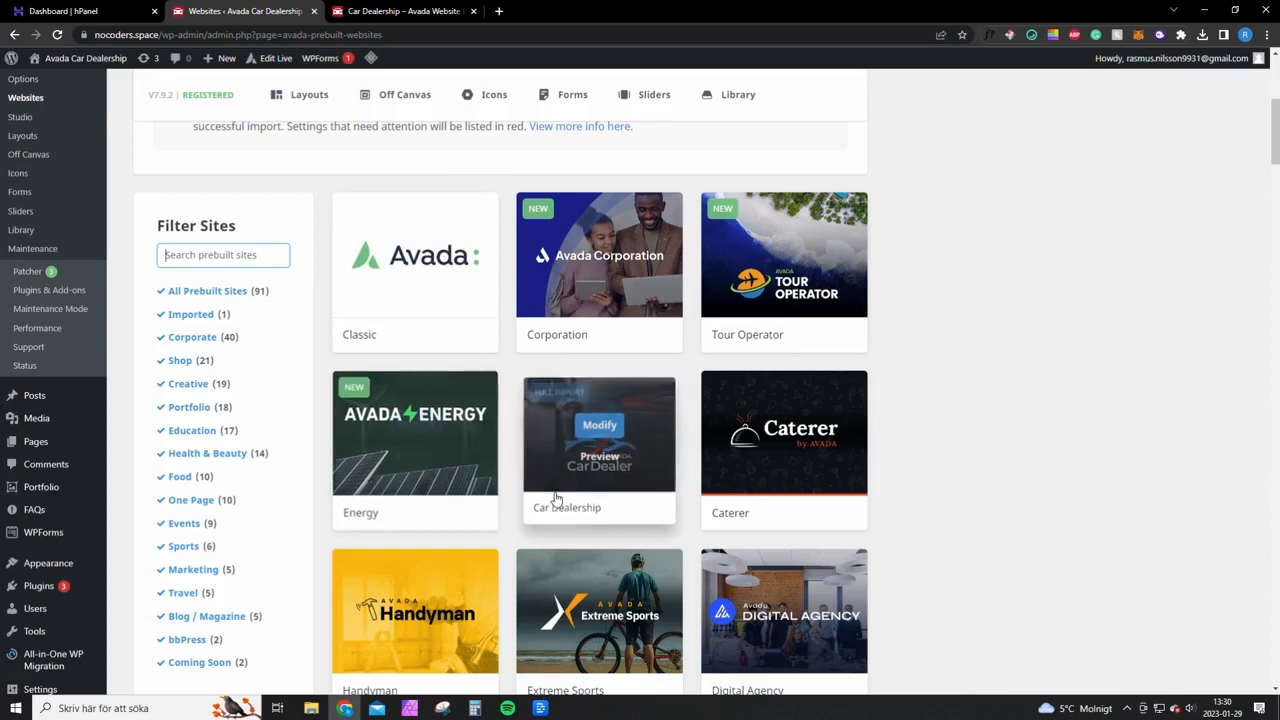
pyautogui.moveTo(650, 450)
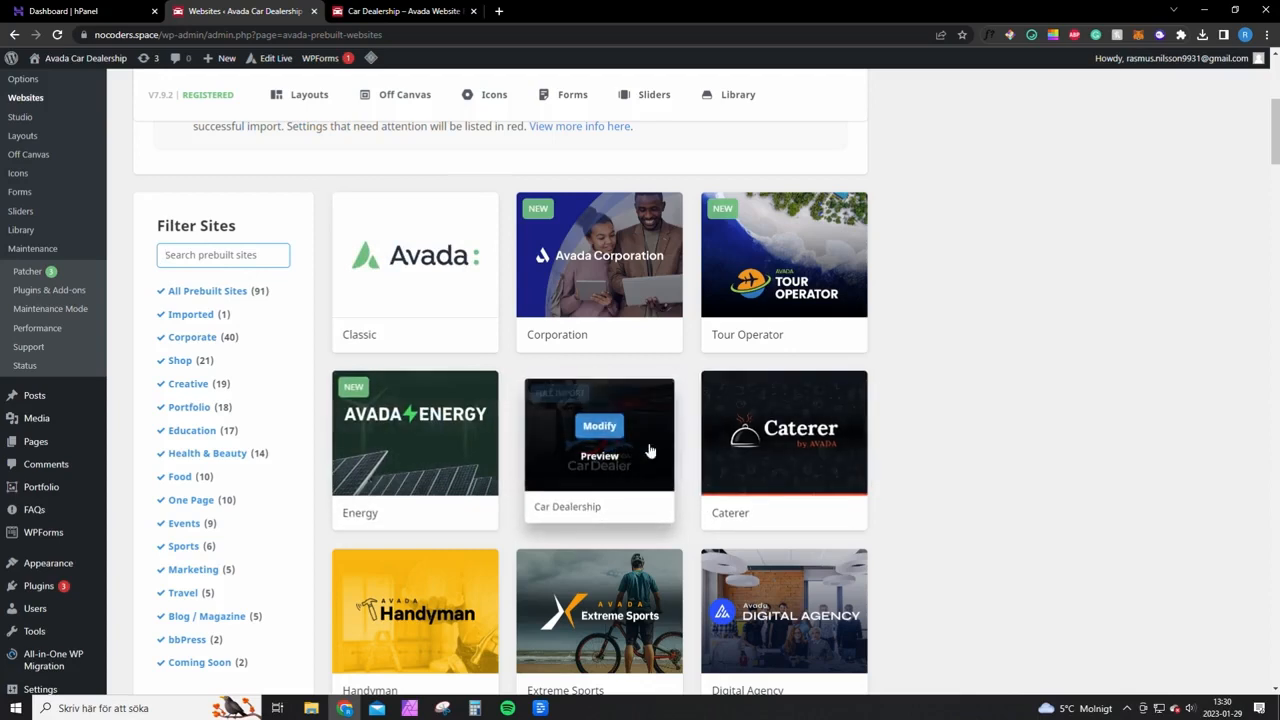
pyautogui.moveTo(628, 446)
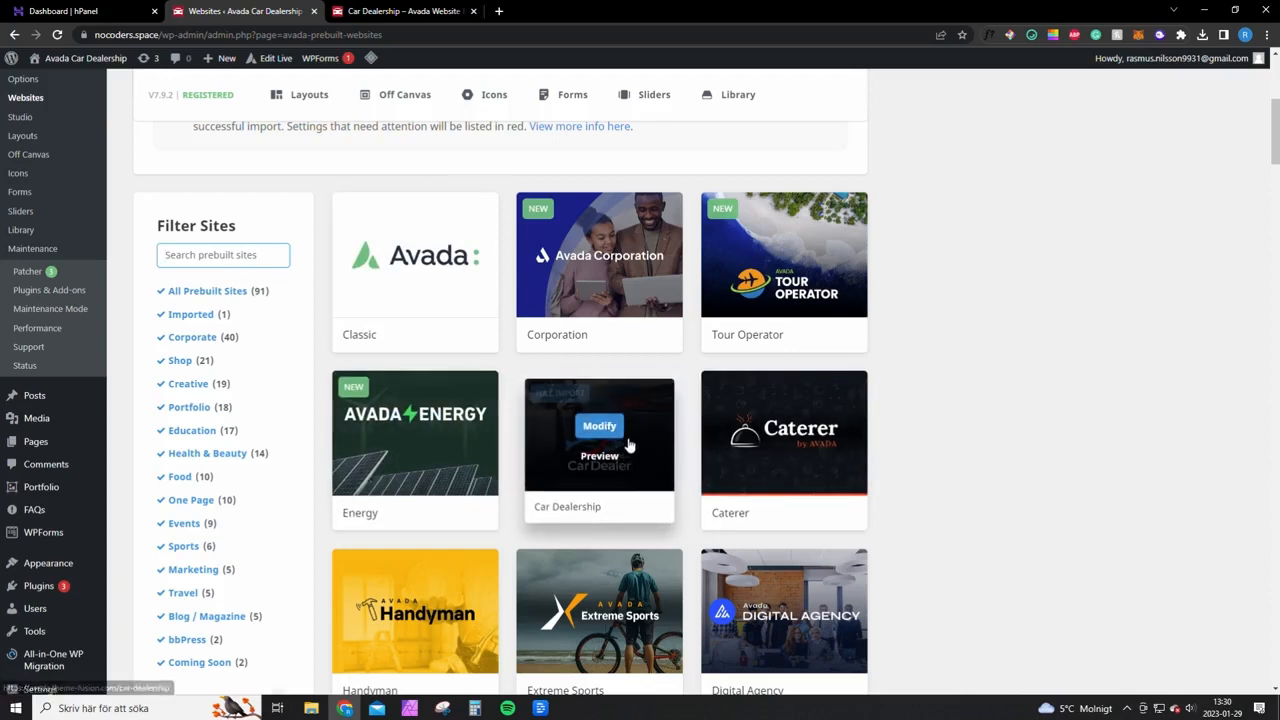
pyautogui.click(599, 426)
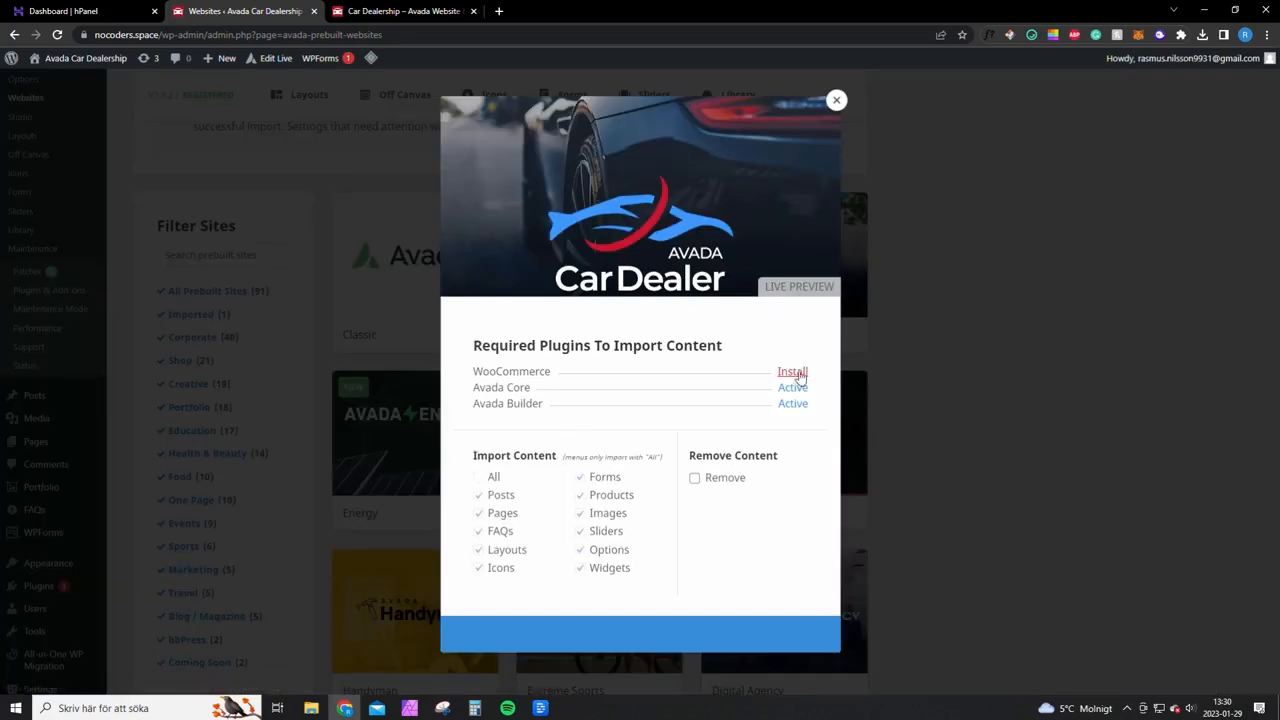
pyautogui.moveTo(595, 378)
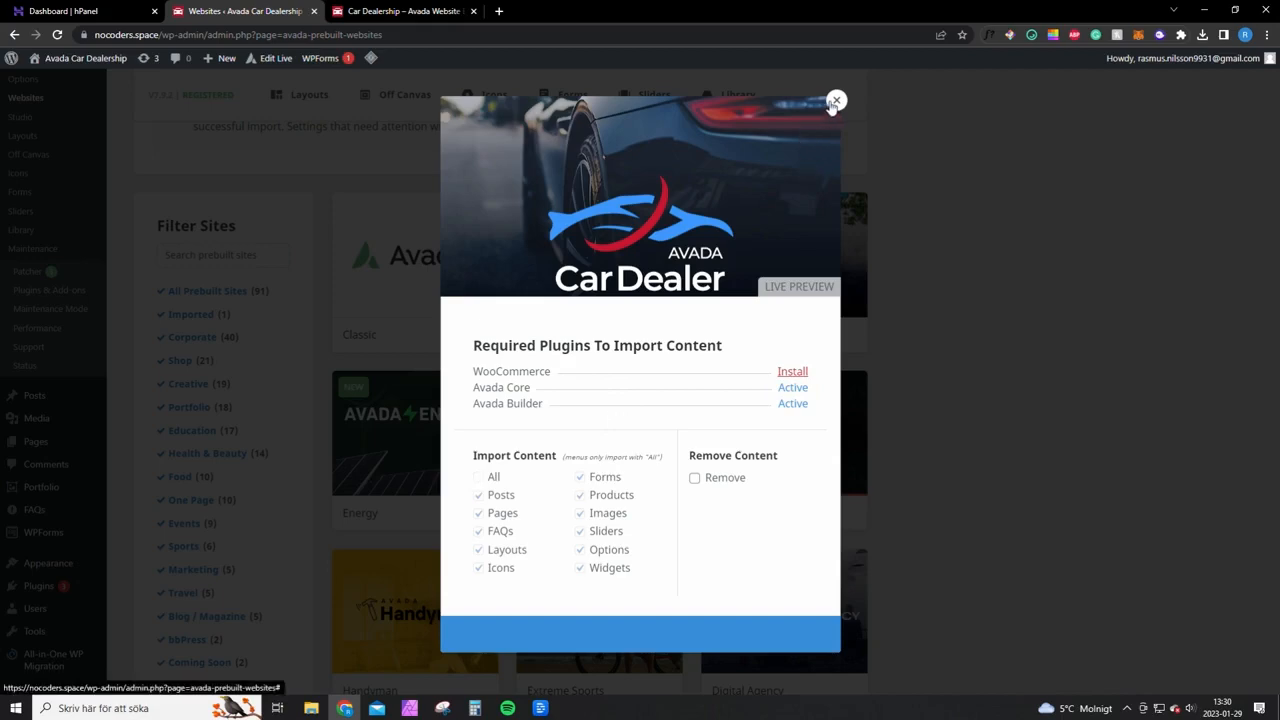
pyautogui.click(837, 101)
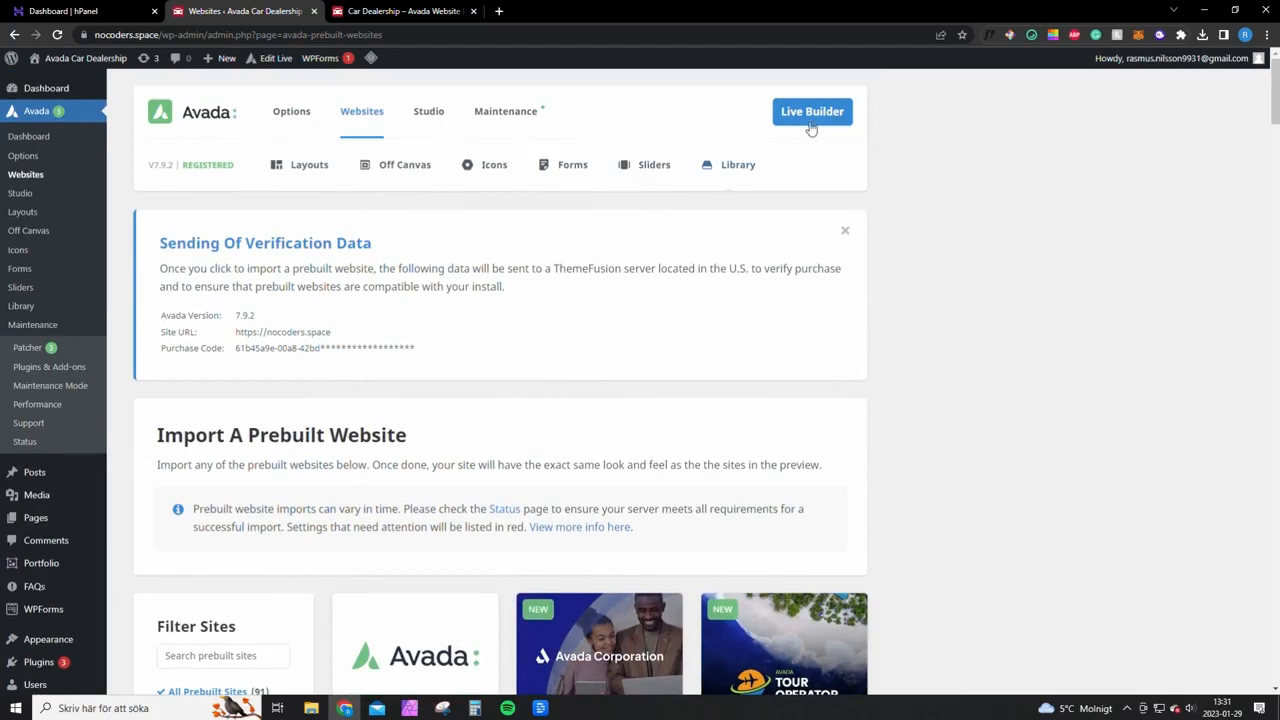
# Step: Edit the Car Dealer homepage in Live Builder and reach the hero container's background image settings
pyautogui.click(812, 111)
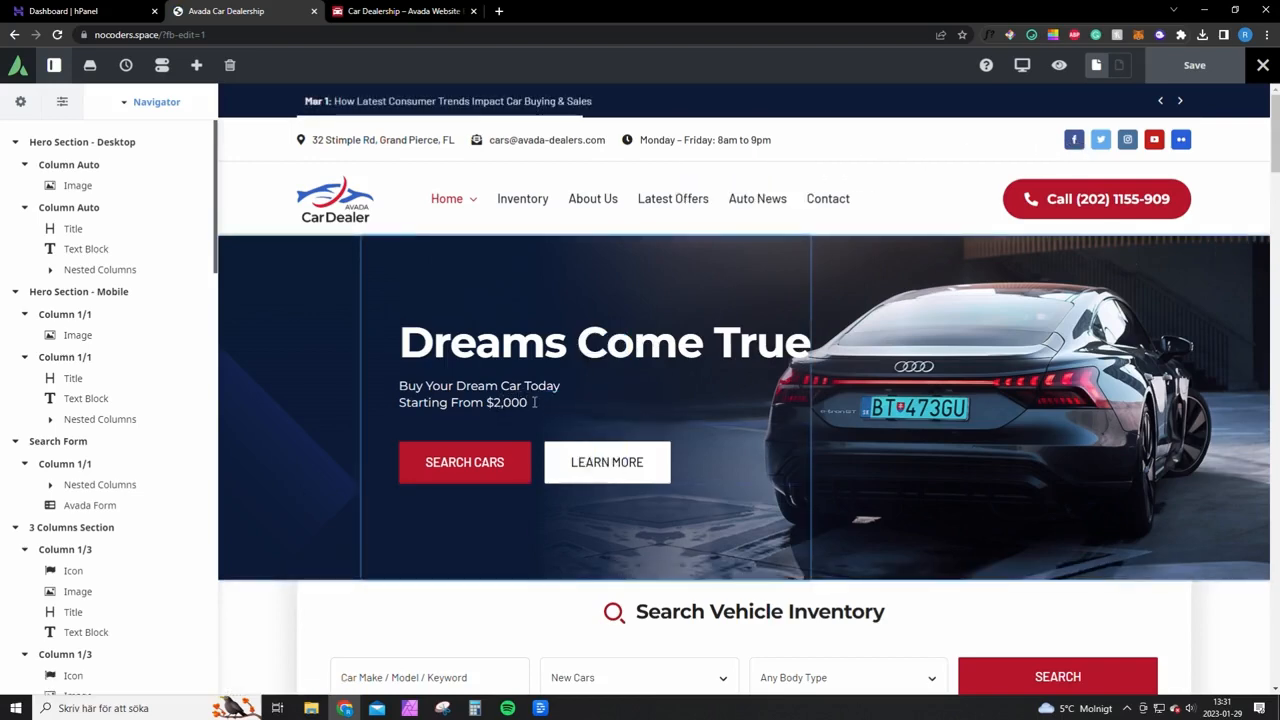
pyautogui.scroll(-3)
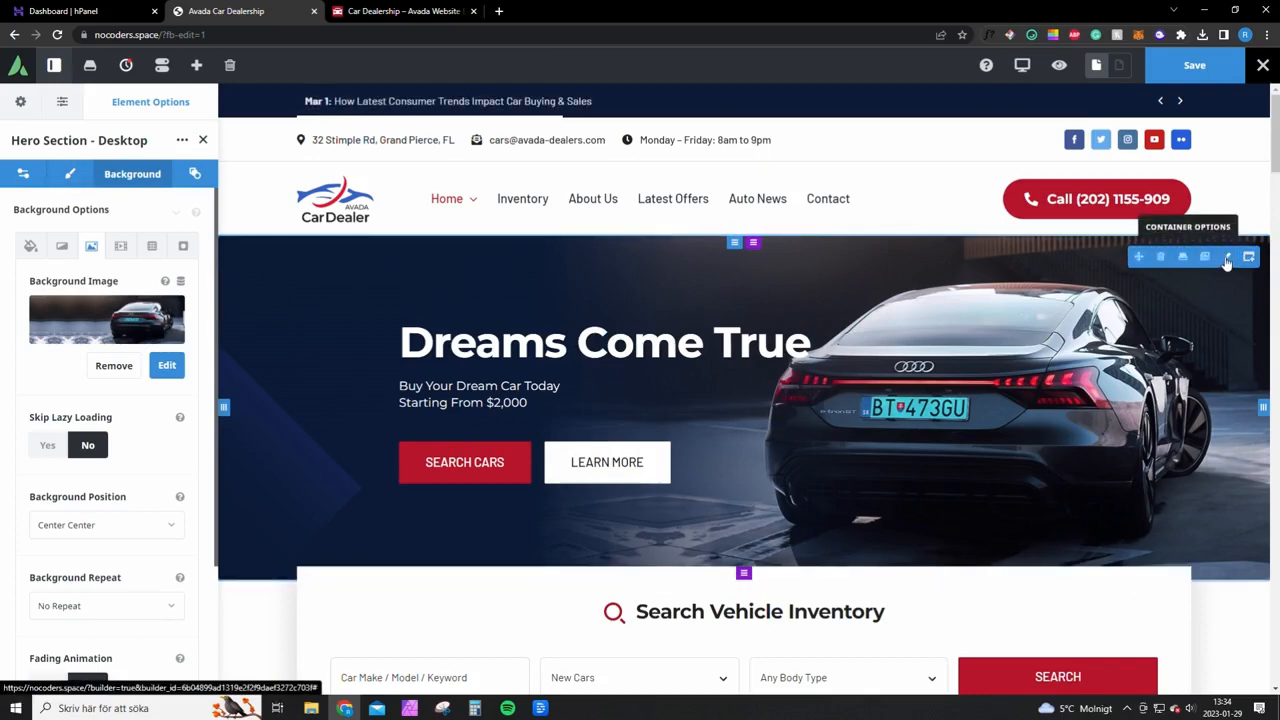
pyautogui.moveTo(1209, 277)
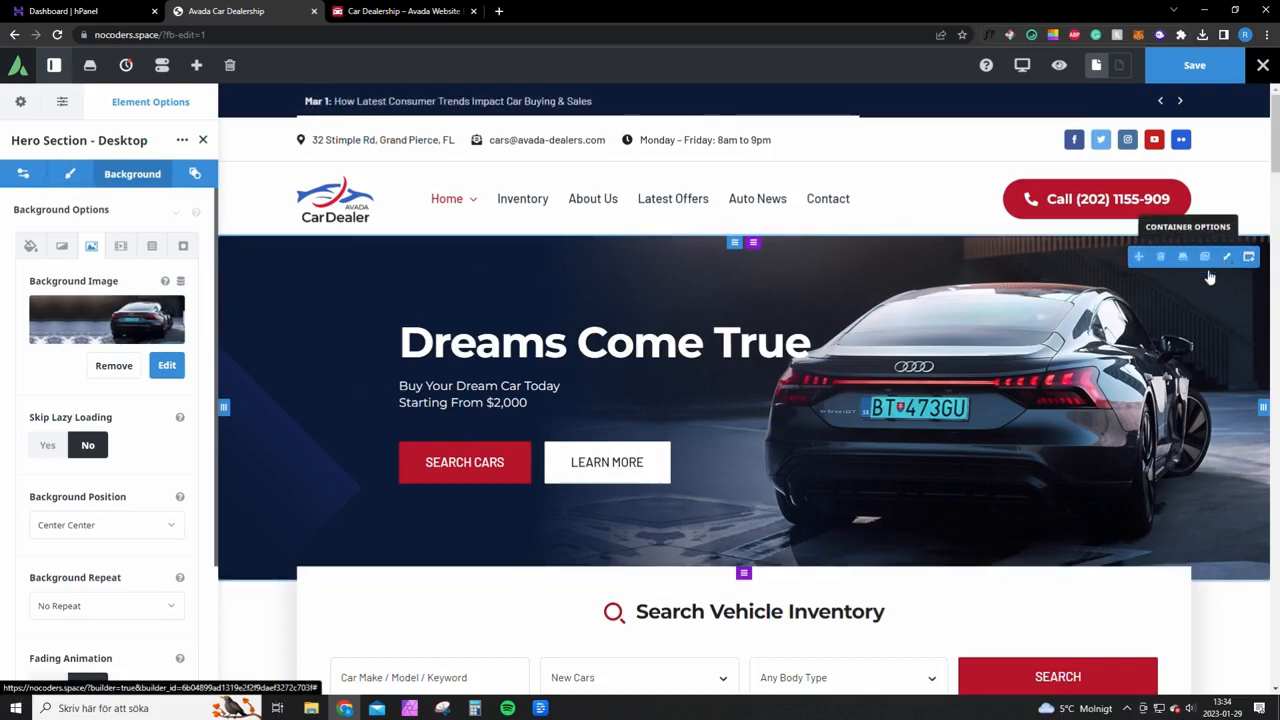
pyautogui.click(30, 246)
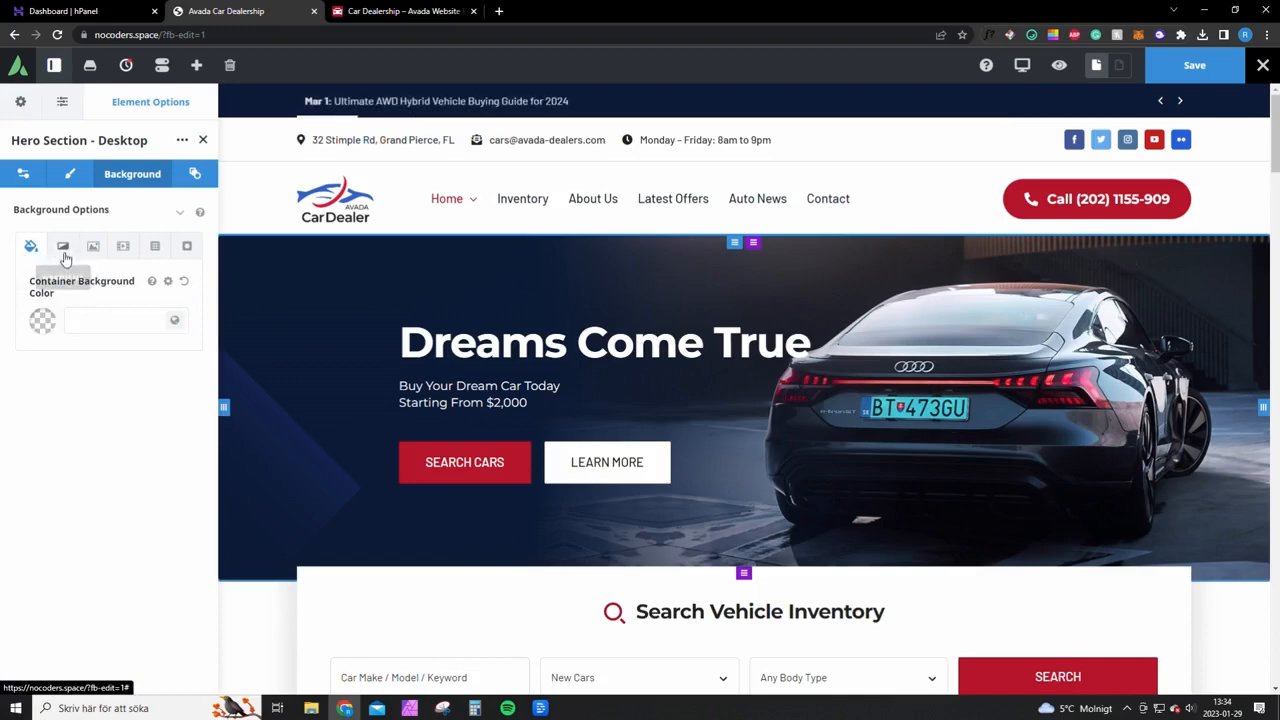
pyautogui.click(91, 246)
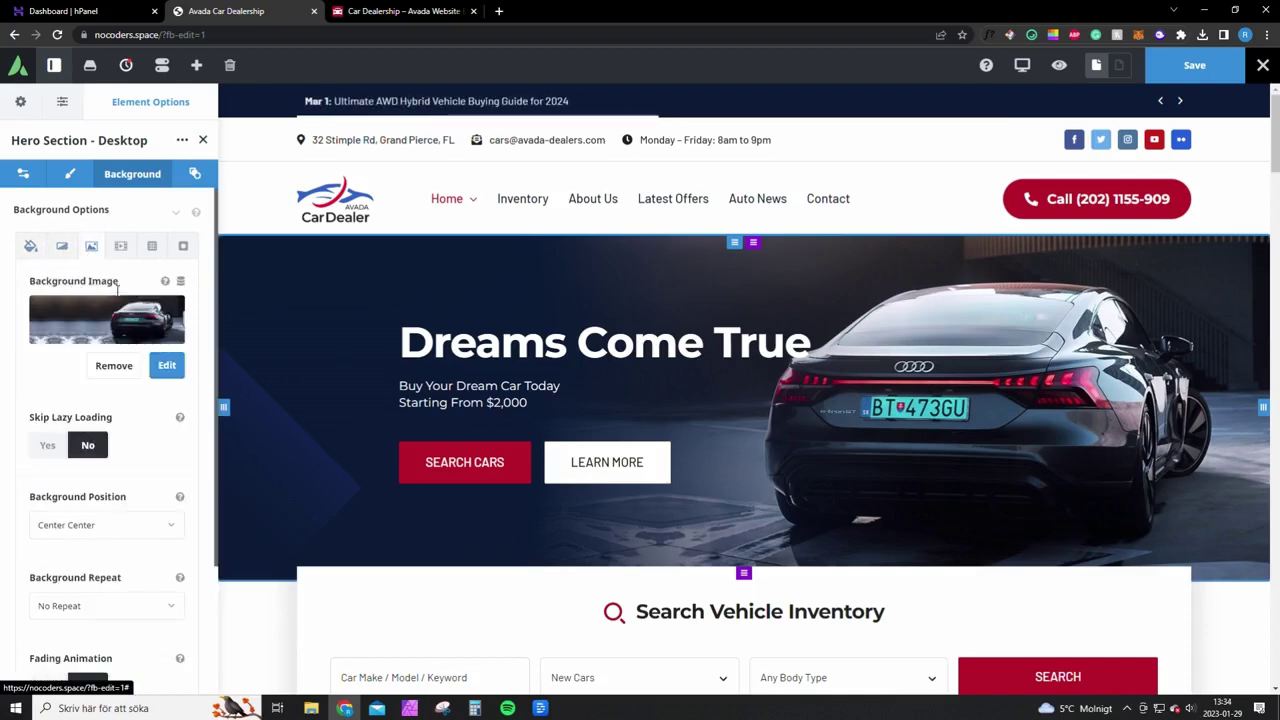
# Step: Replace the hero background with 500-cars-inventory.jpg, the silver sports car photo
pyautogui.click(113, 365)
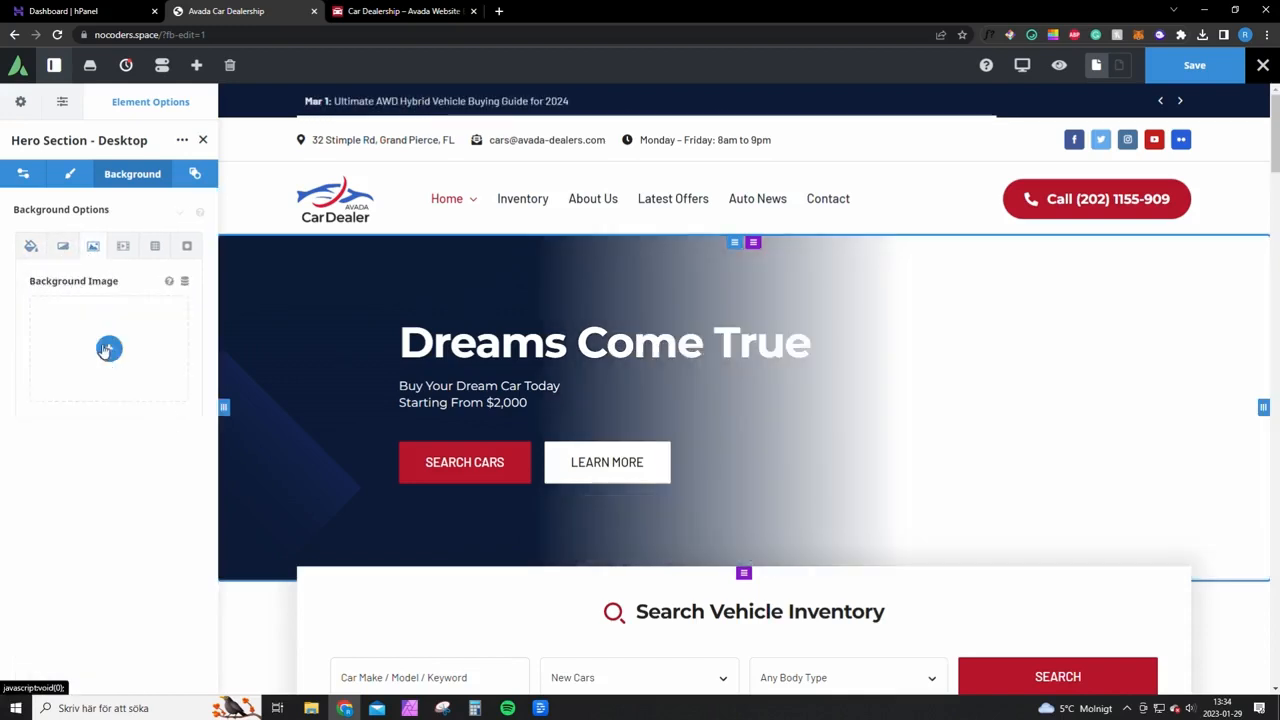
pyautogui.click(108, 348)
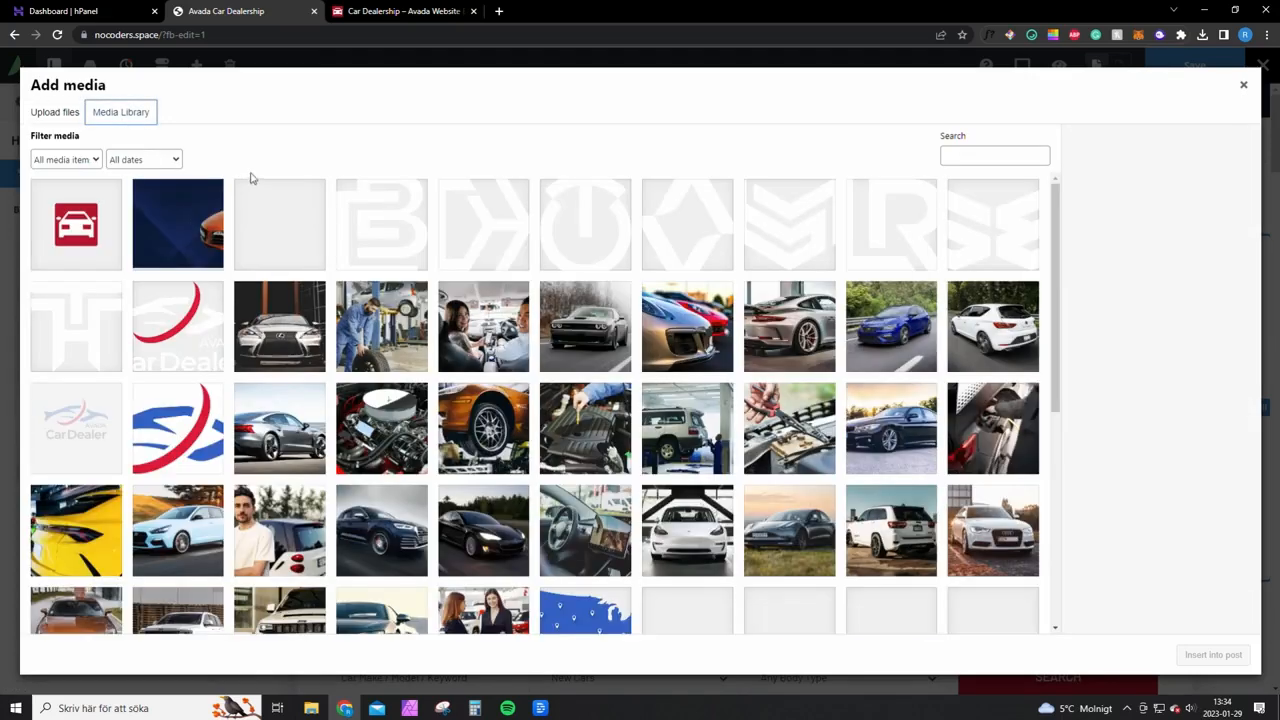
pyautogui.click(687, 326)
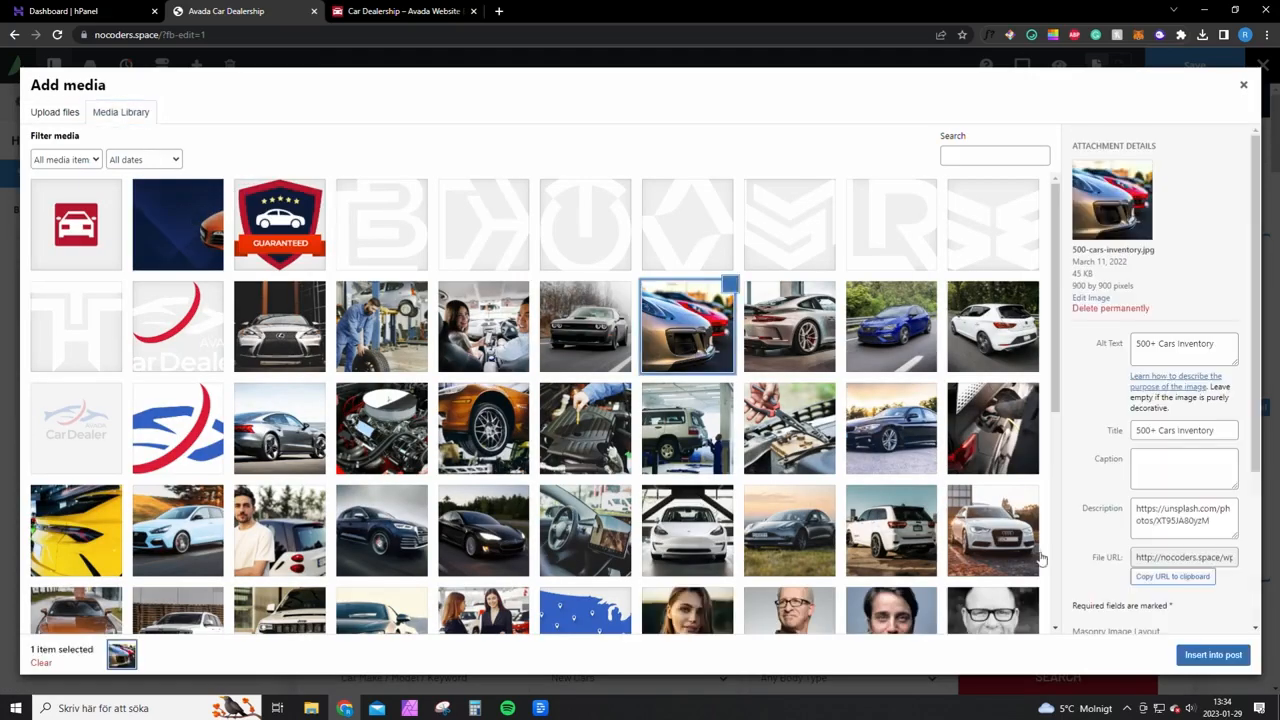
pyautogui.click(1208, 655)
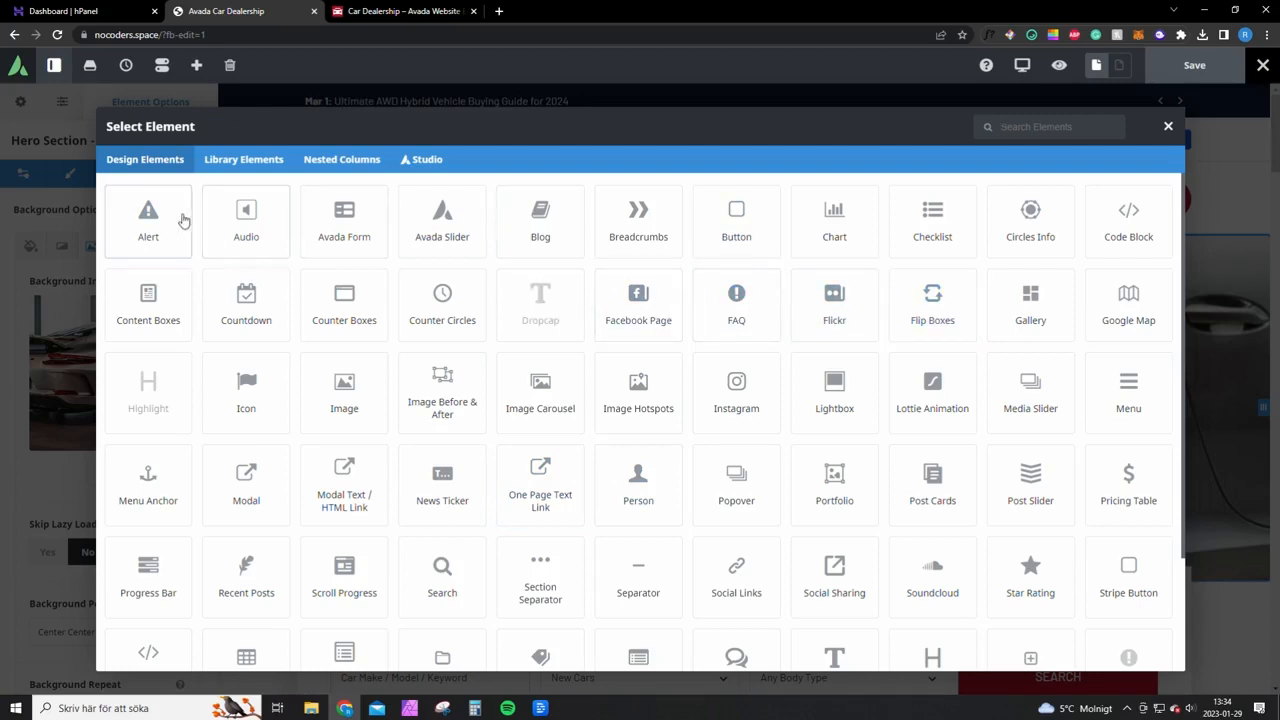
# Step: Add a Button element labelled 'Change Text' to the hero and start setting its Button URL
pyautogui.scroll(-3)
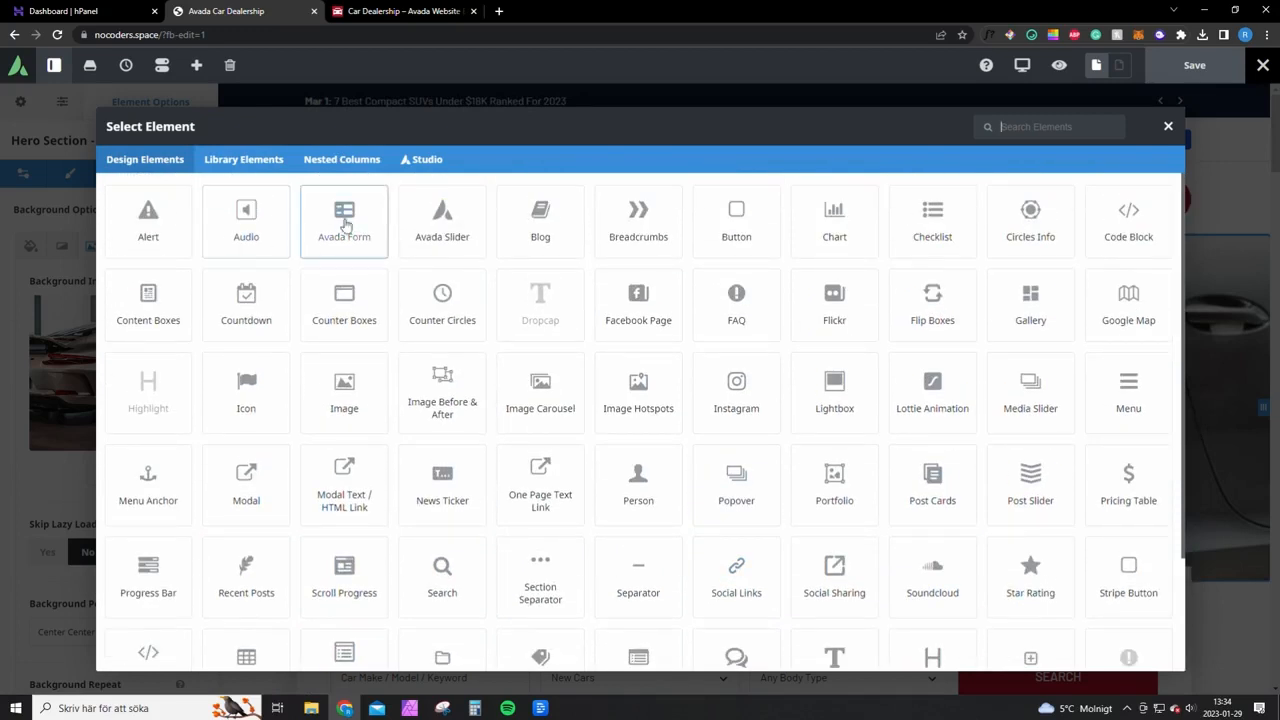
pyautogui.click(736, 220)
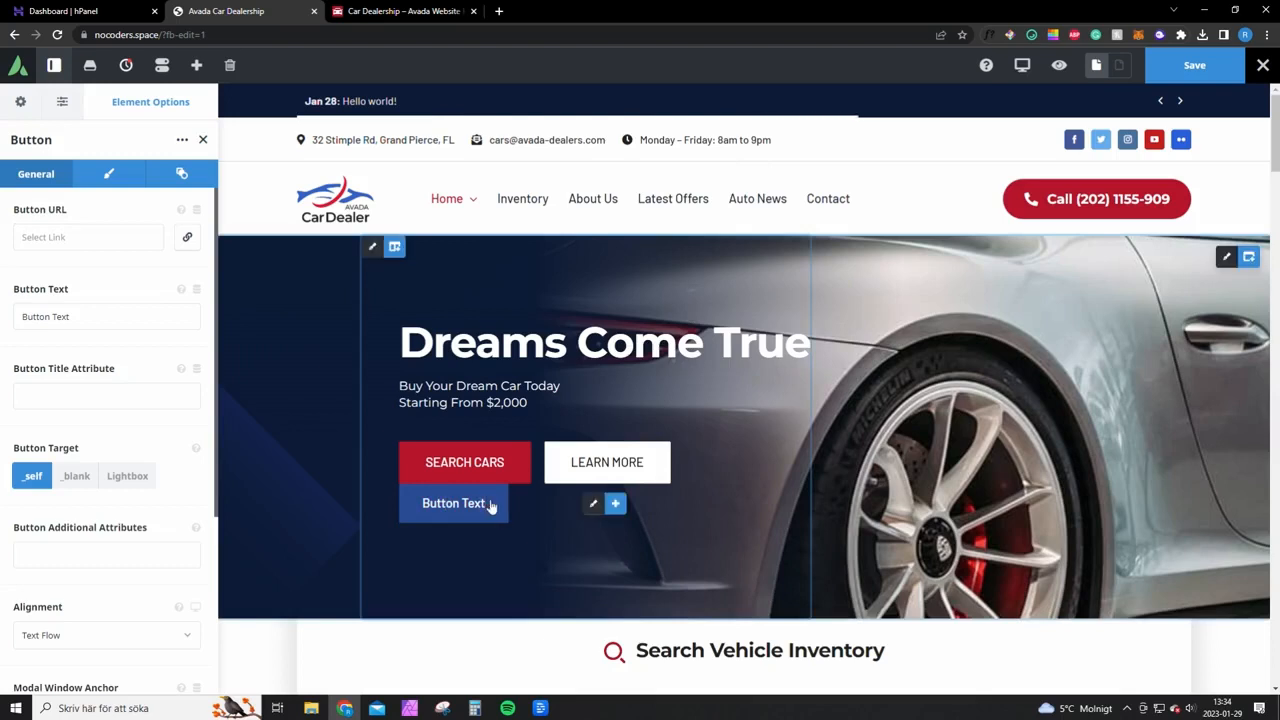
pyautogui.write('change text')
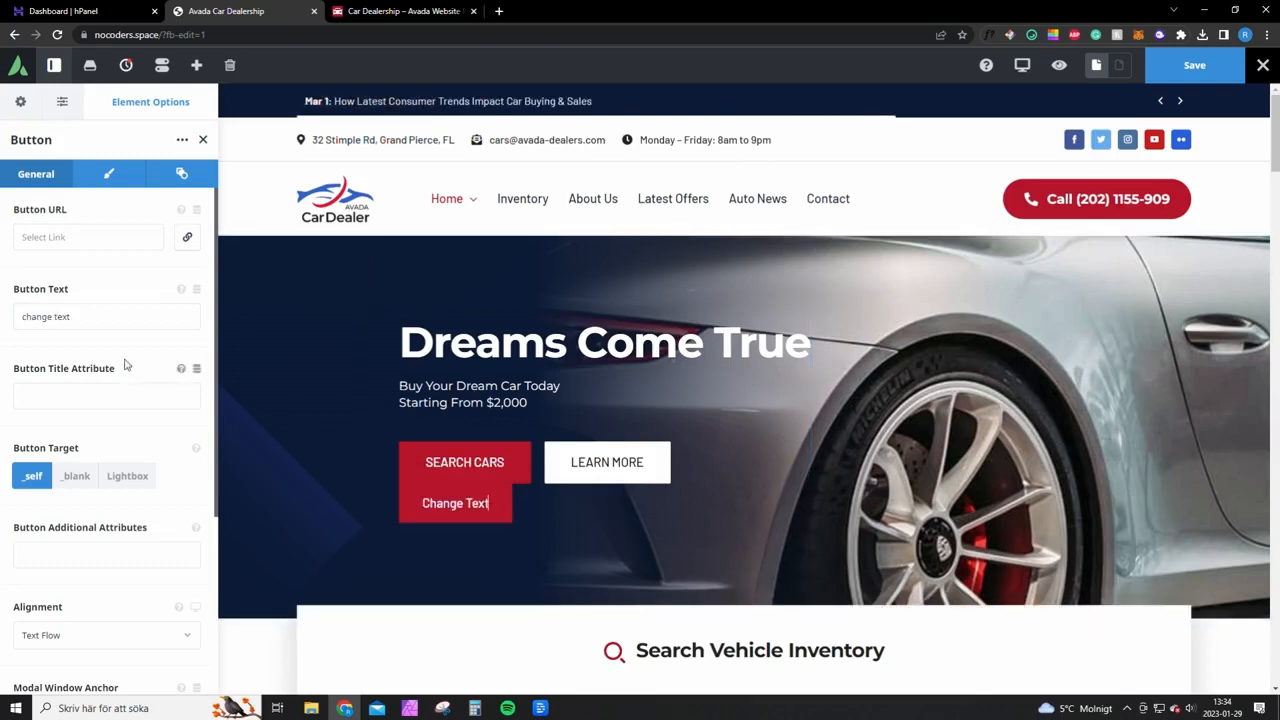
pyautogui.click(88, 237)
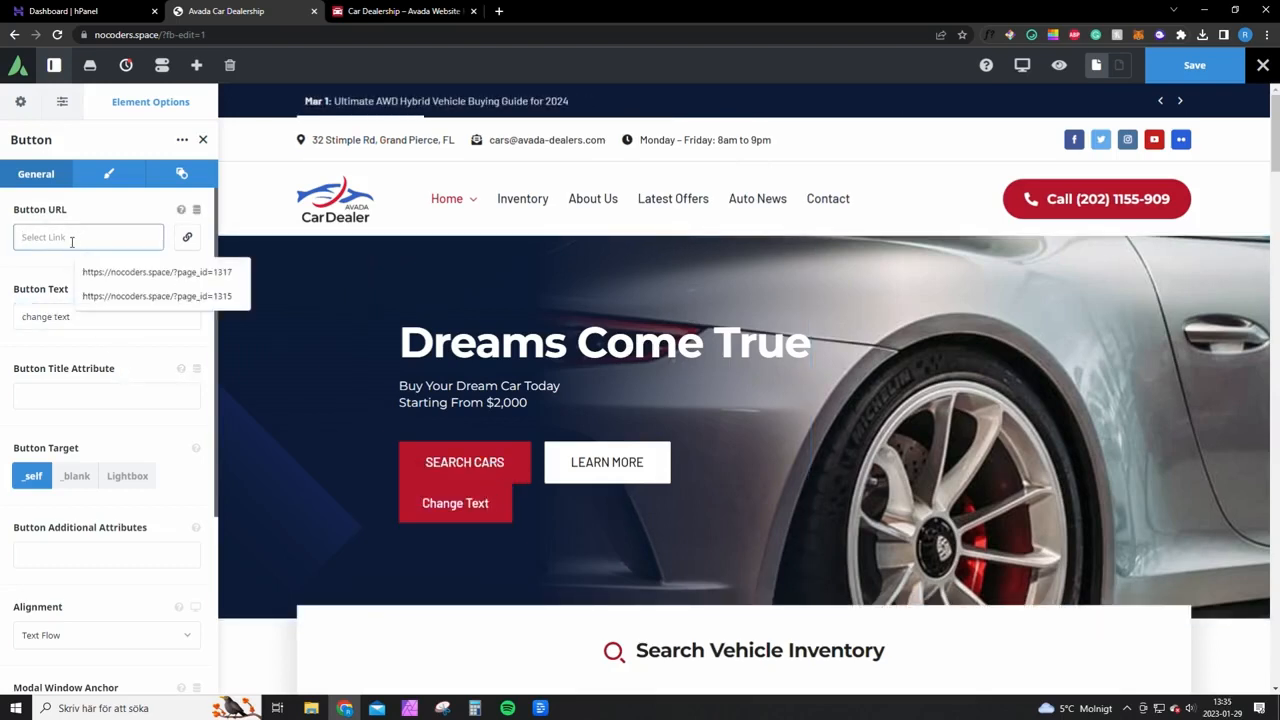
pyautogui.moveTo(82, 226)
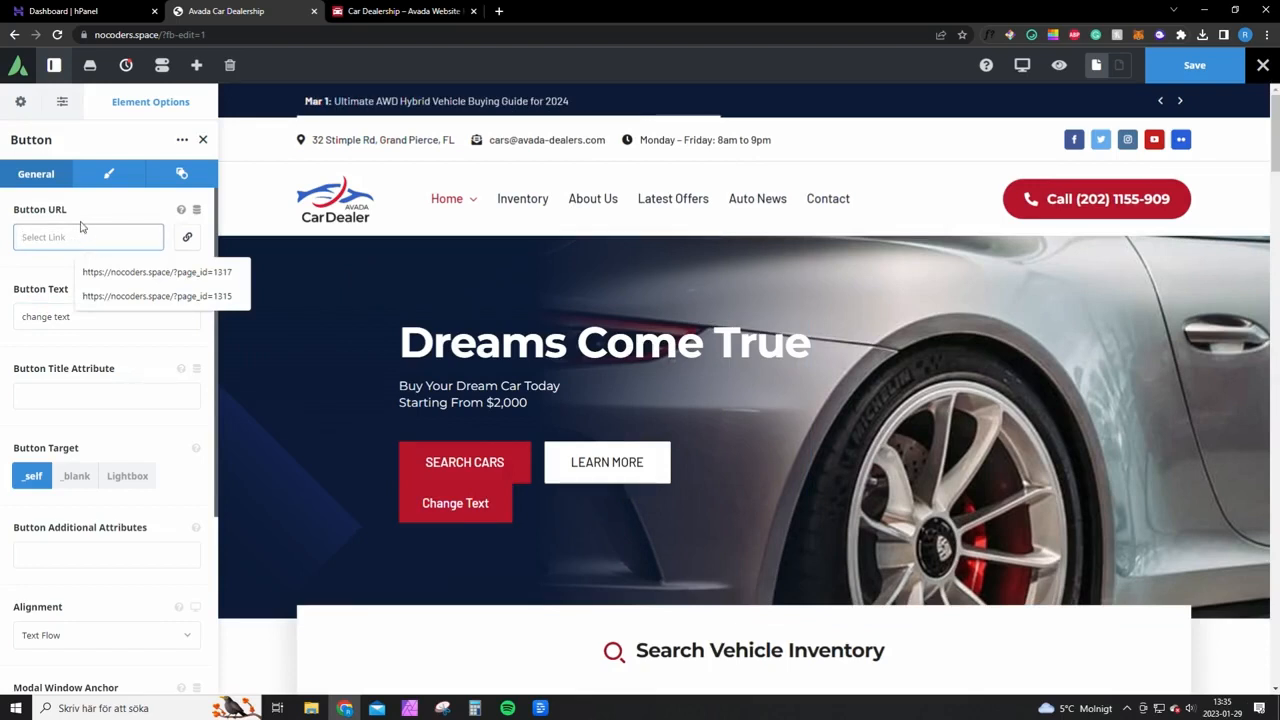
pyautogui.moveTo(549, 140)
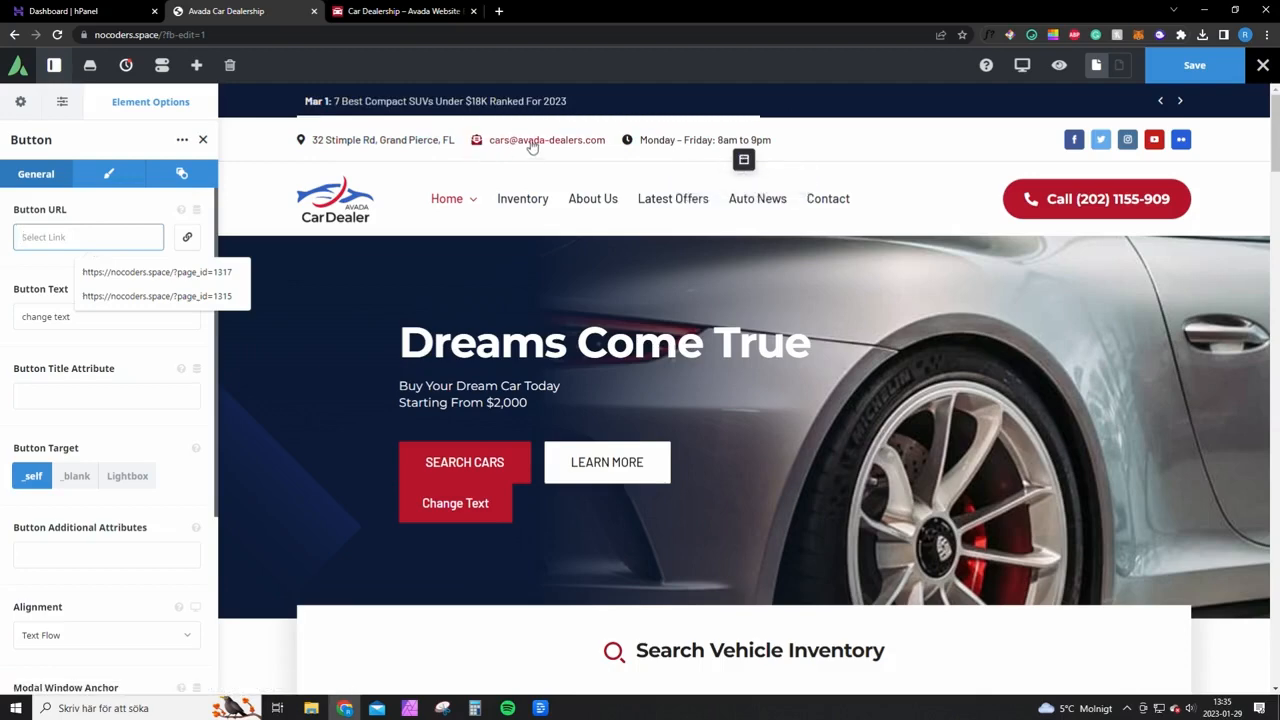
pyautogui.scroll(-3)
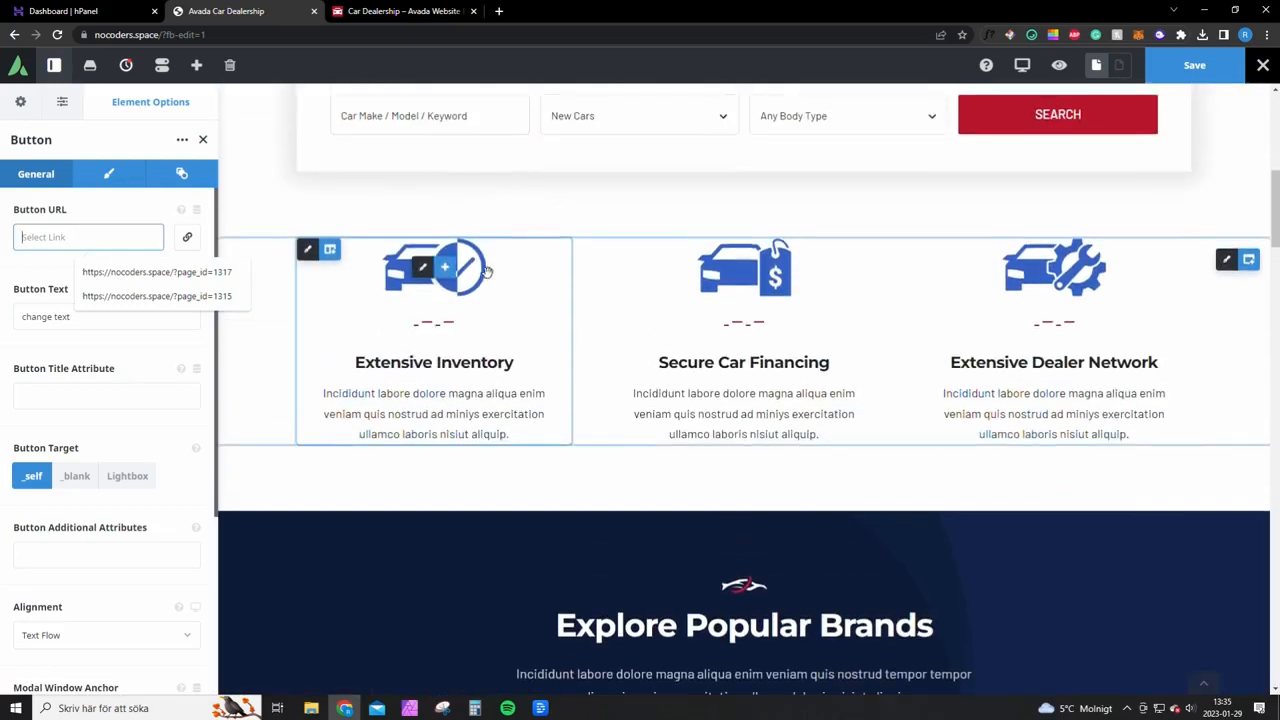
pyautogui.moveTo(489, 322)
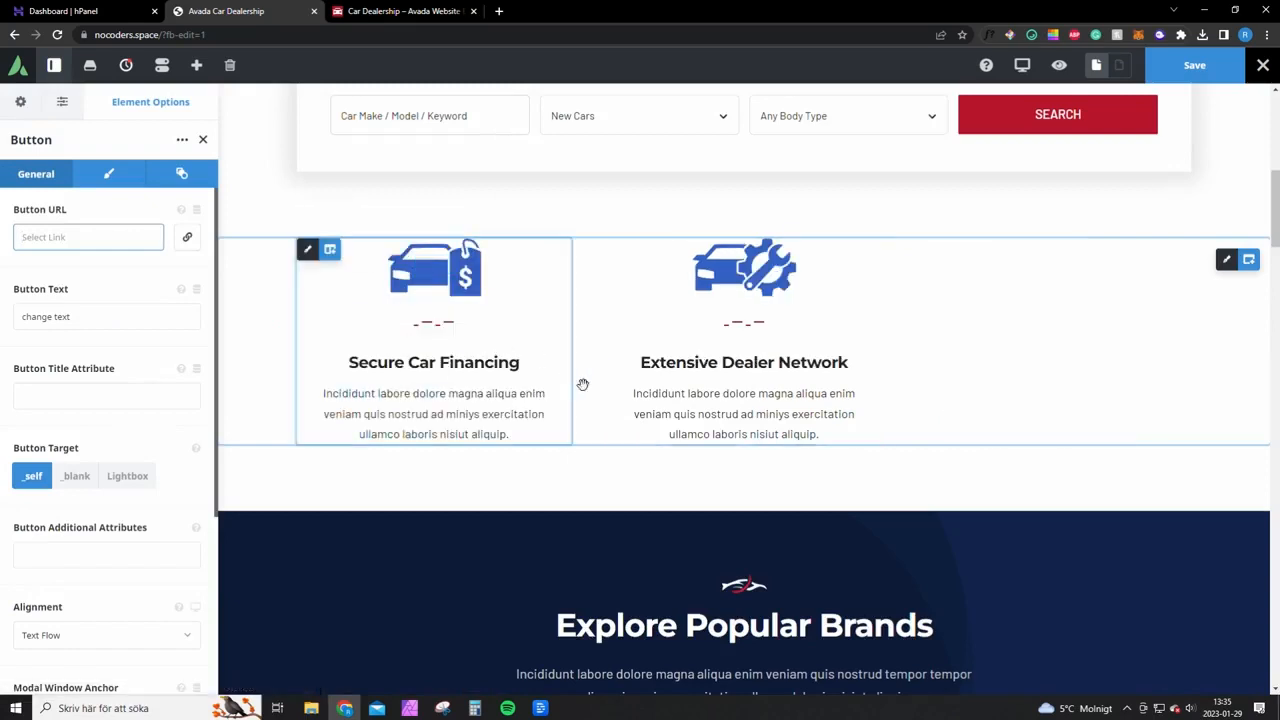
pyautogui.scroll(-3)
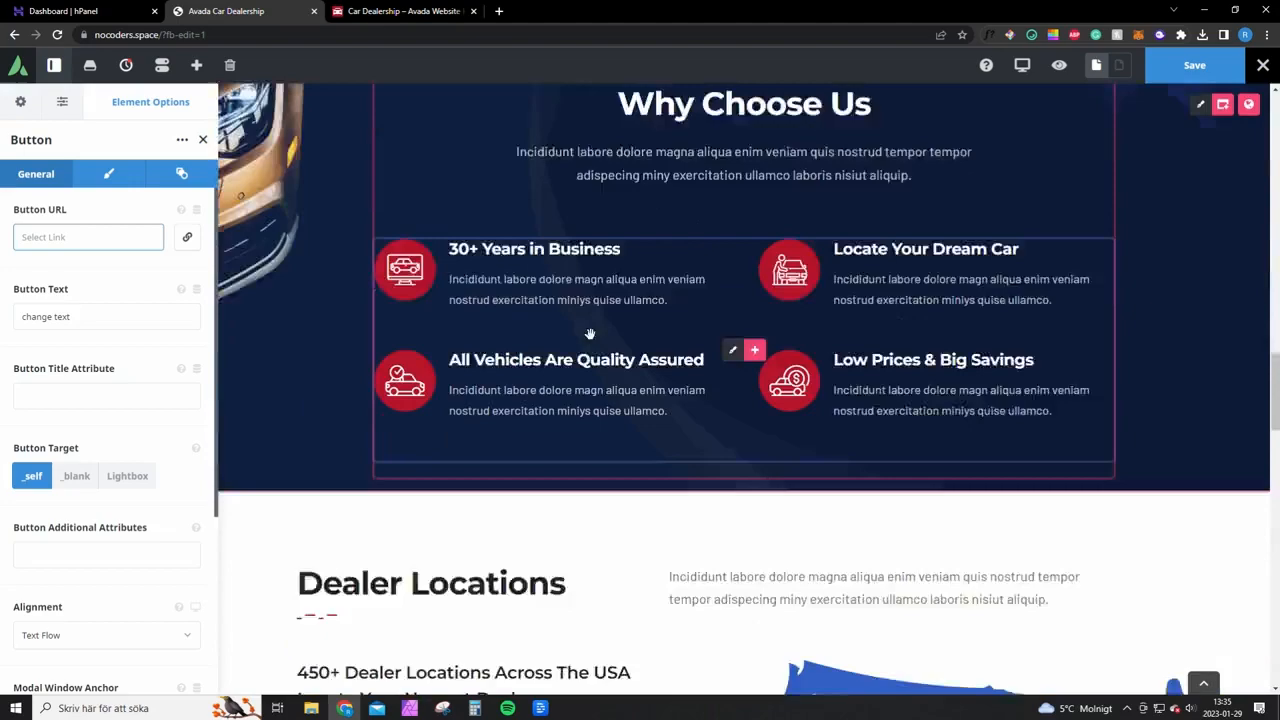
pyautogui.scroll(-3)
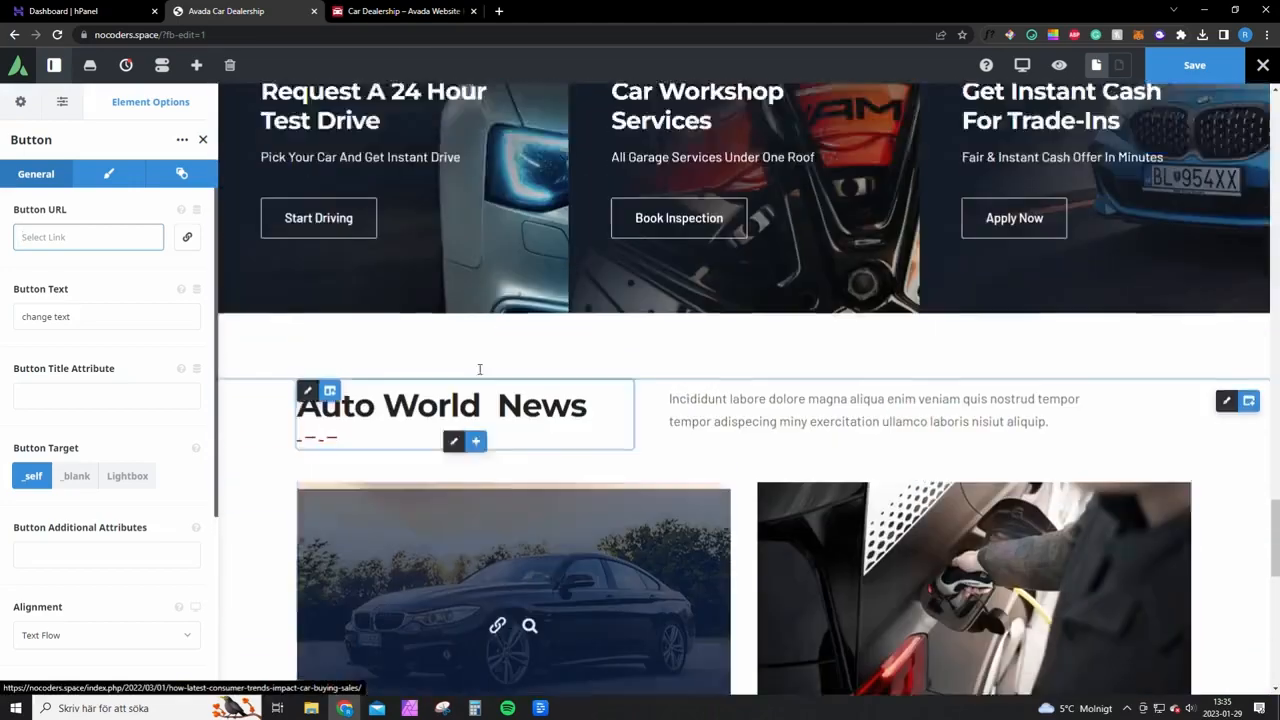
pyautogui.scroll(-3)
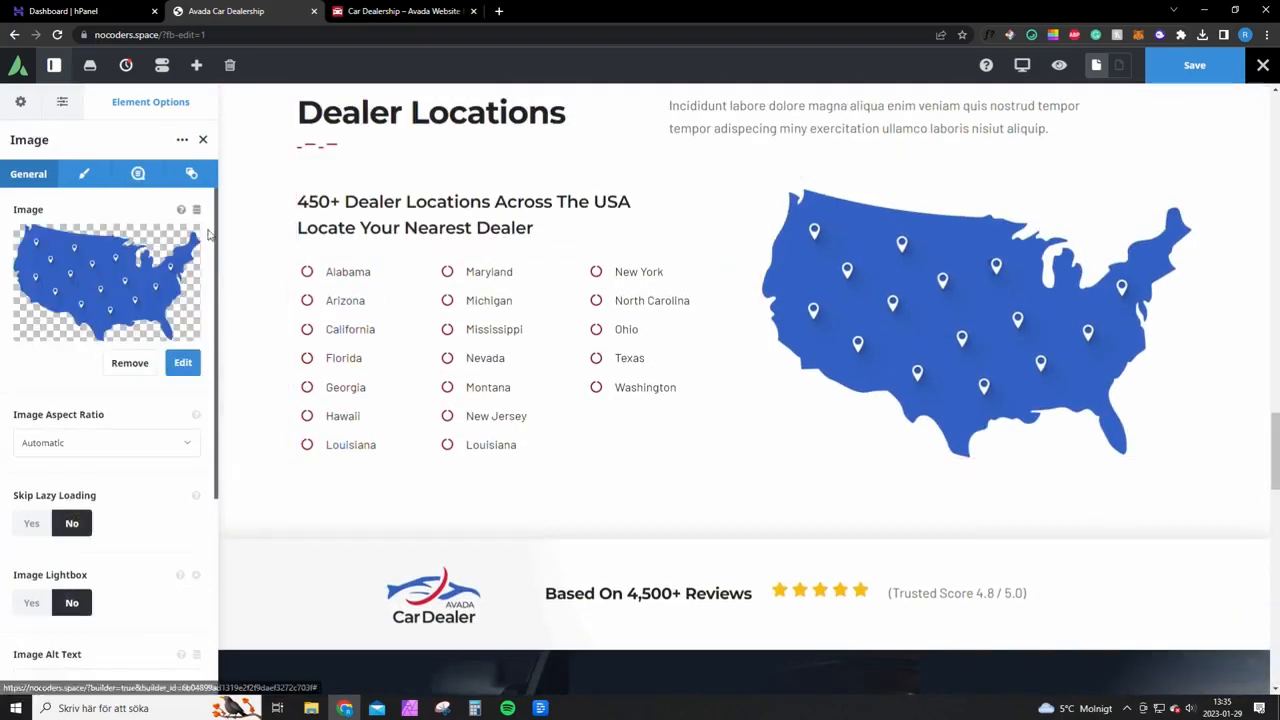
pyautogui.moveTo(125, 290)
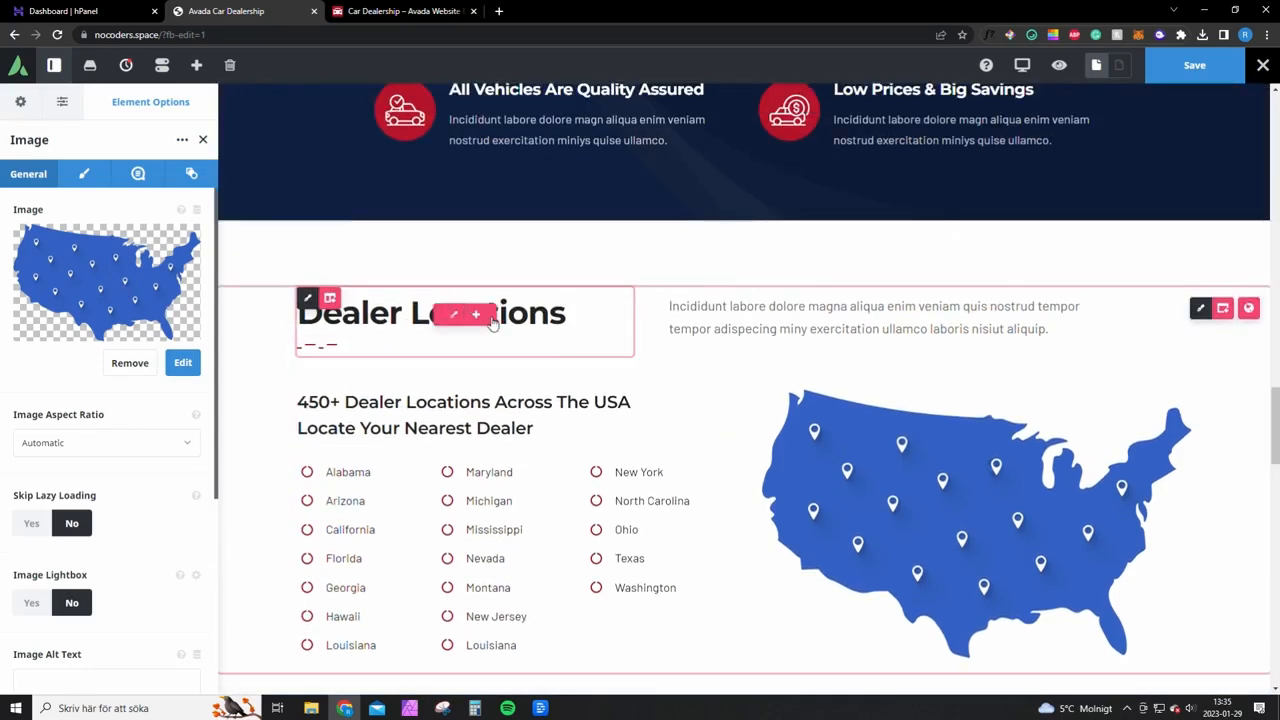
pyautogui.scroll(-3)
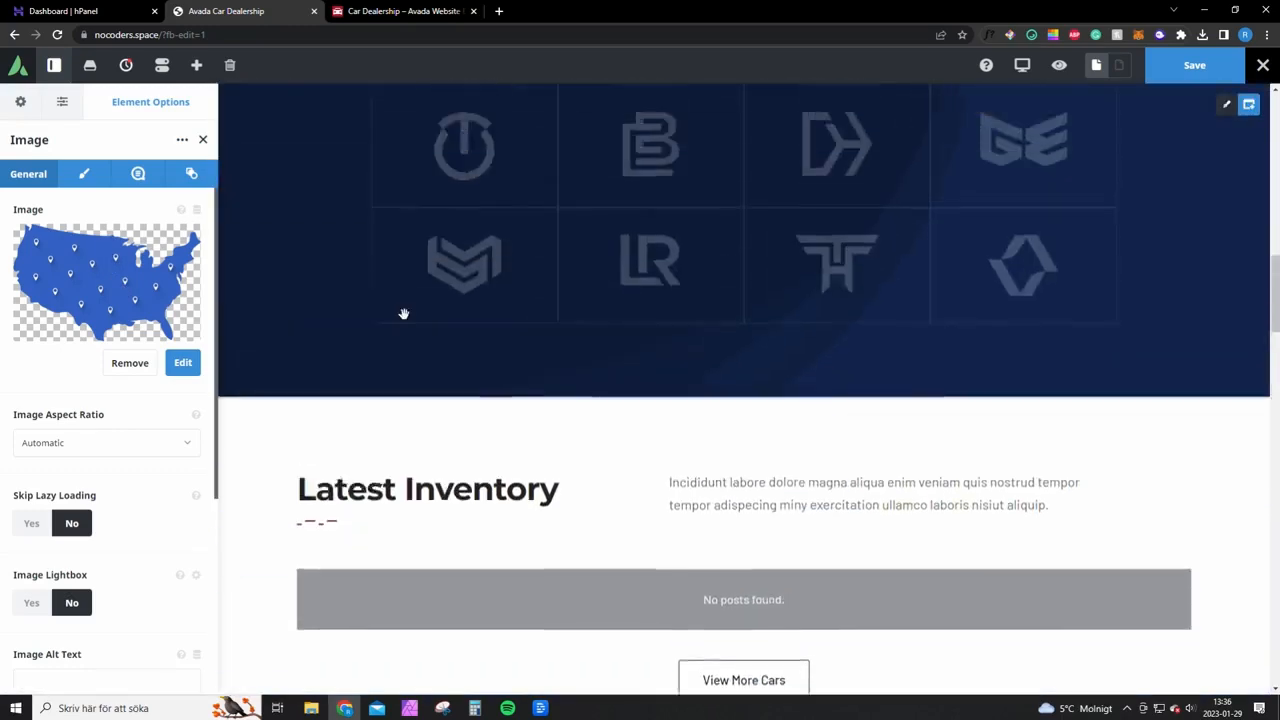
pyautogui.scroll(3)
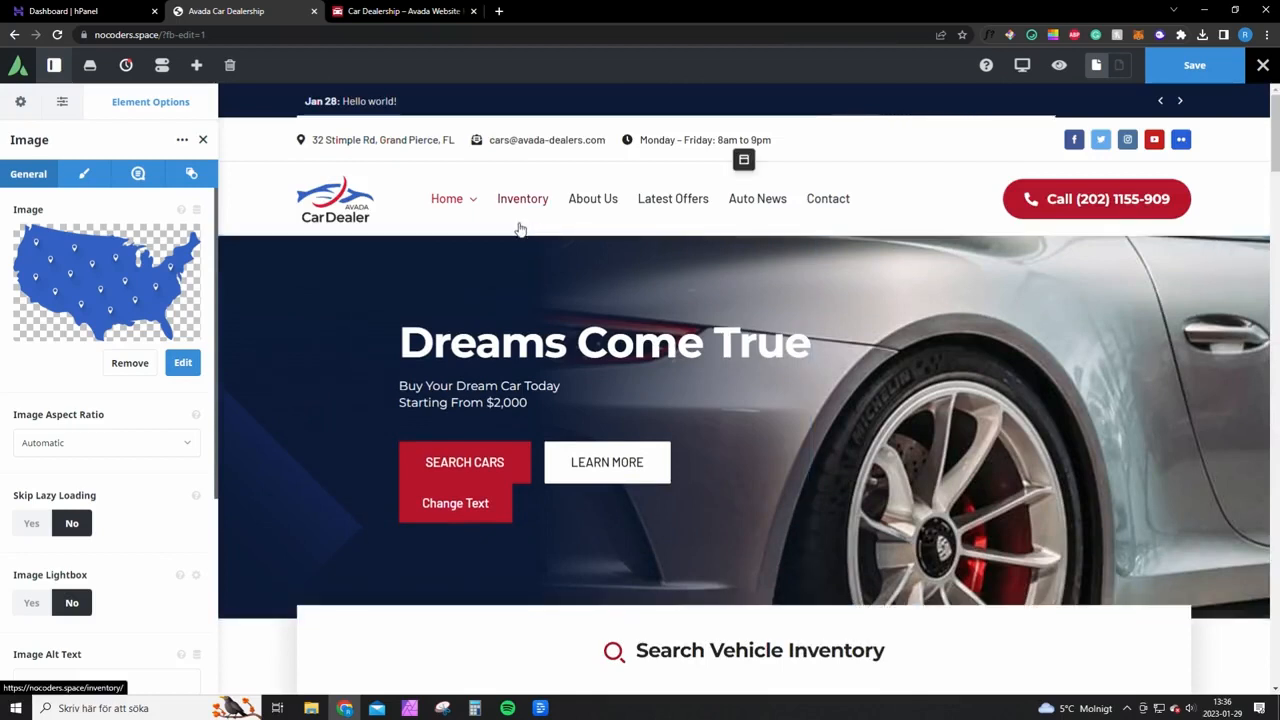